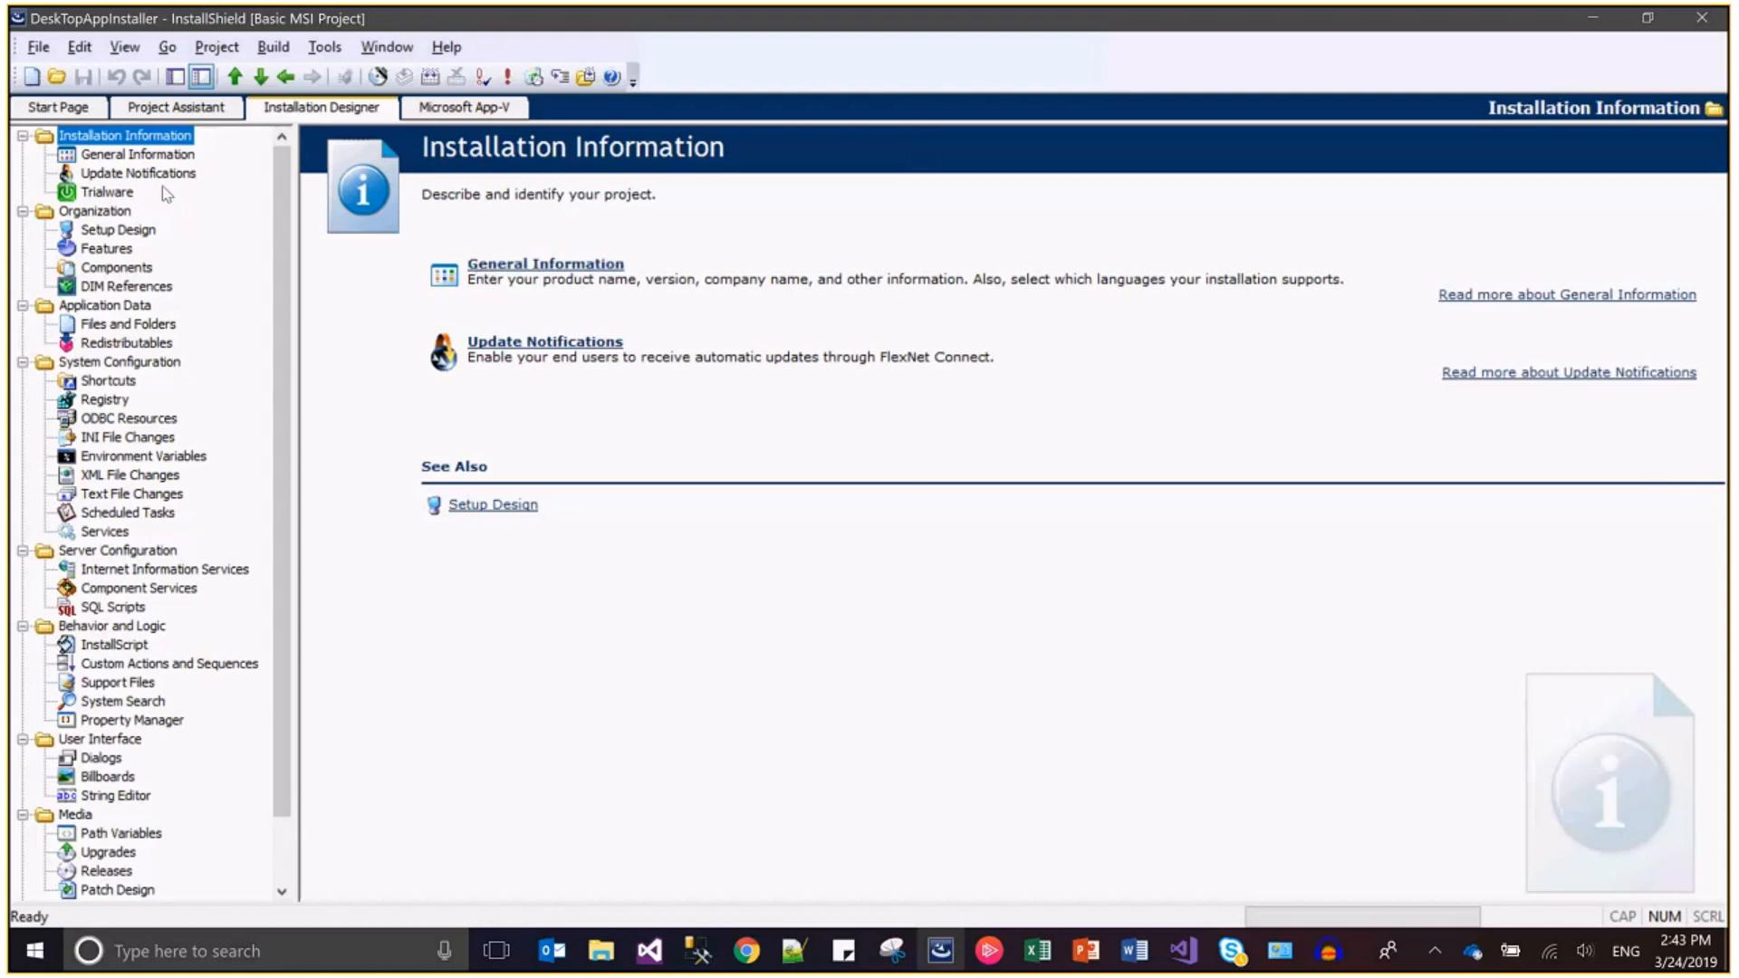
Step: Show the DeskTopAppInstaller project's General Information and select its Title summary setting
click(138, 154)
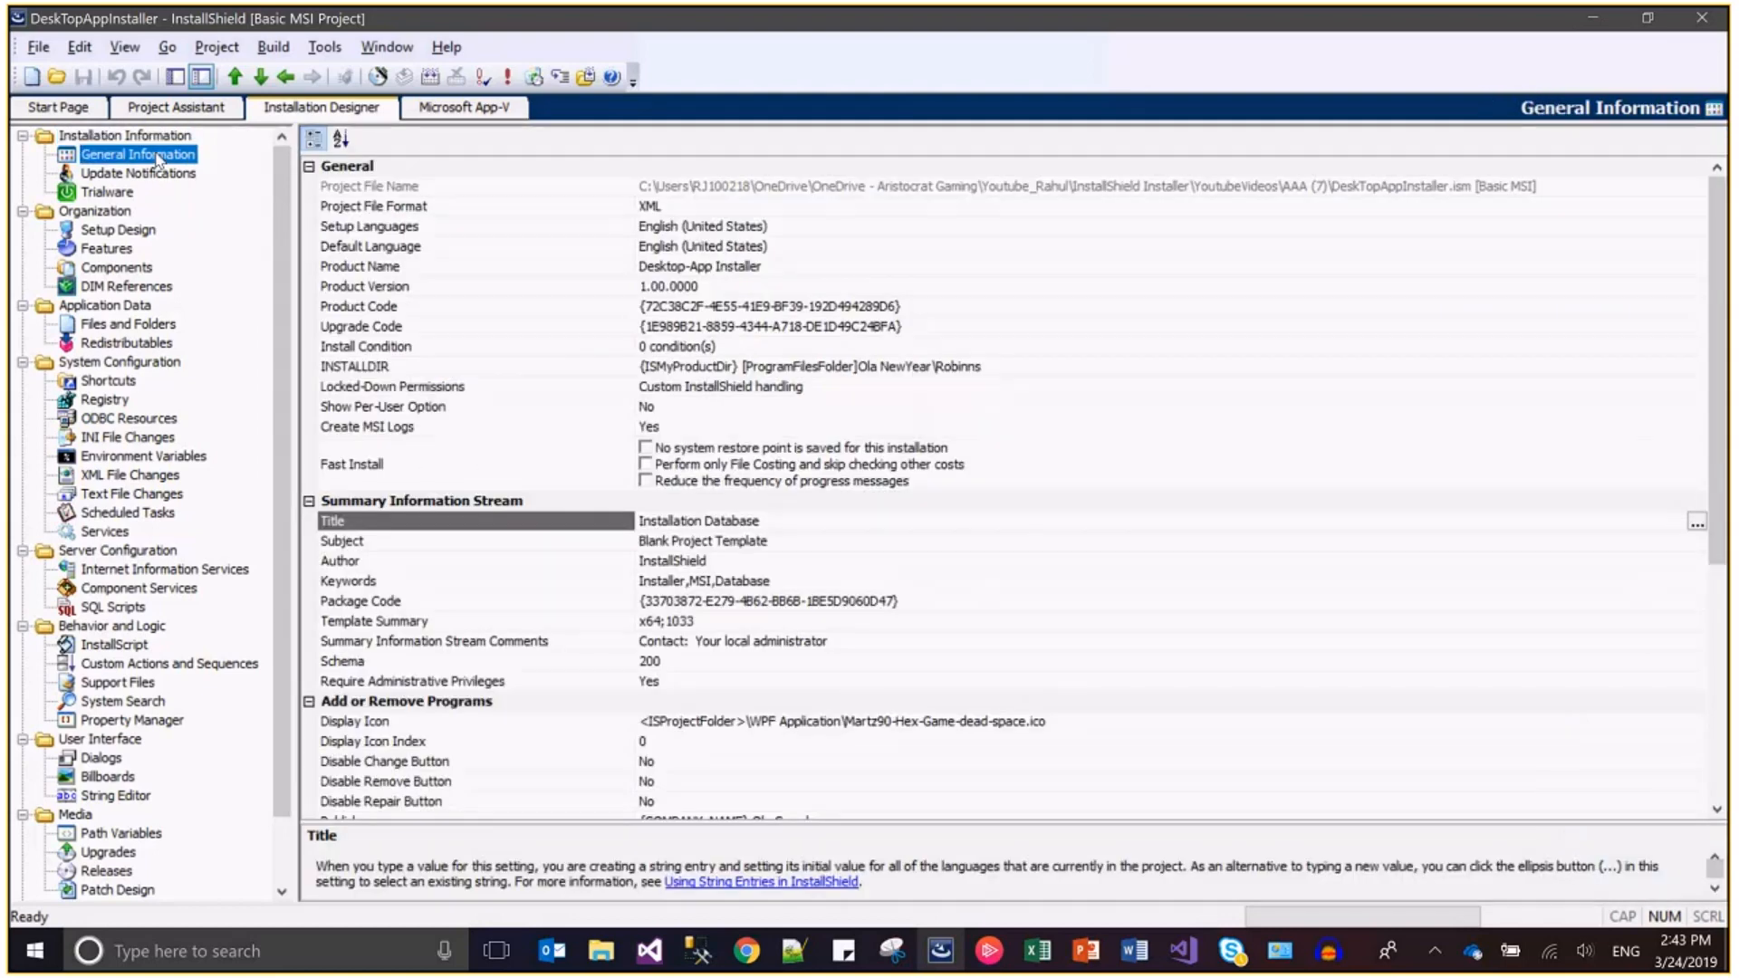
mouse_move(402, 293)
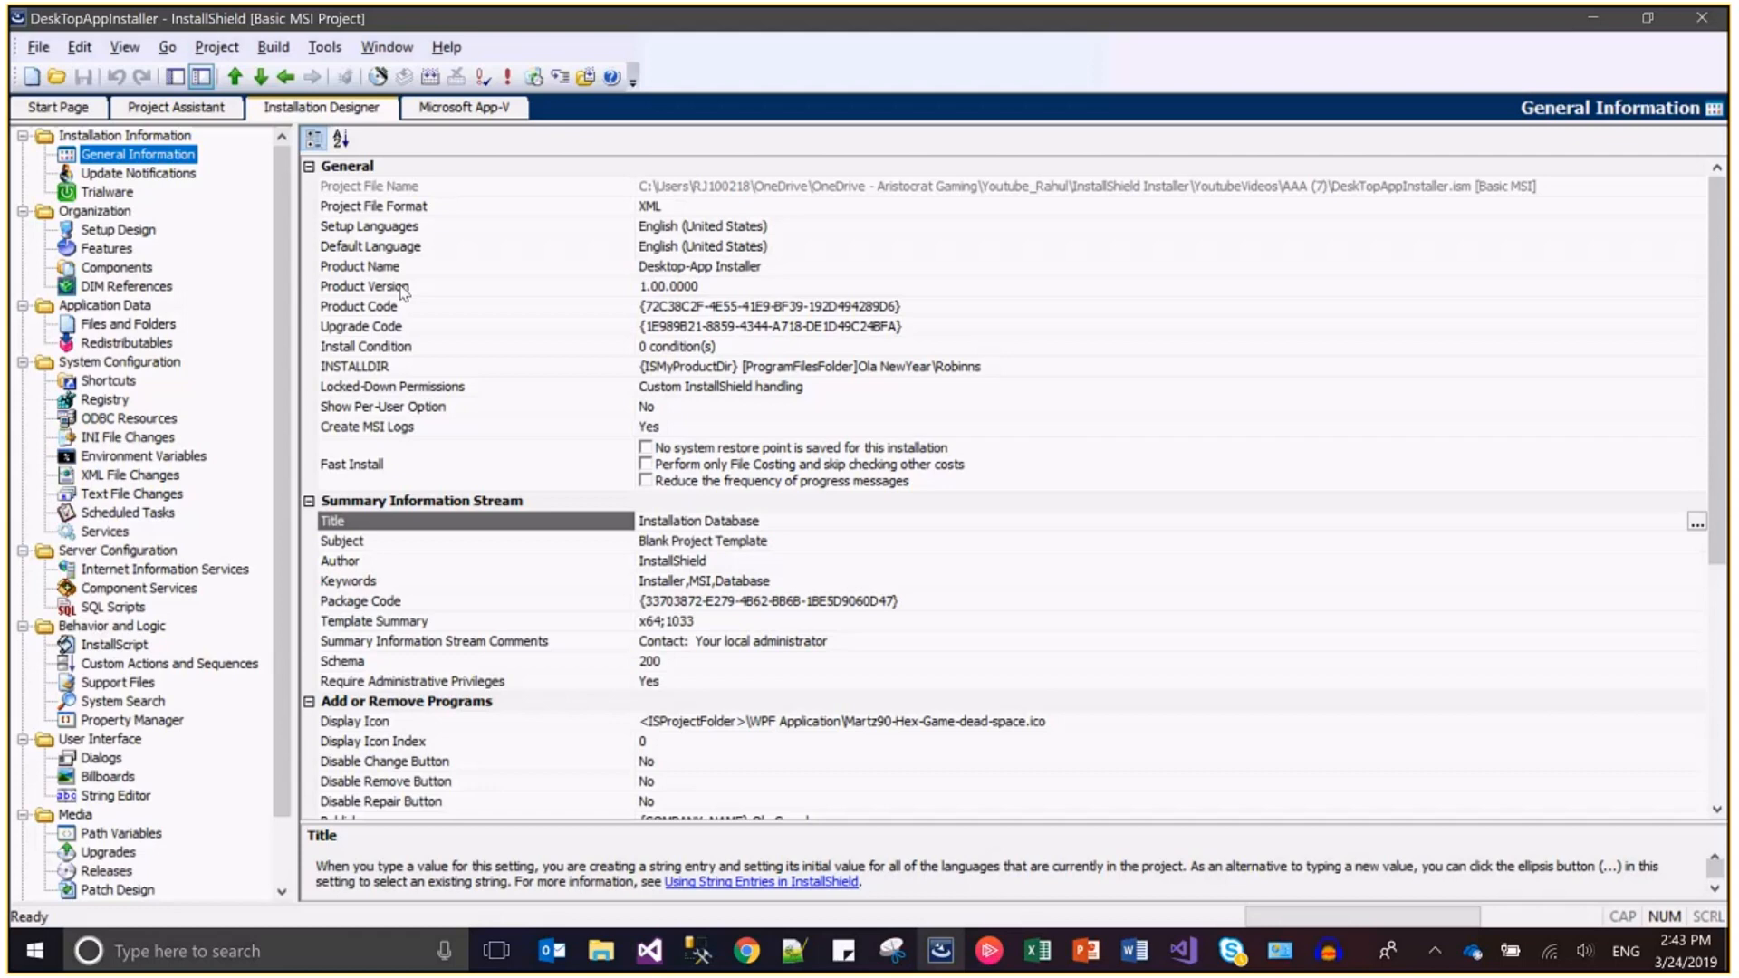
click(361, 266)
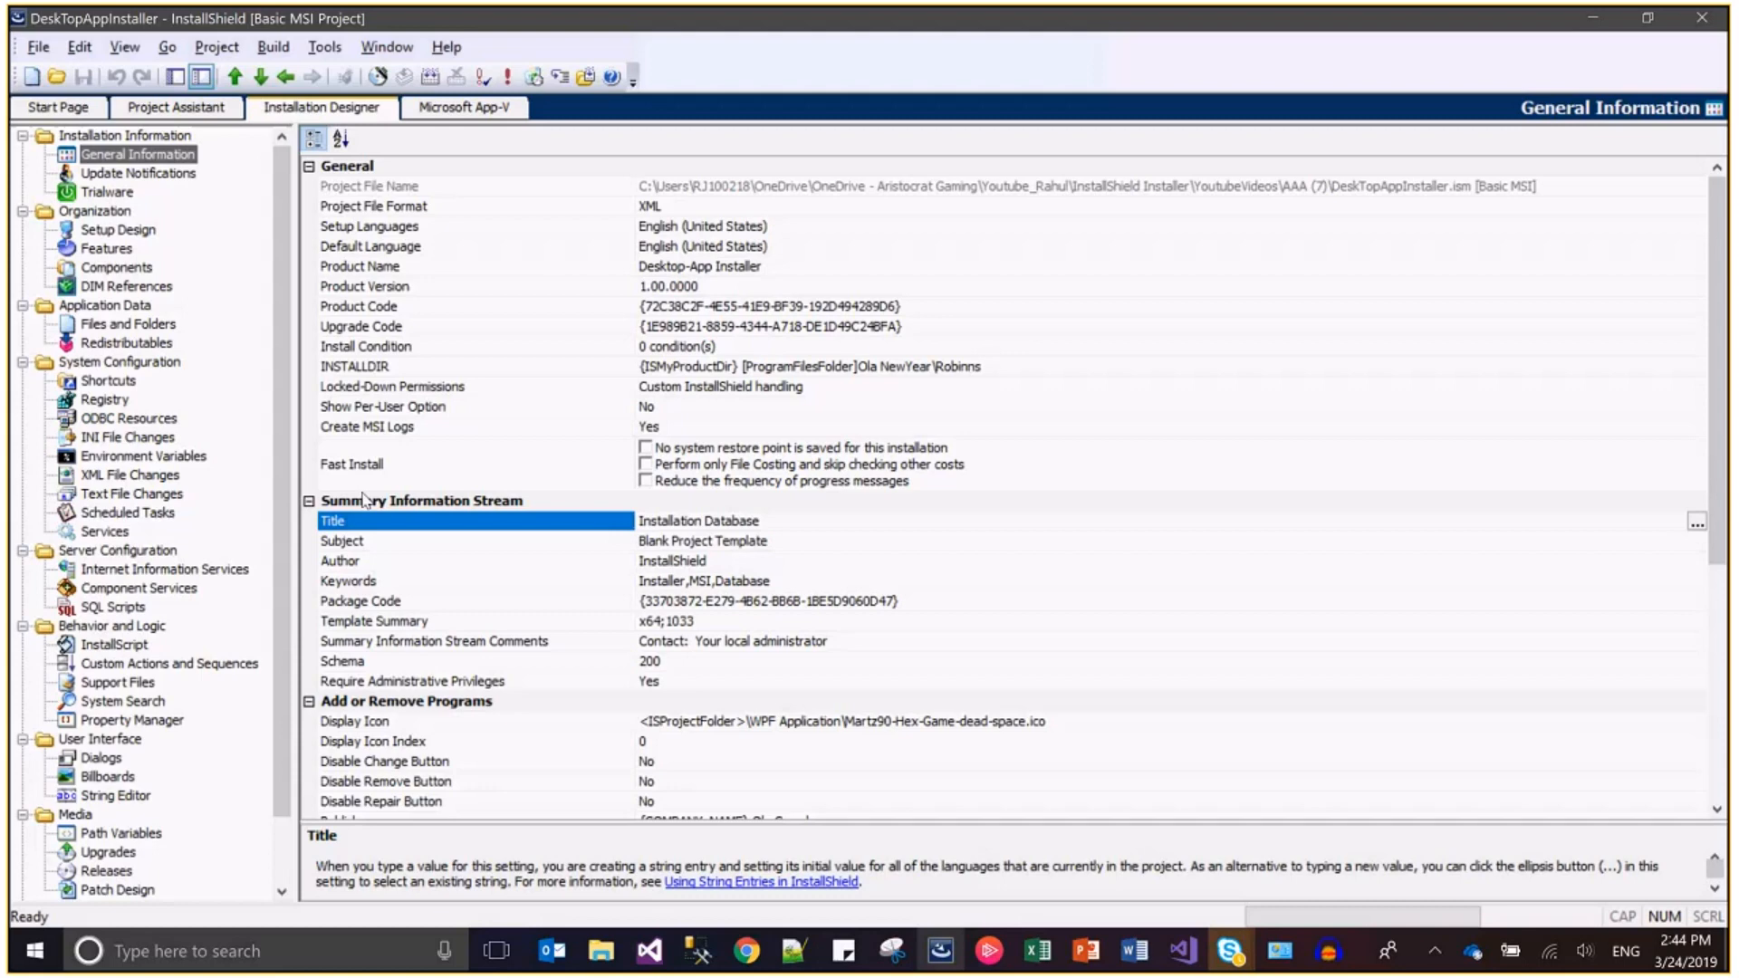
mouse_move(500, 538)
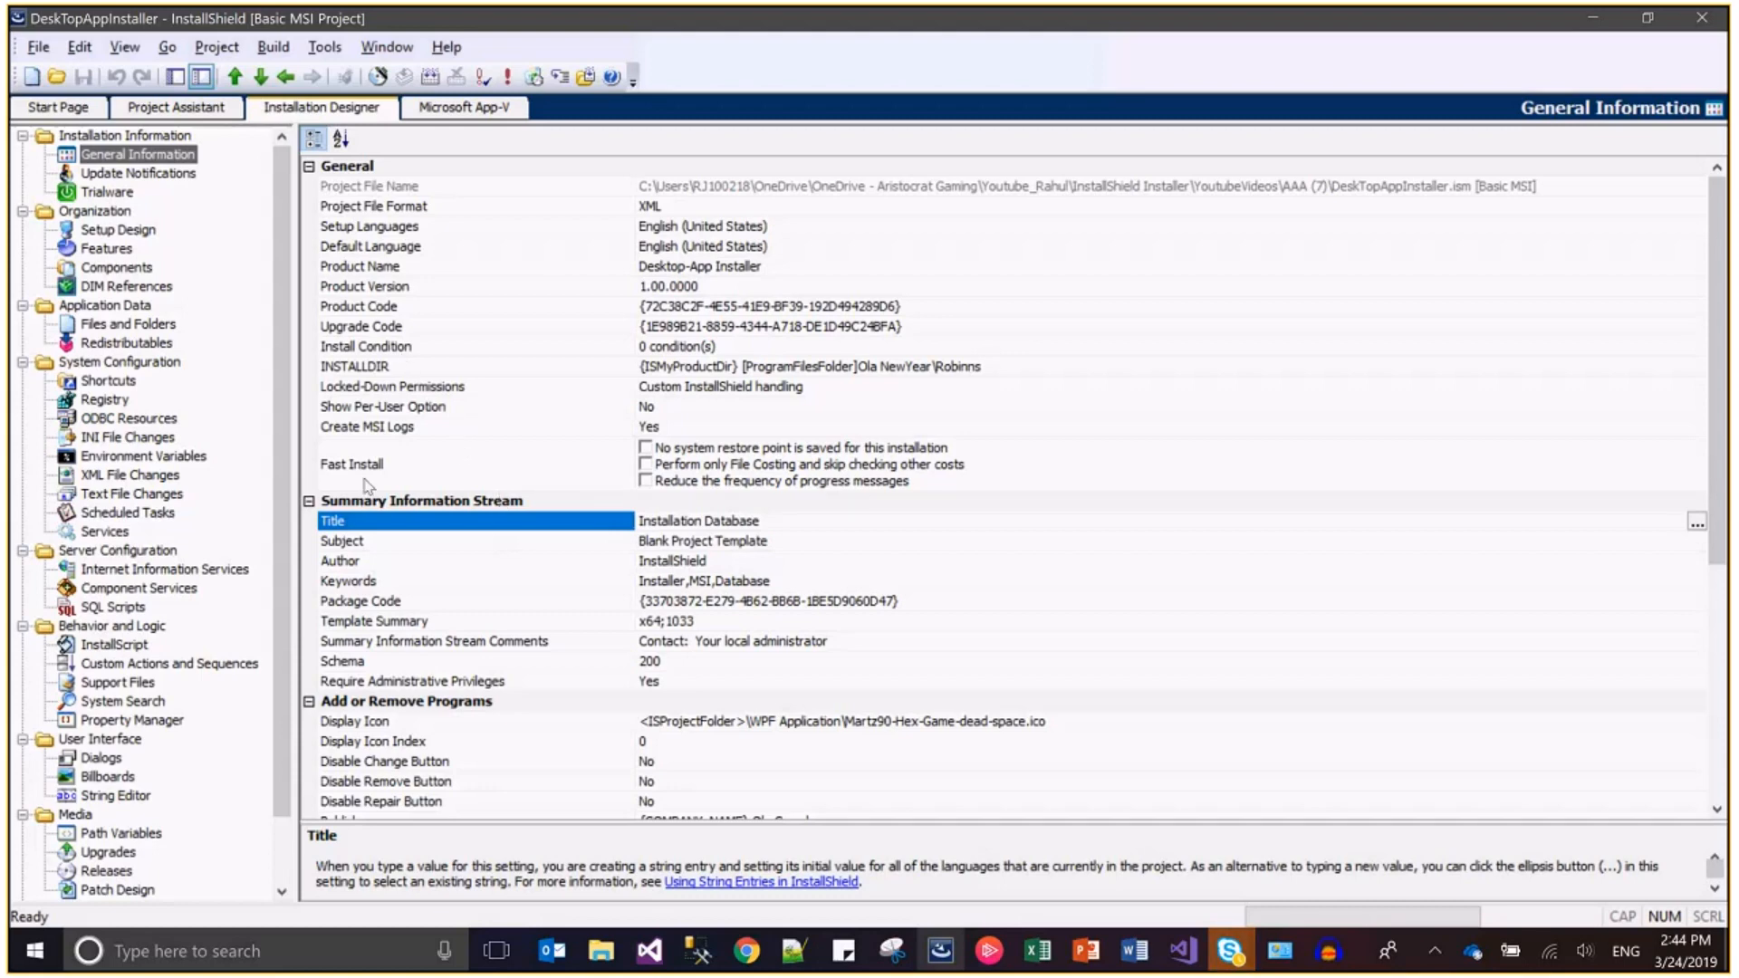
mouse_move(392, 382)
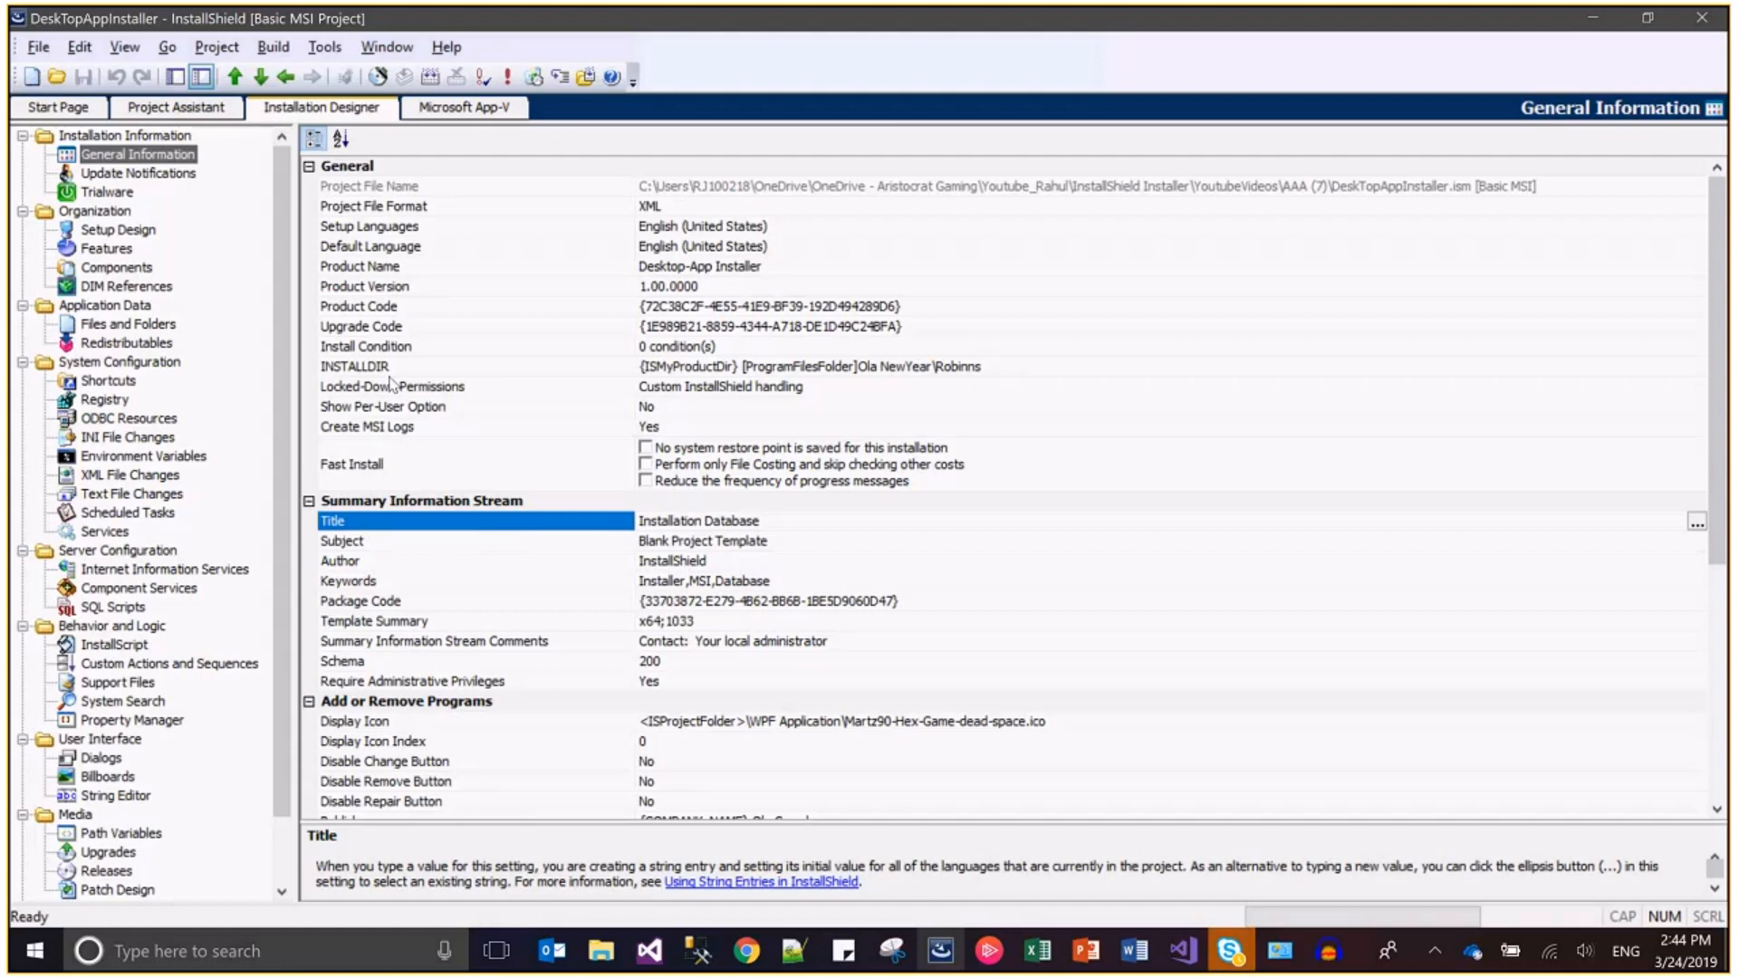
Step: Enlarge the help area and select Product Name (Desktop-App Installer) to read its explanation
click(359, 264)
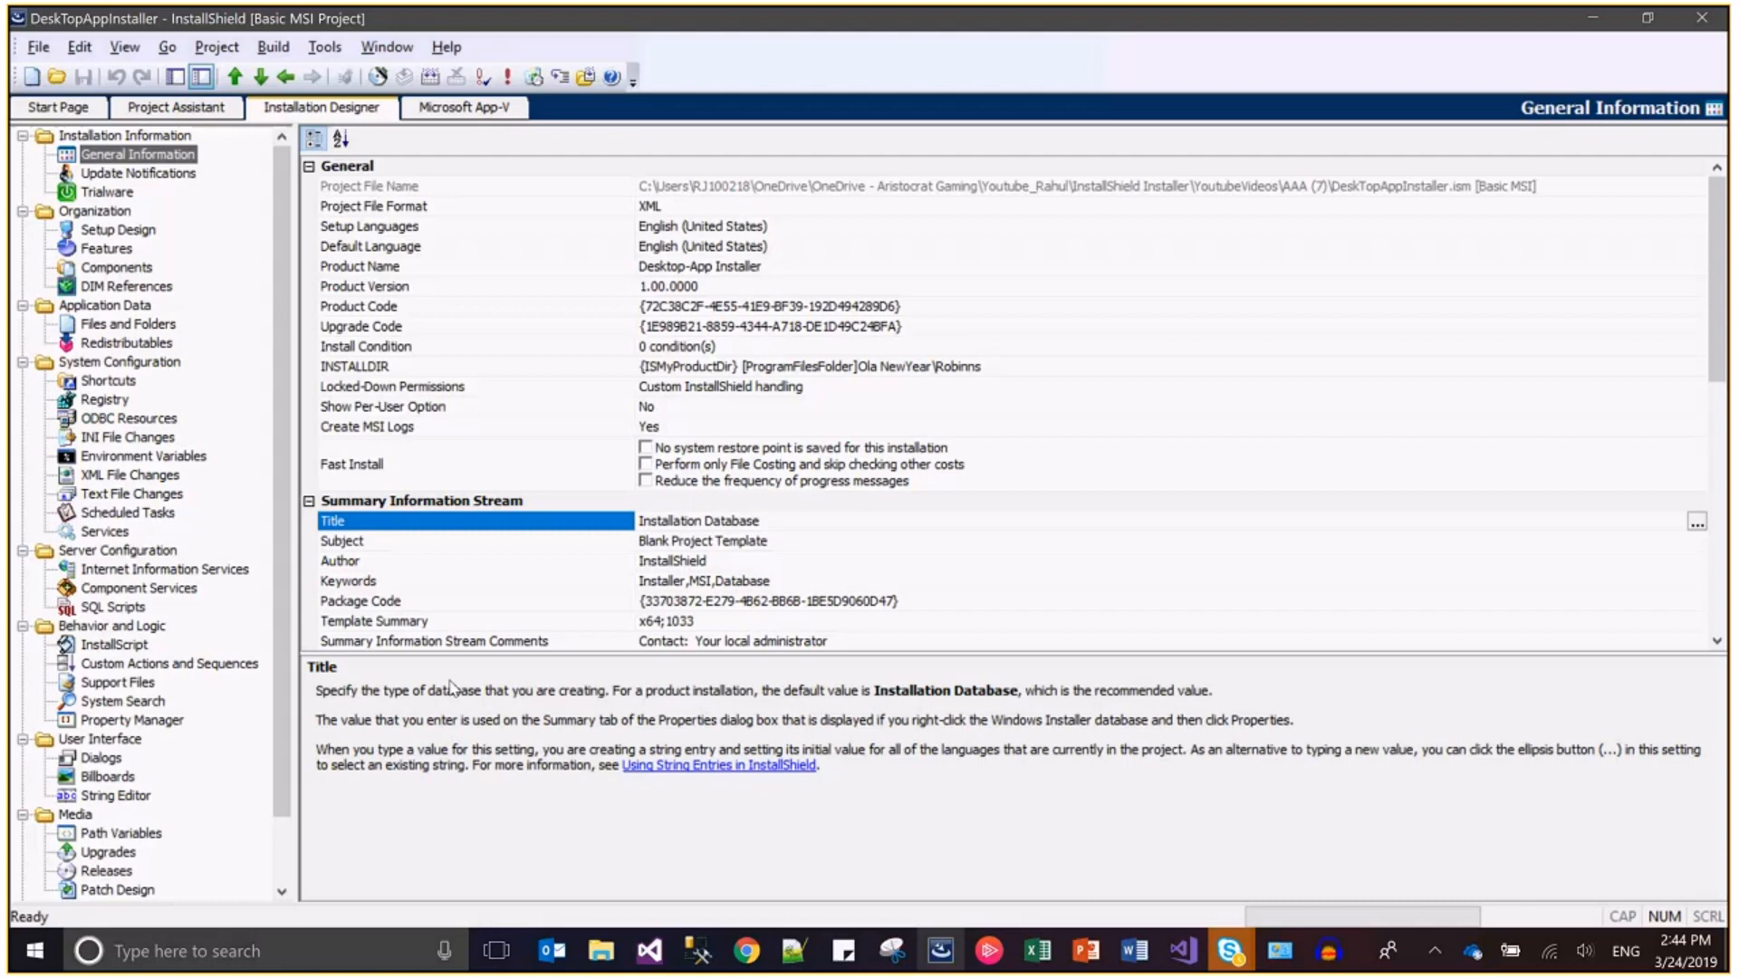
mouse_move(504, 699)
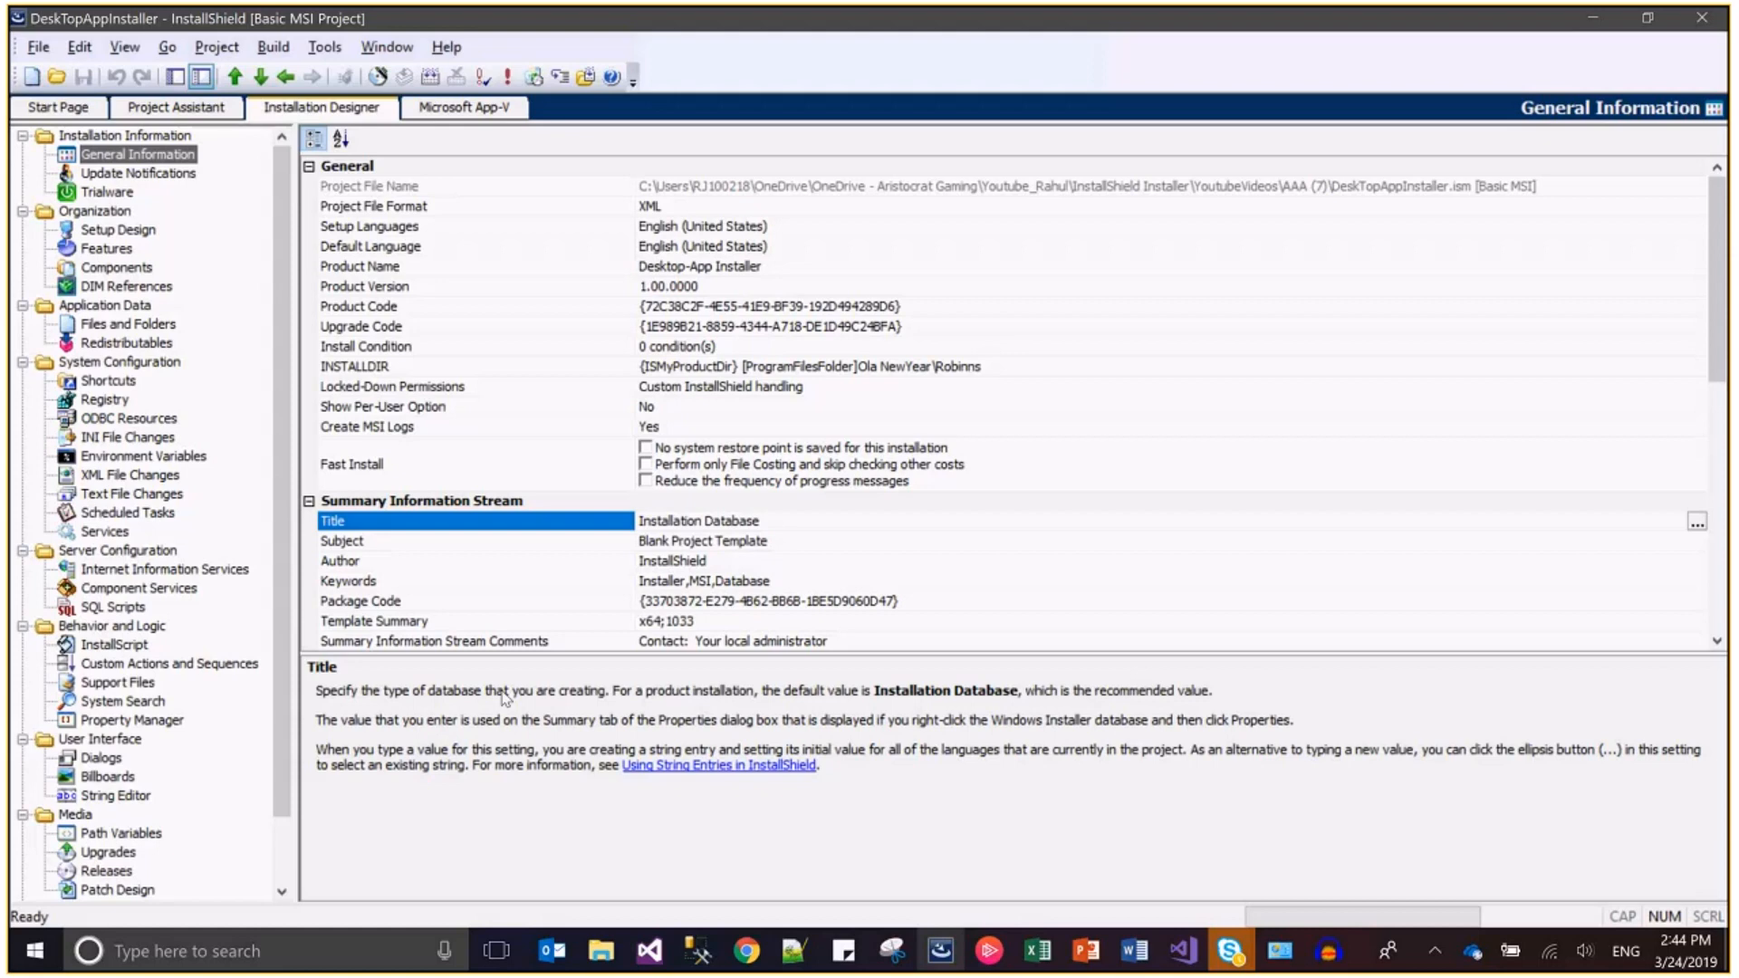
mouse_move(986, 730)
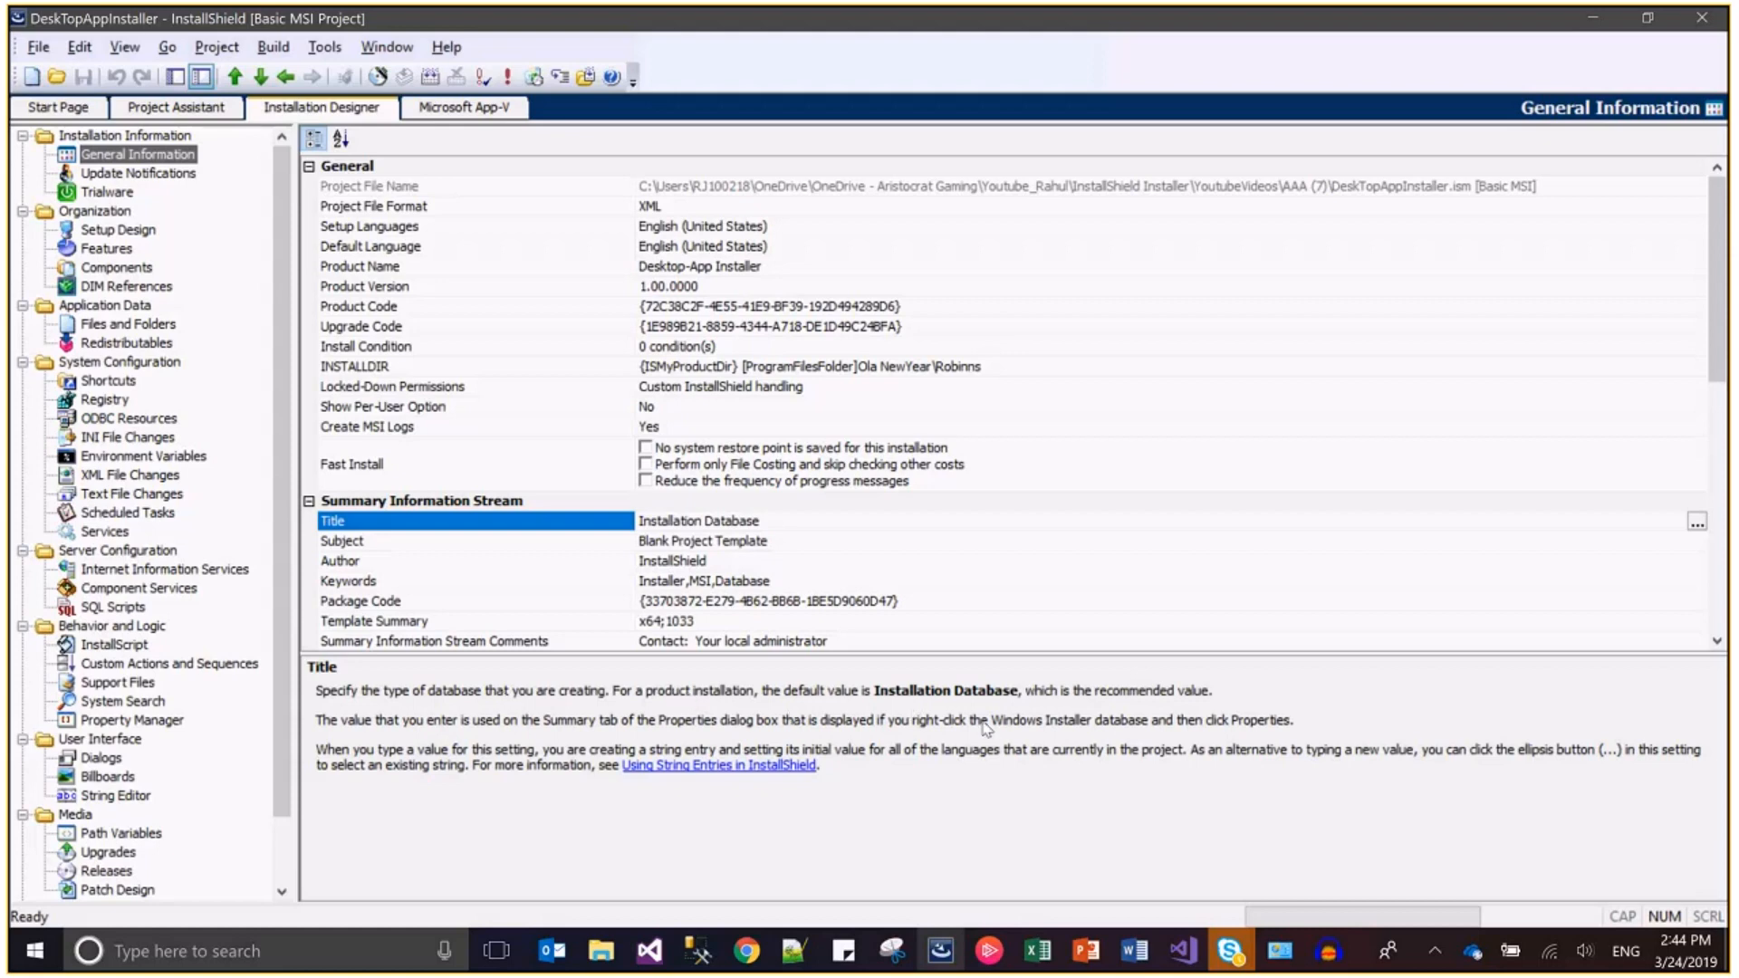
mouse_move(1070, 728)
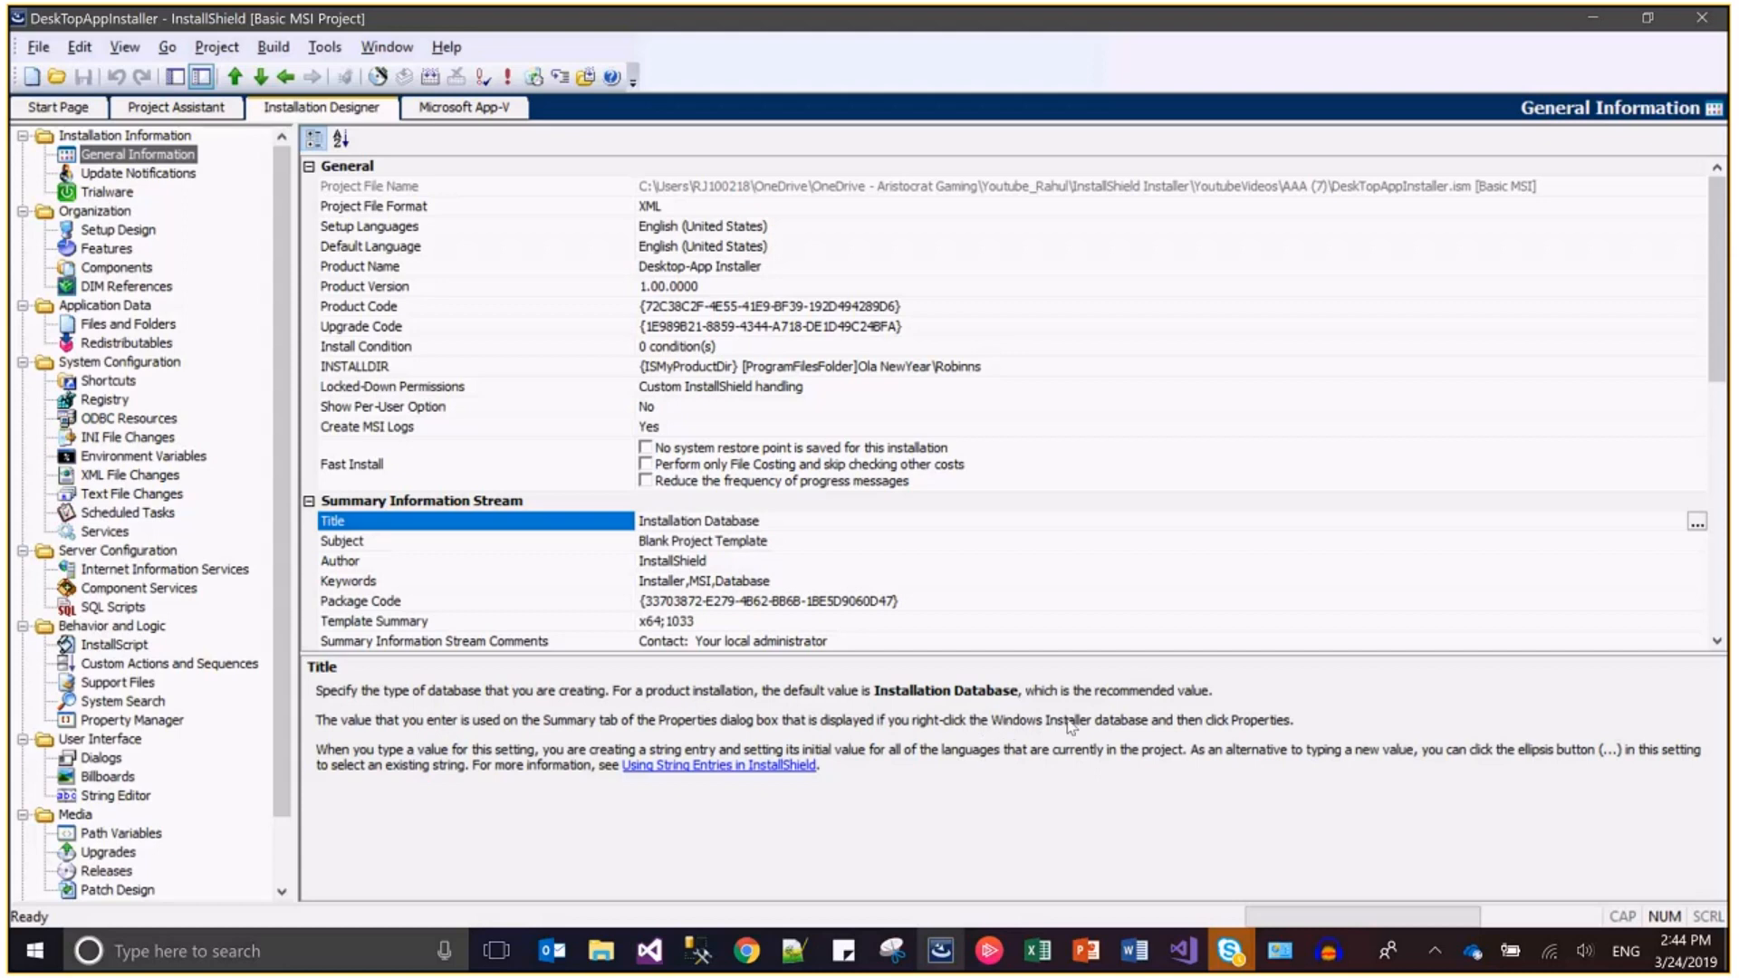
mouse_move(1111, 727)
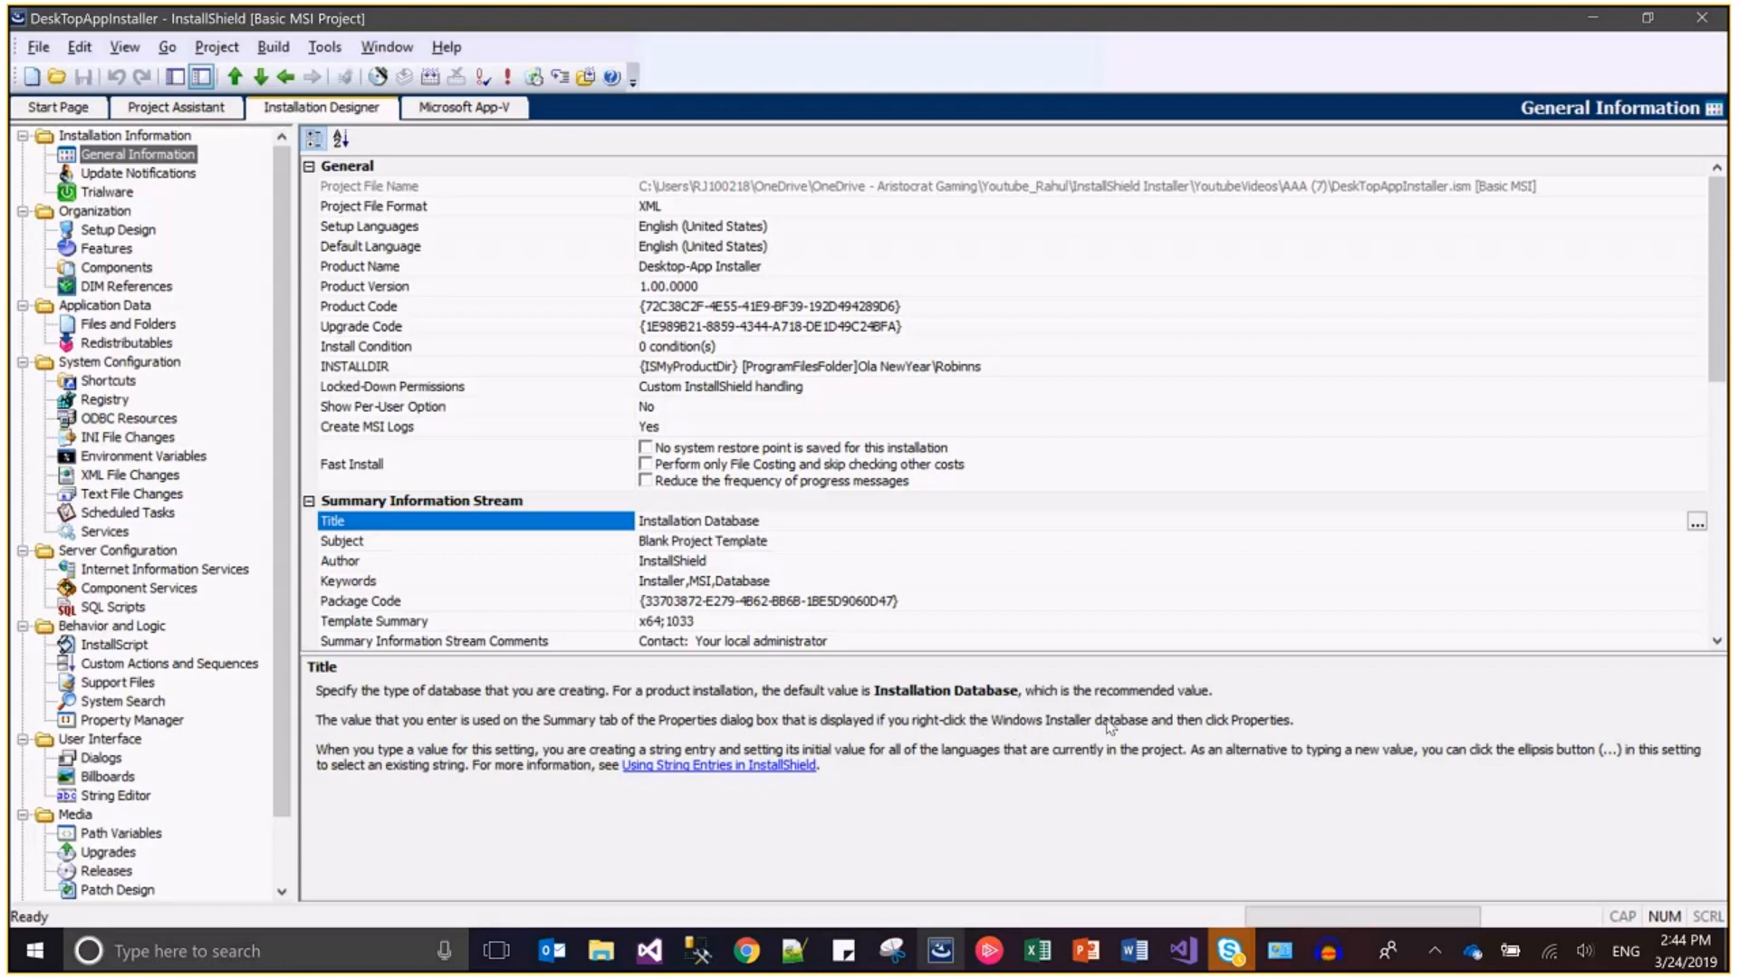
mouse_move(468, 284)
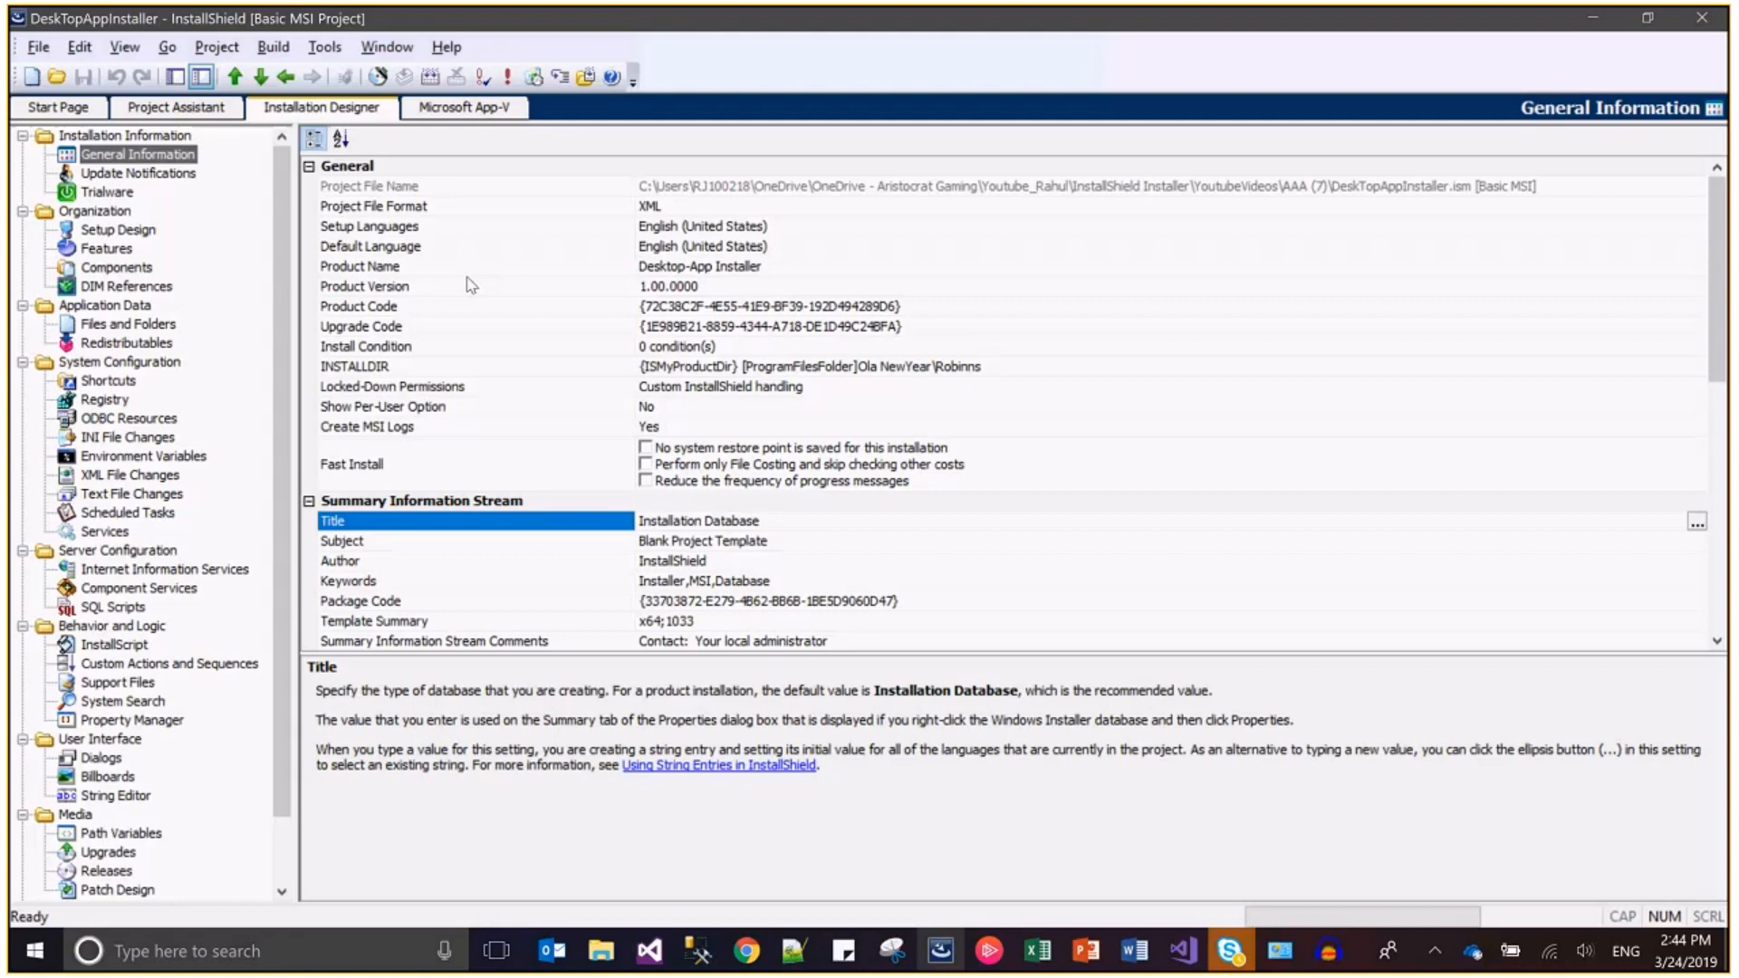
click(359, 266)
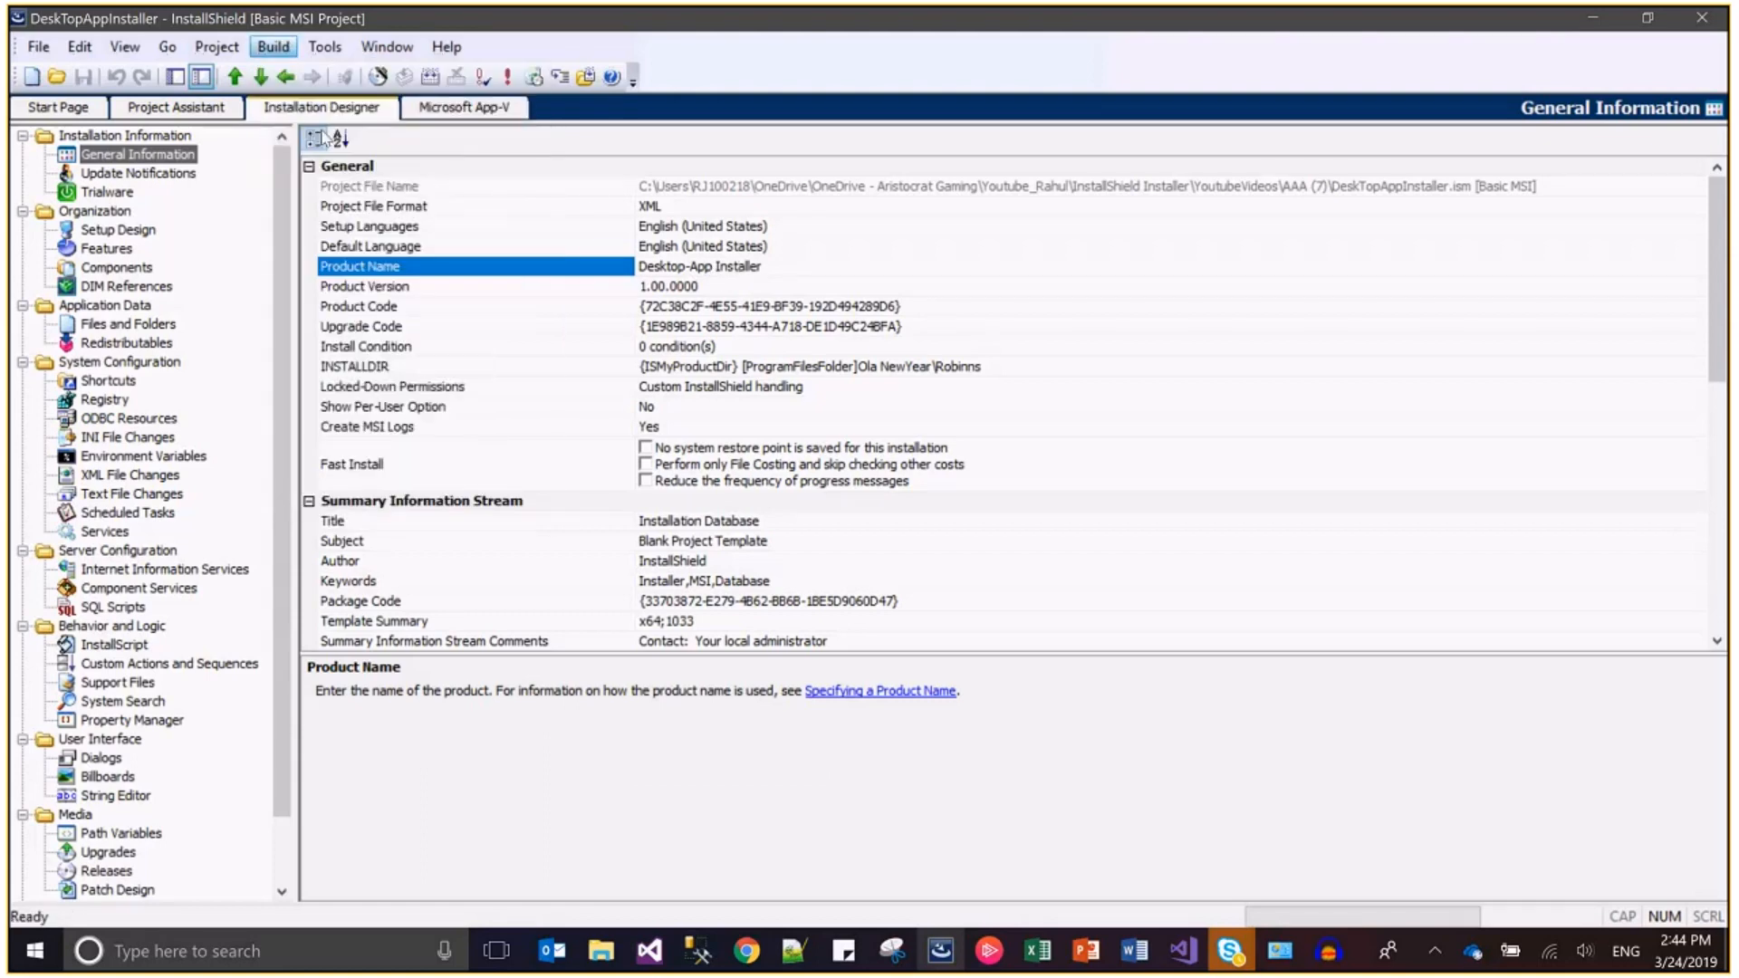
Step: Rebuild the release with 0 errors and go to the built release's output folder
click(273, 45)
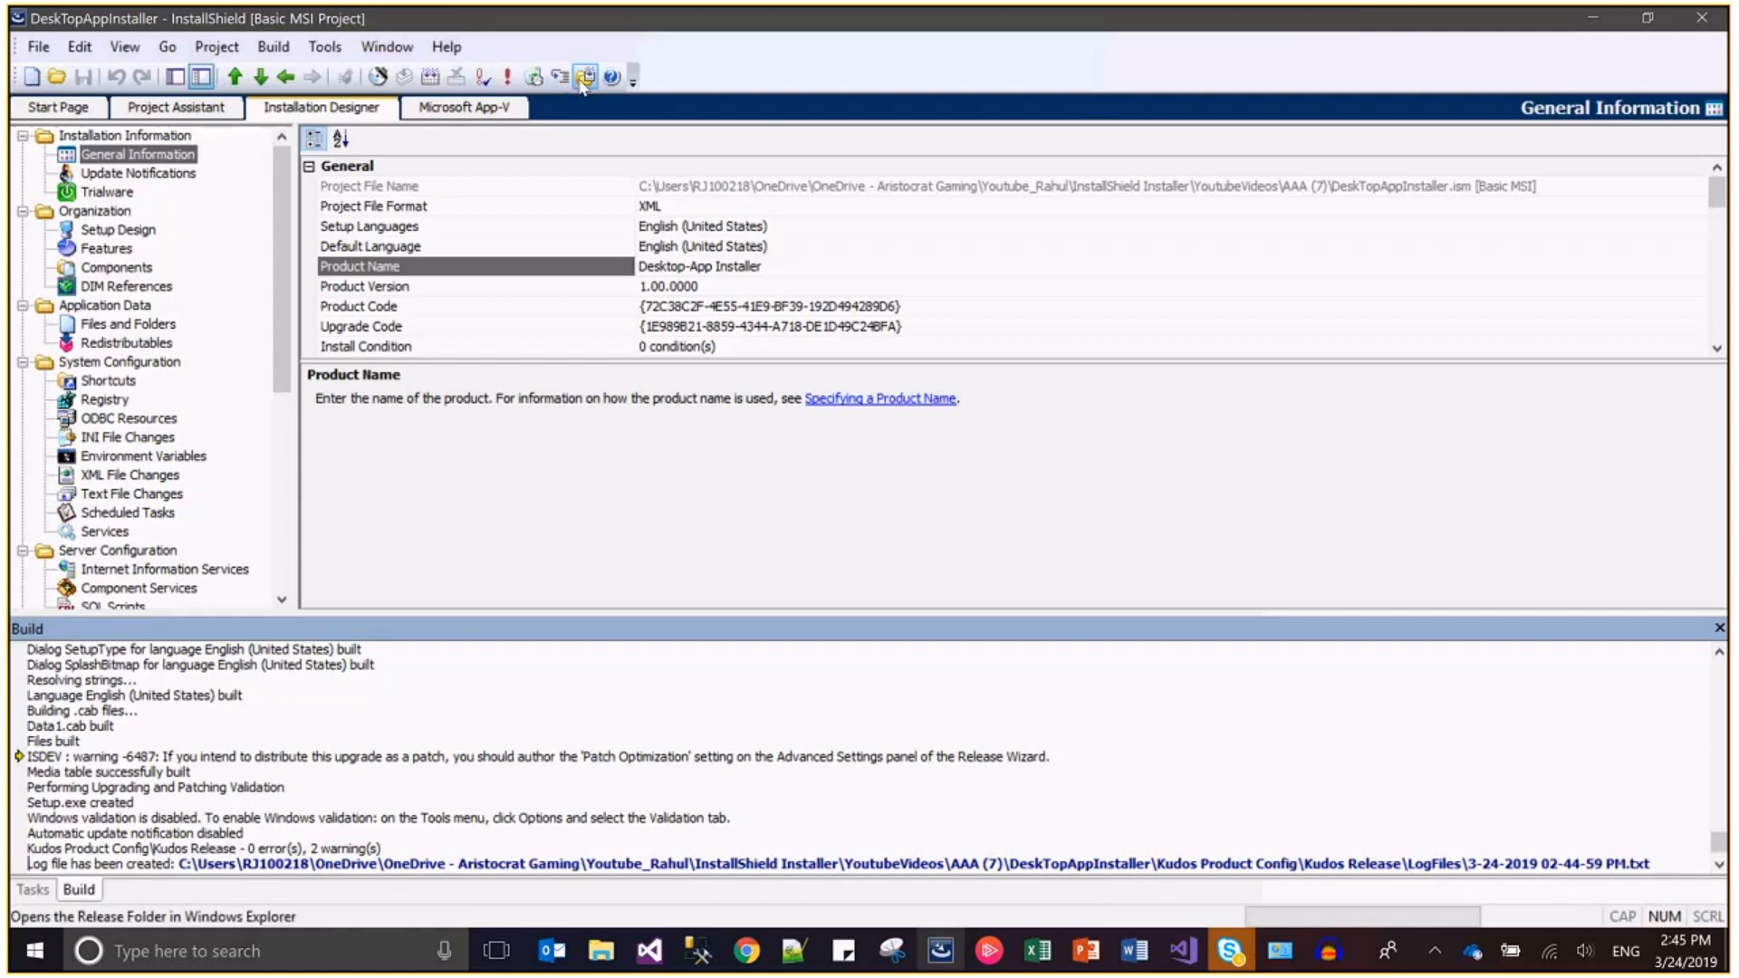
click(585, 76)
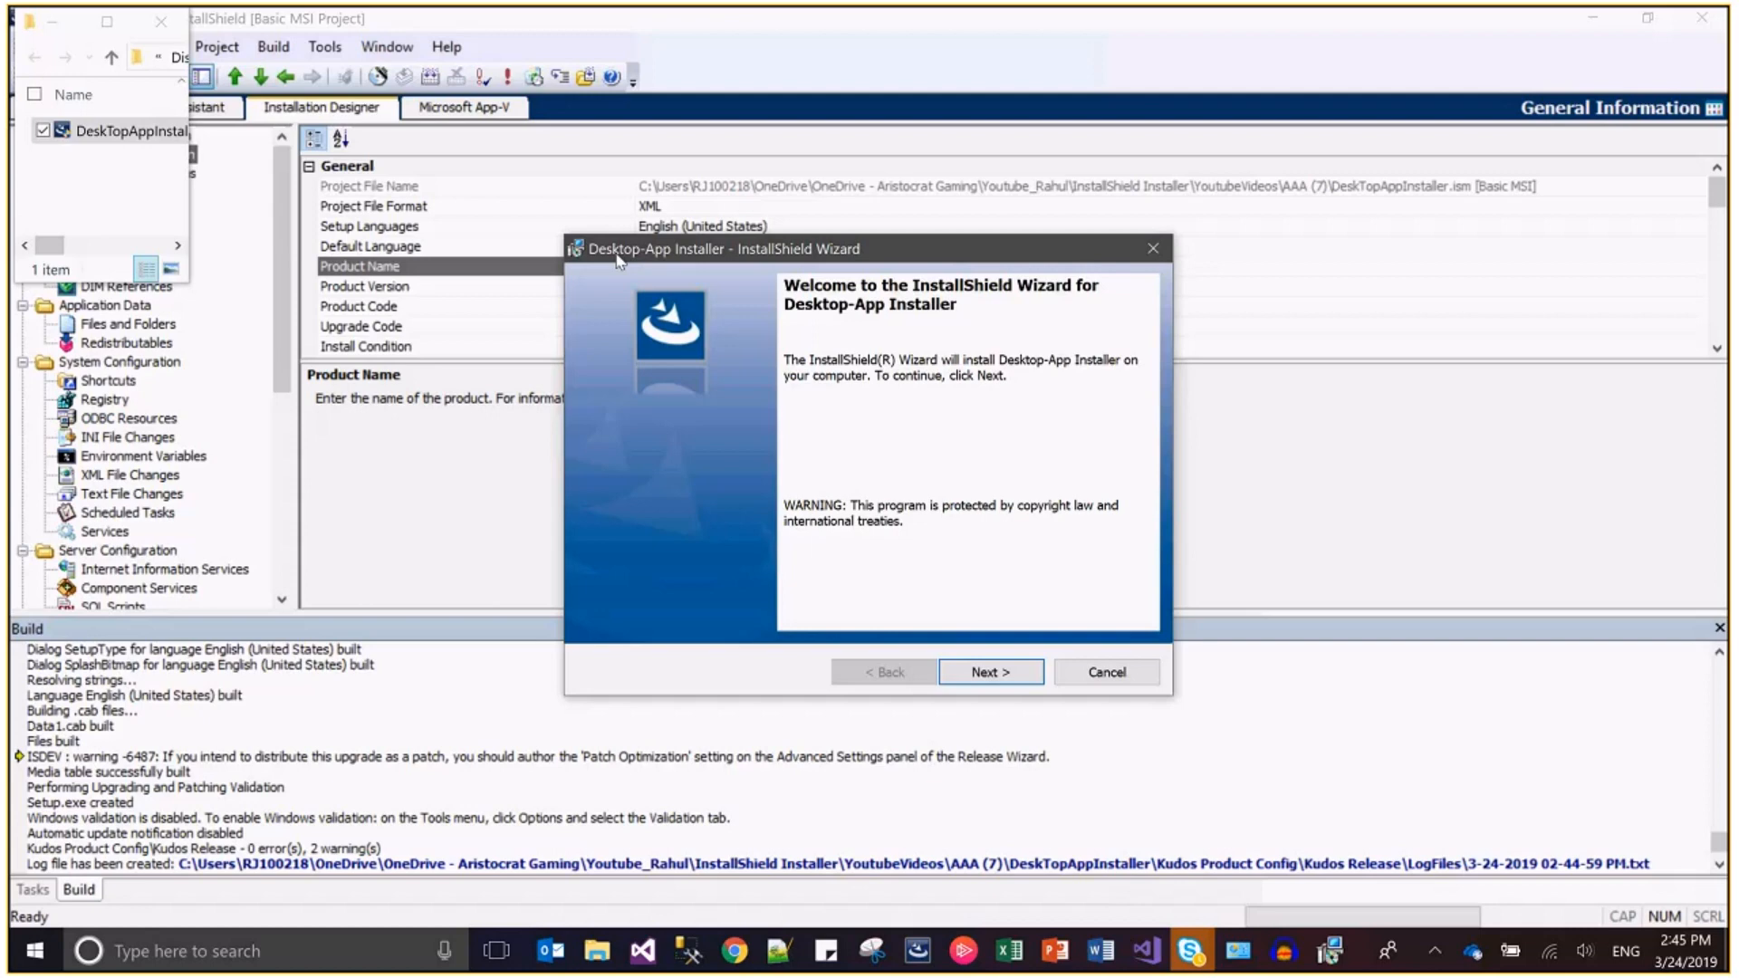
mouse_move(694, 259)
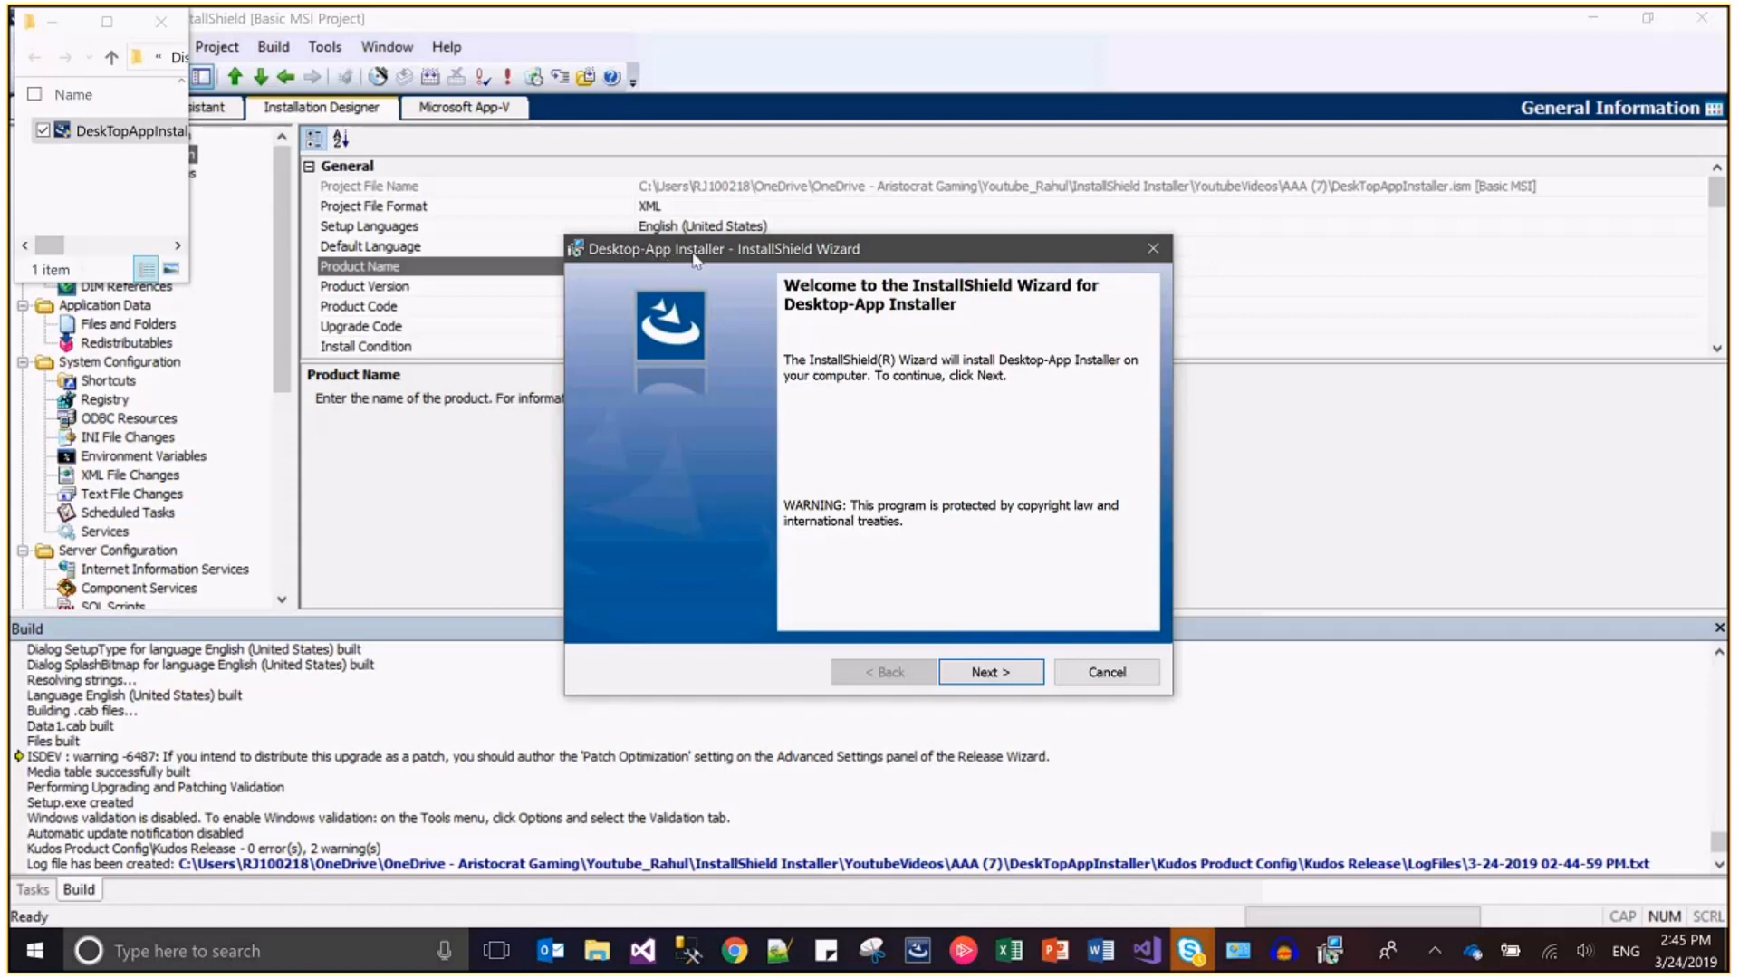
mouse_move(887, 285)
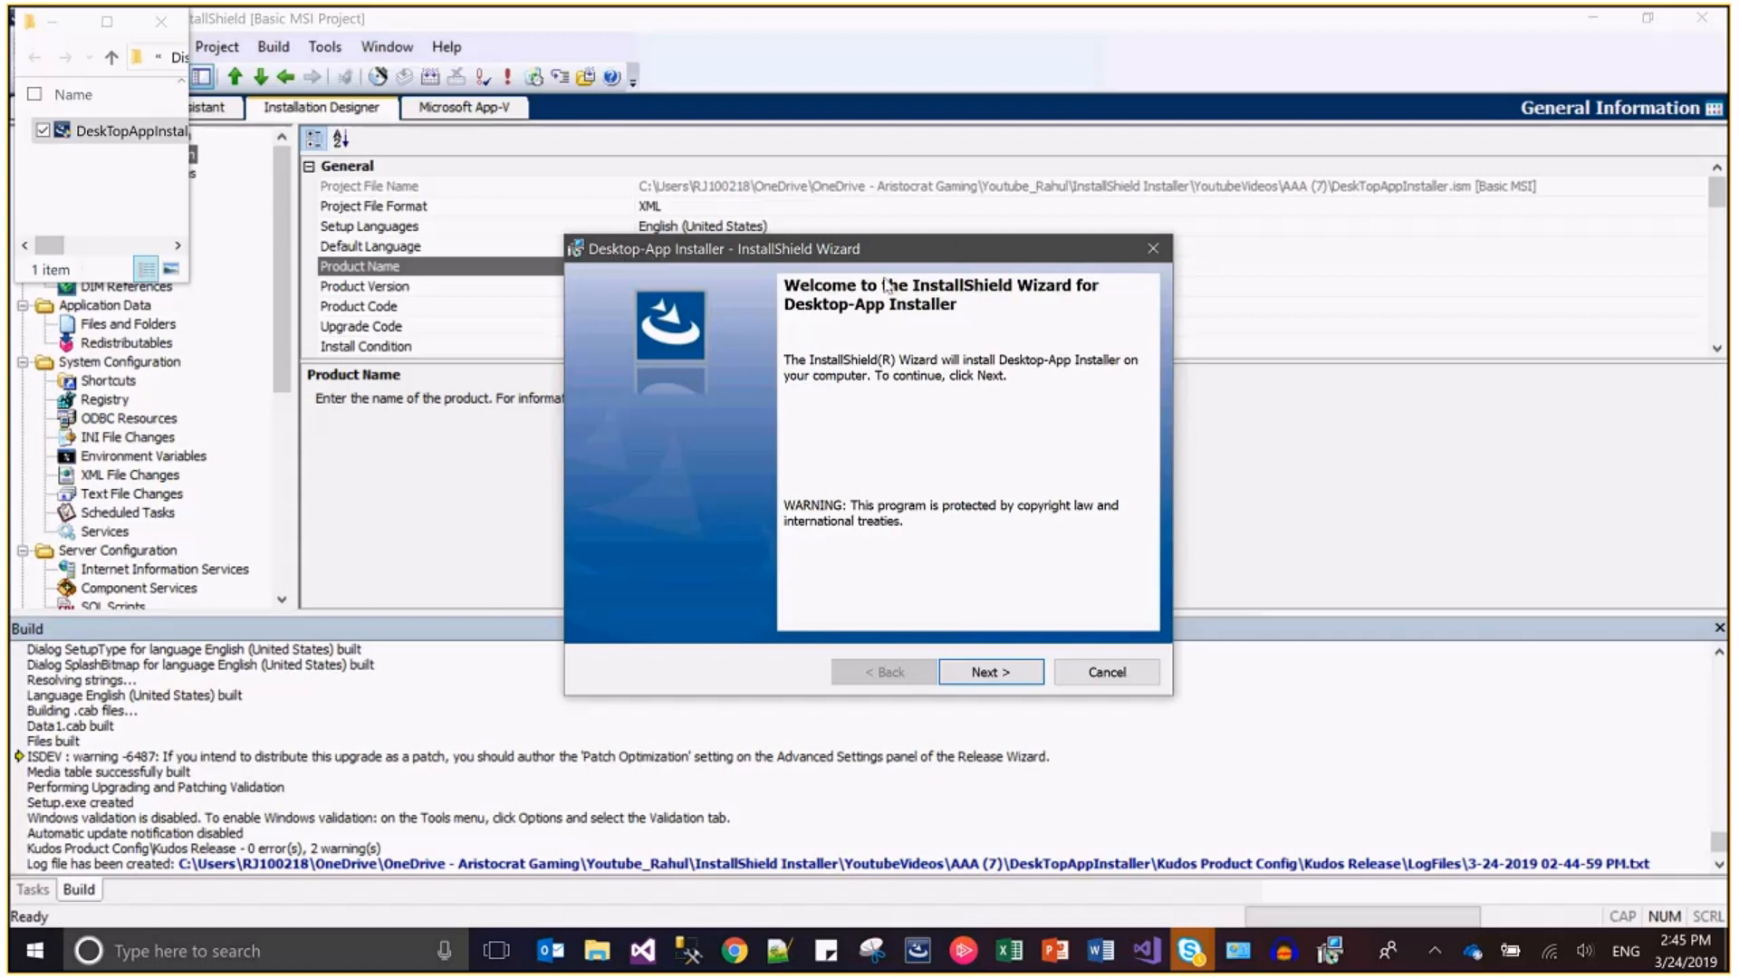
mouse_move(1103, 270)
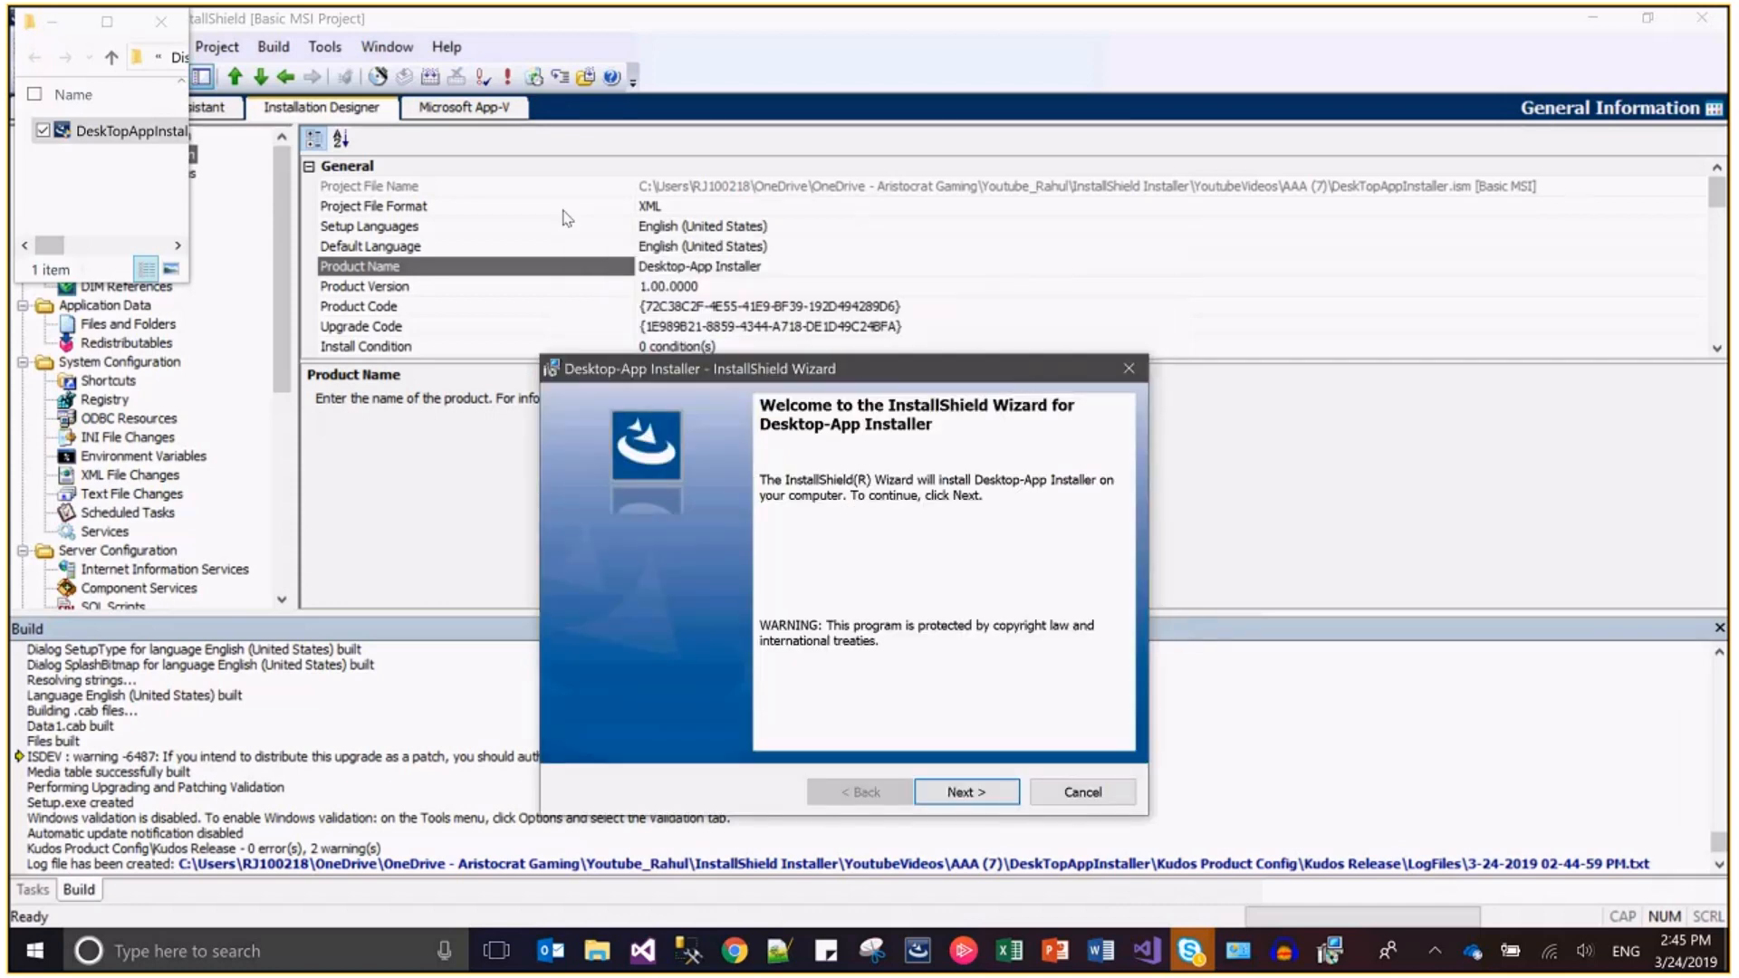
mouse_move(545, 290)
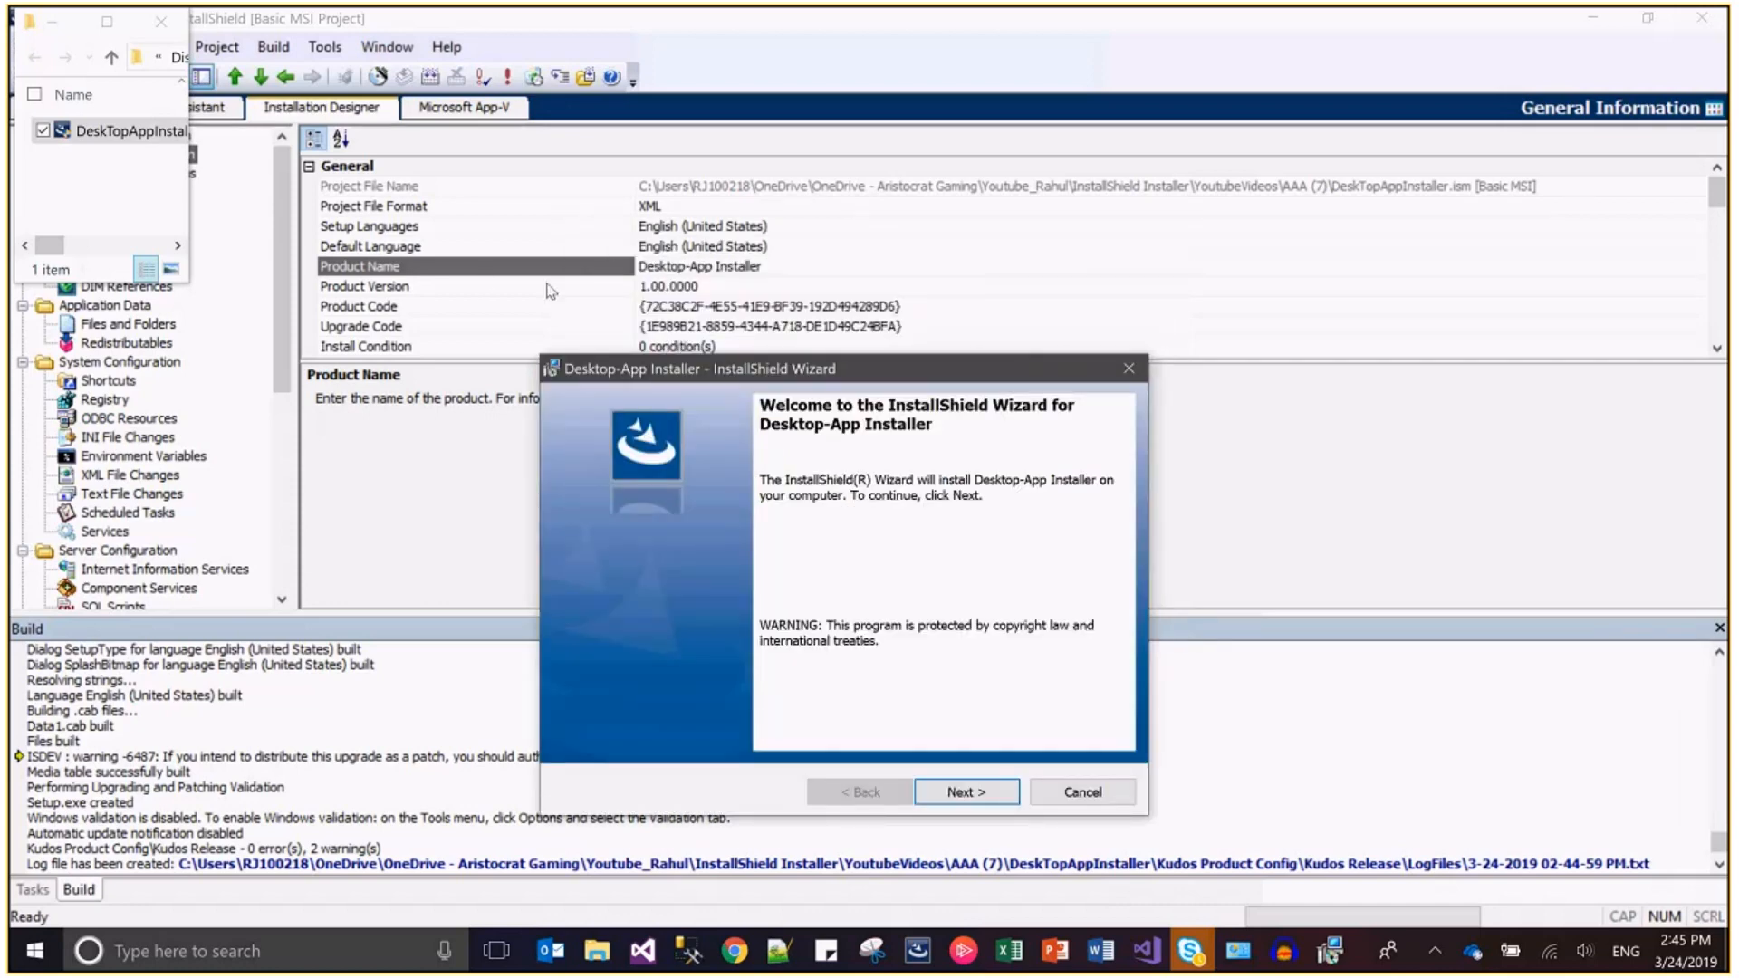
mouse_move(764, 600)
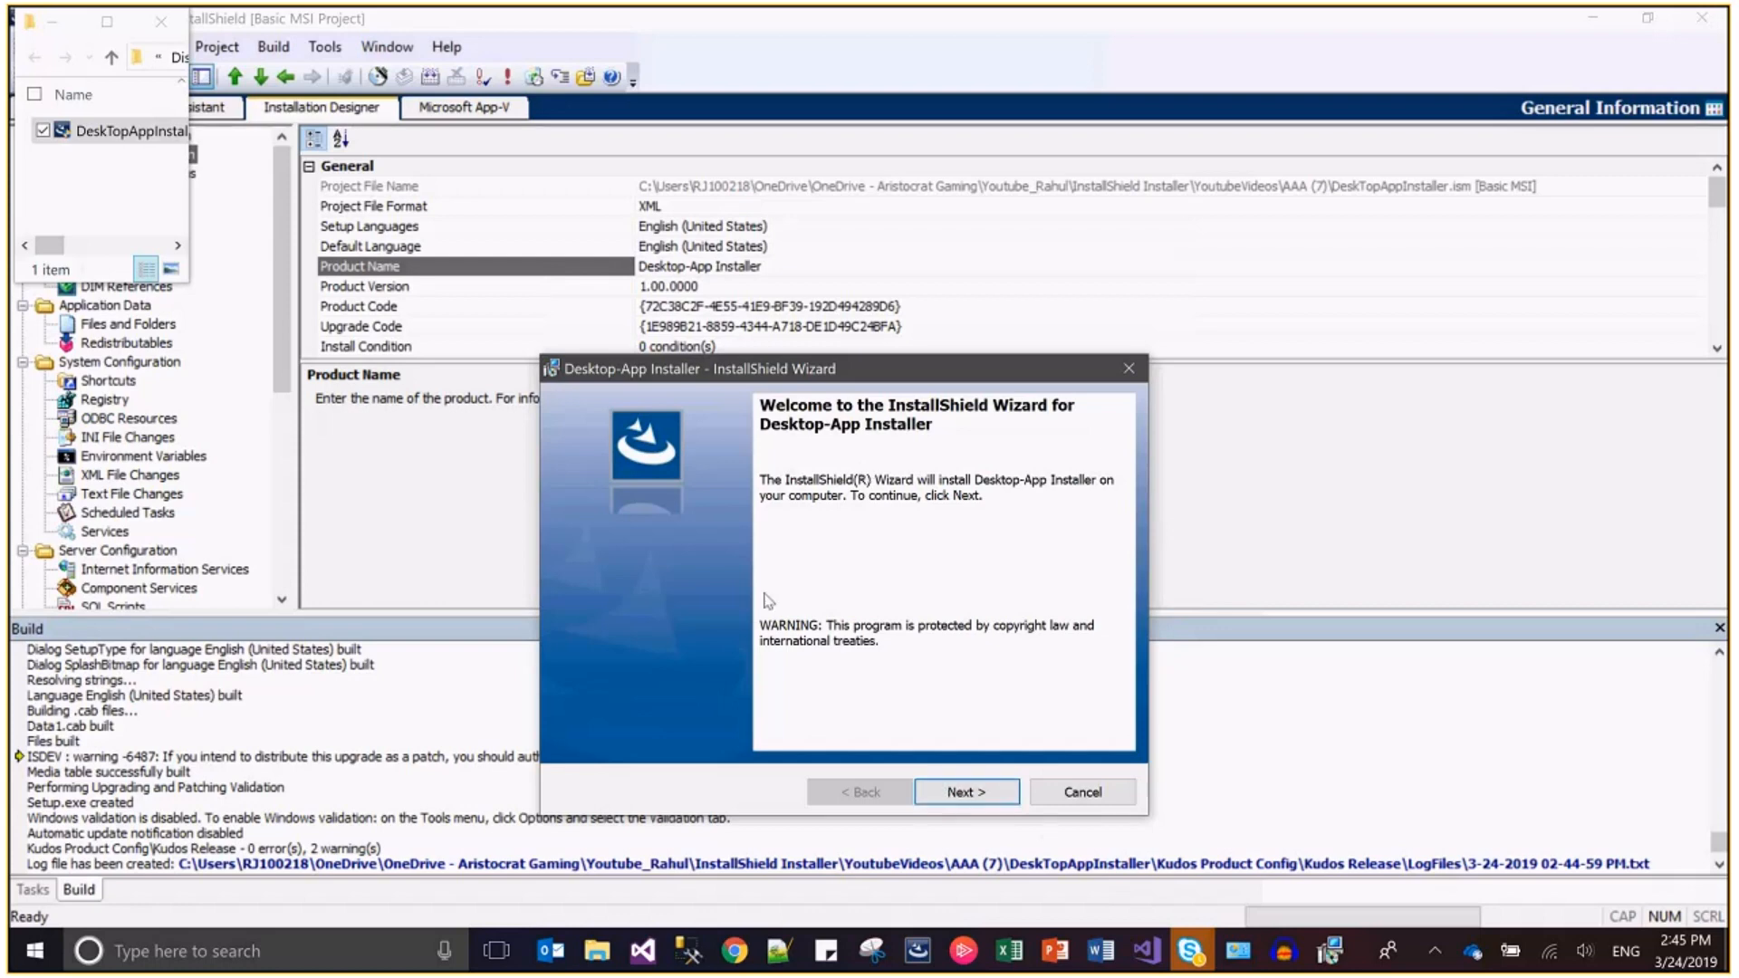
mouse_move(607, 402)
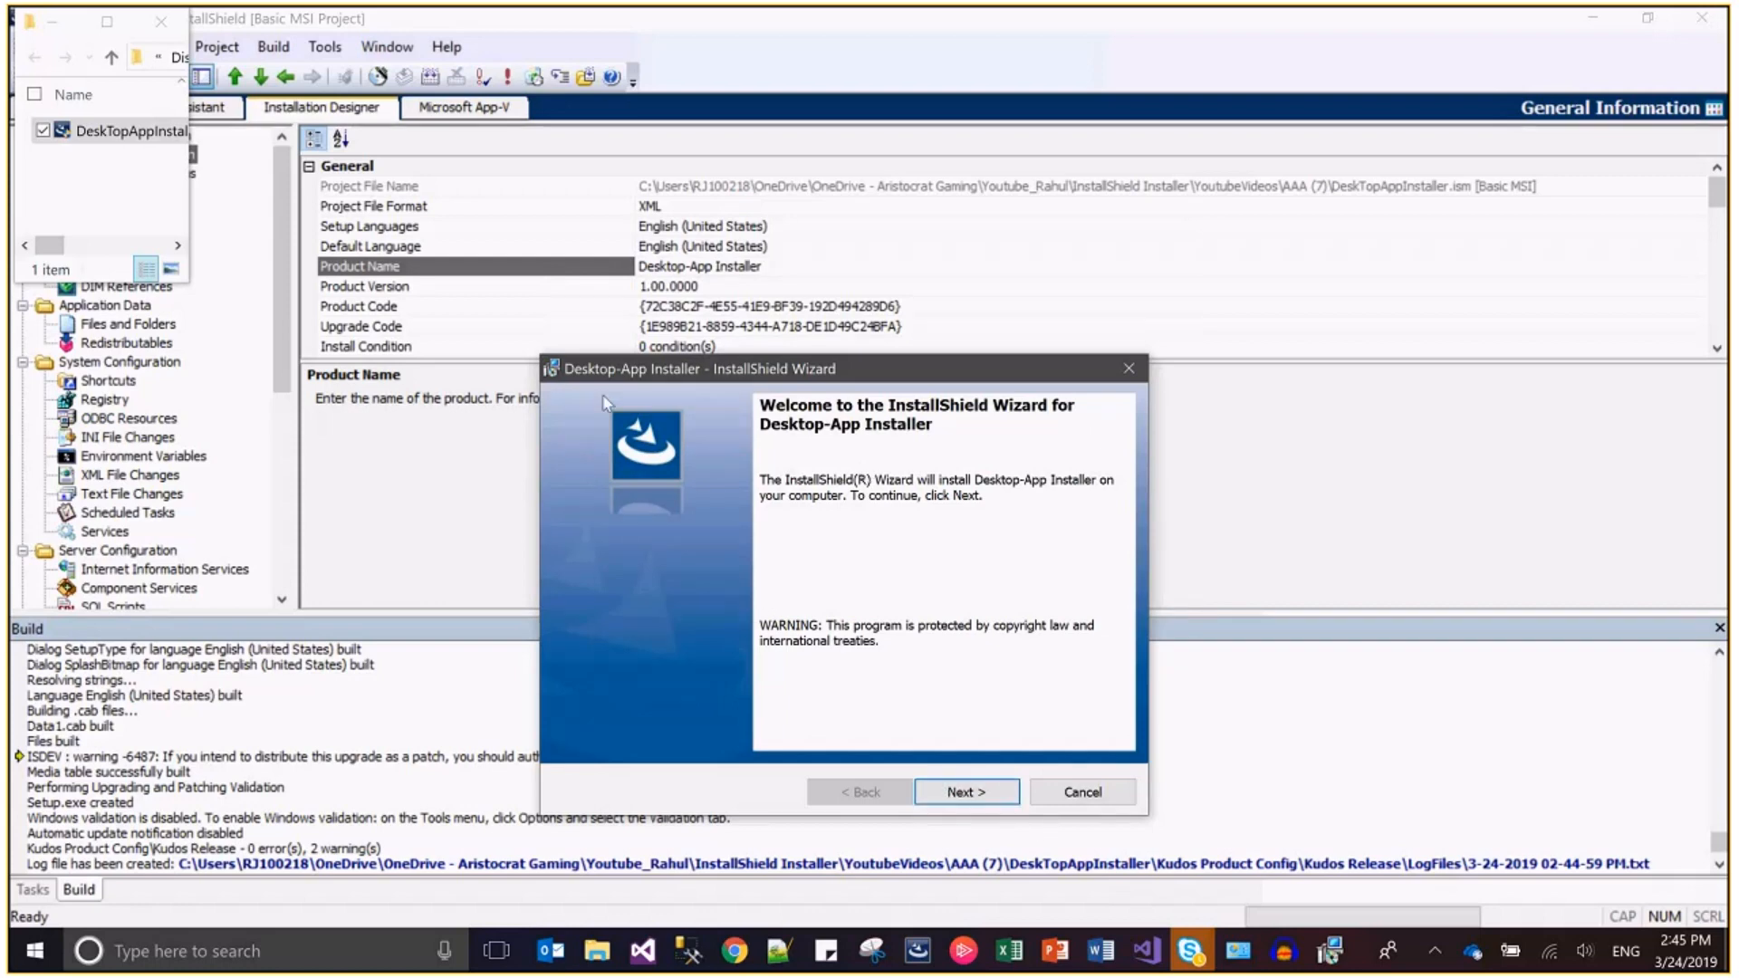
Step: Run the setup wizard: accept the license, default folder, Complete setup, default configuration, and install
click(966, 792)
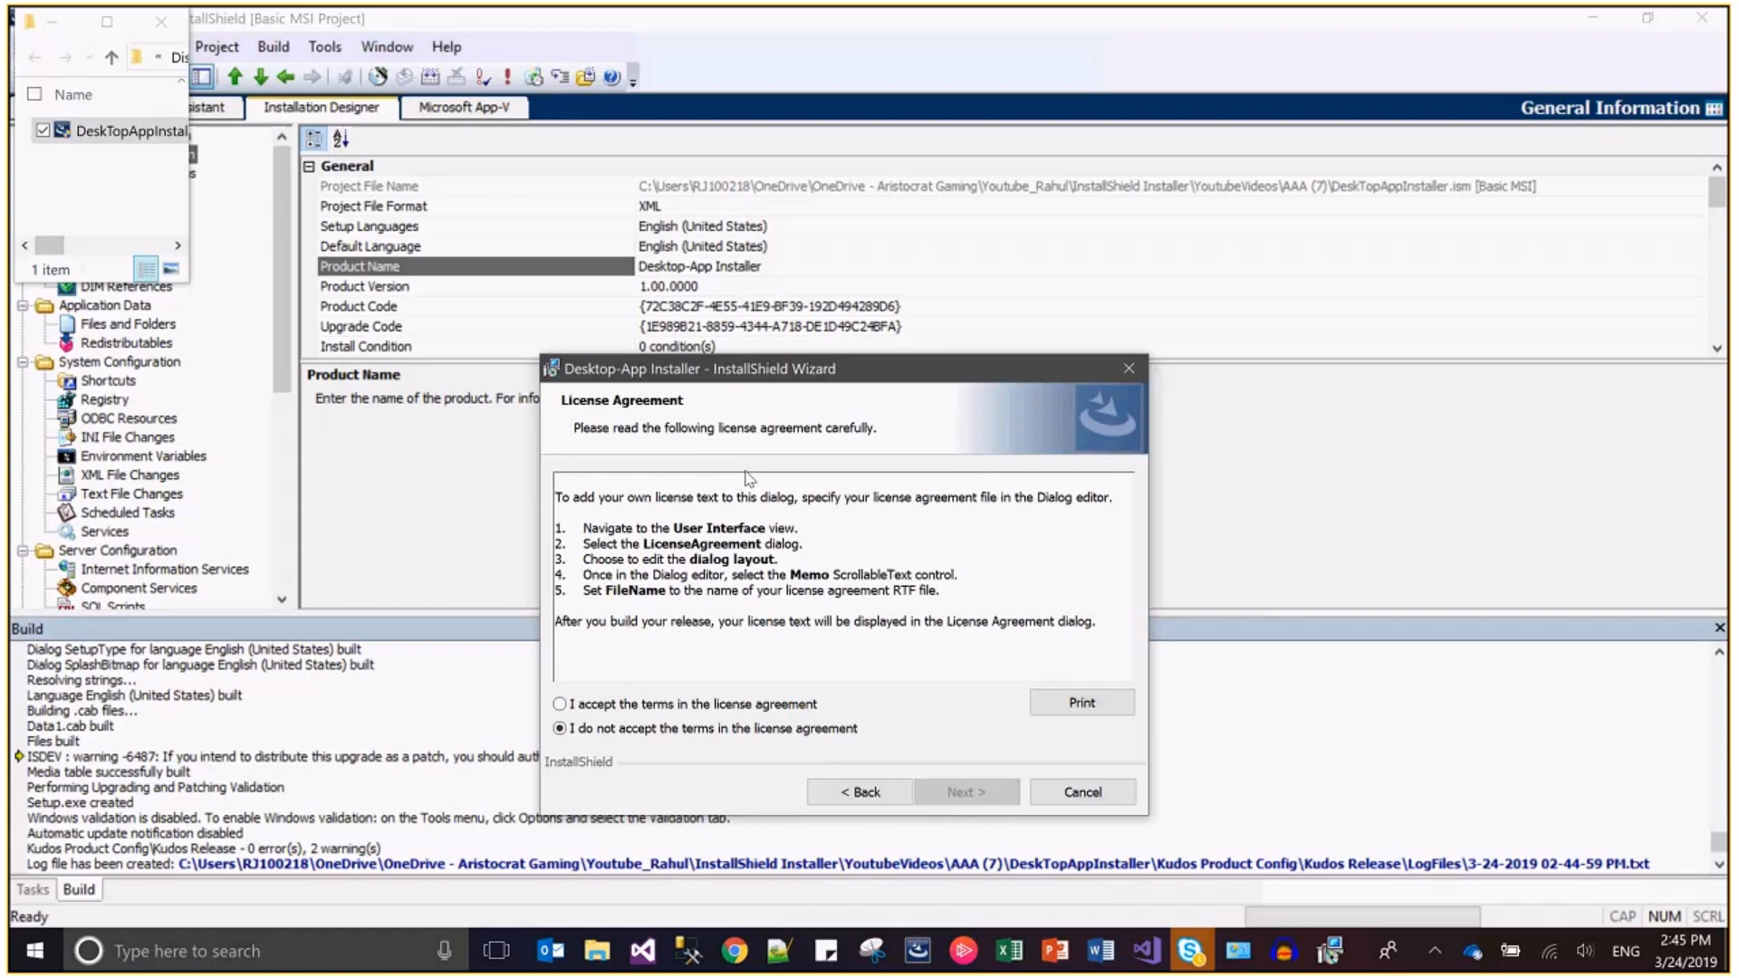
click(560, 703)
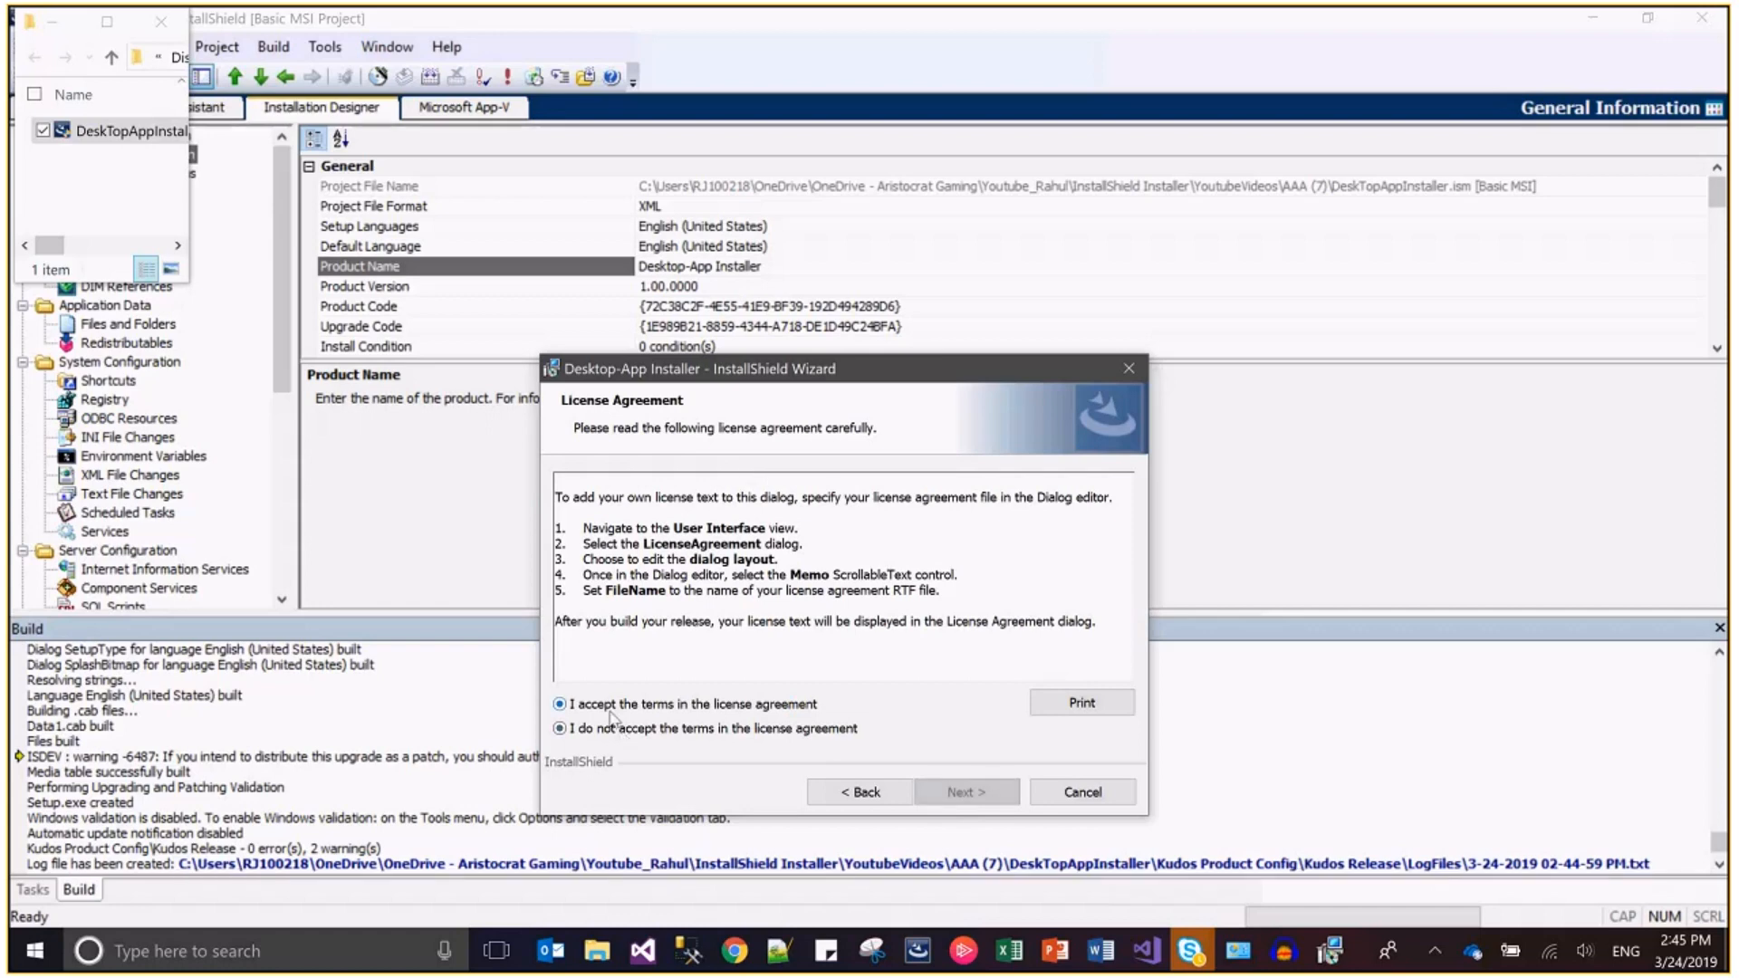
click(966, 792)
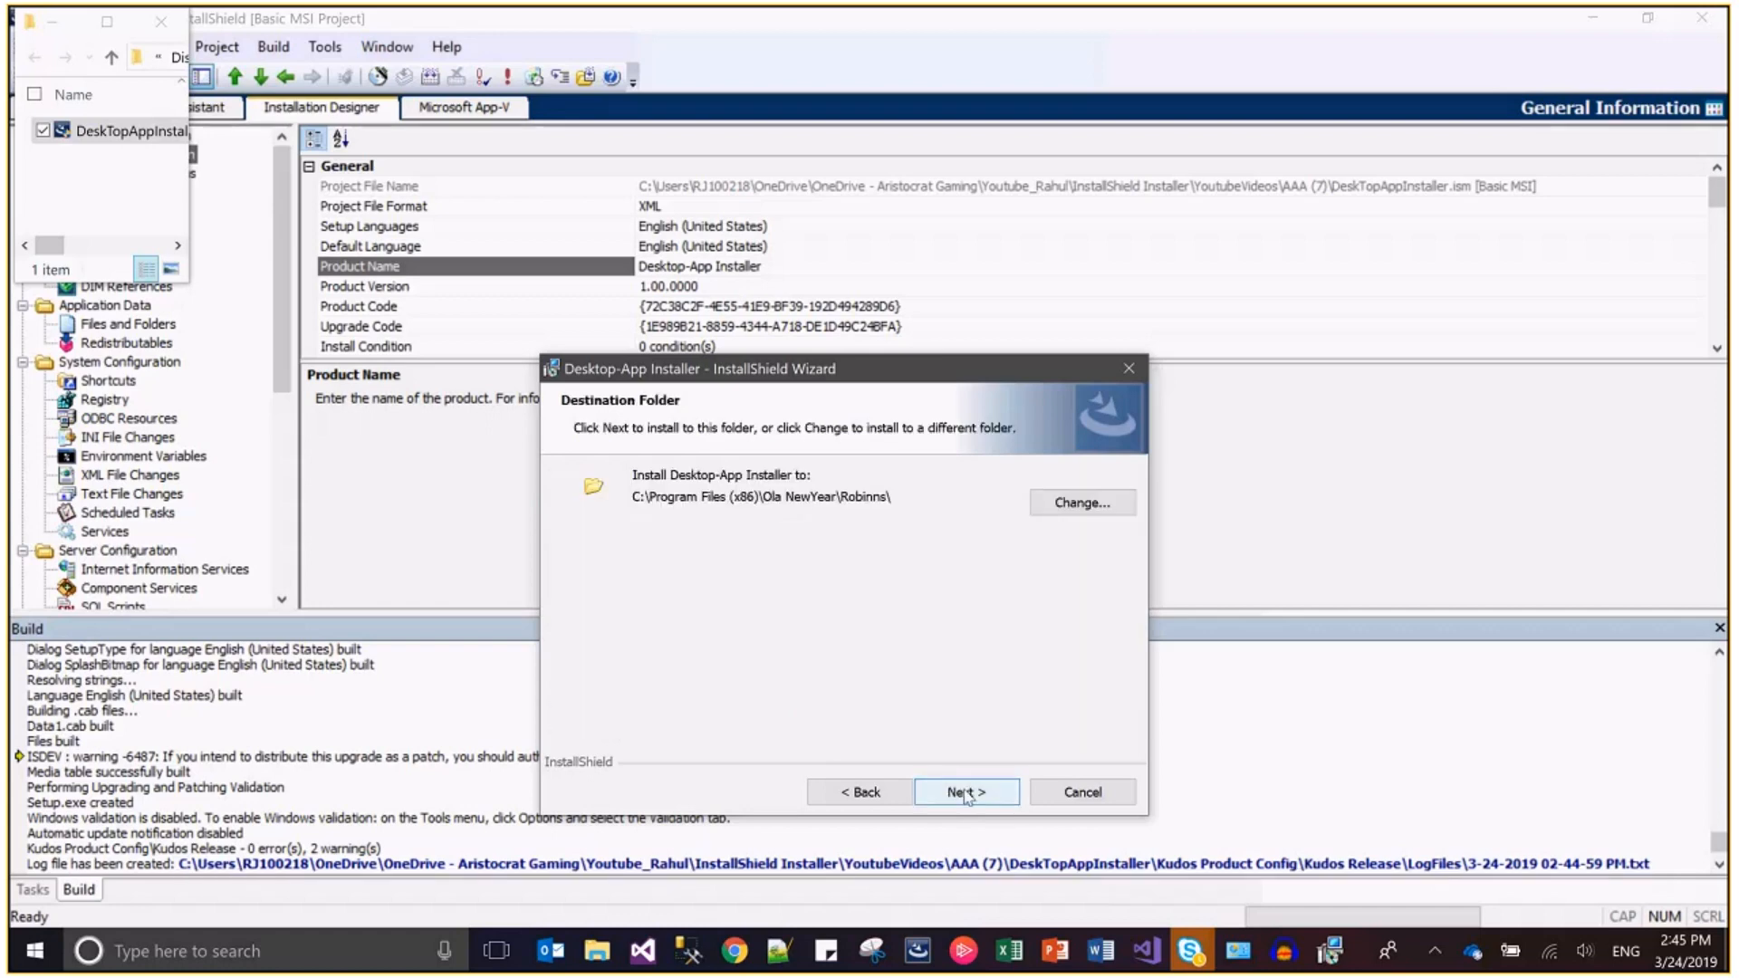
click(964, 792)
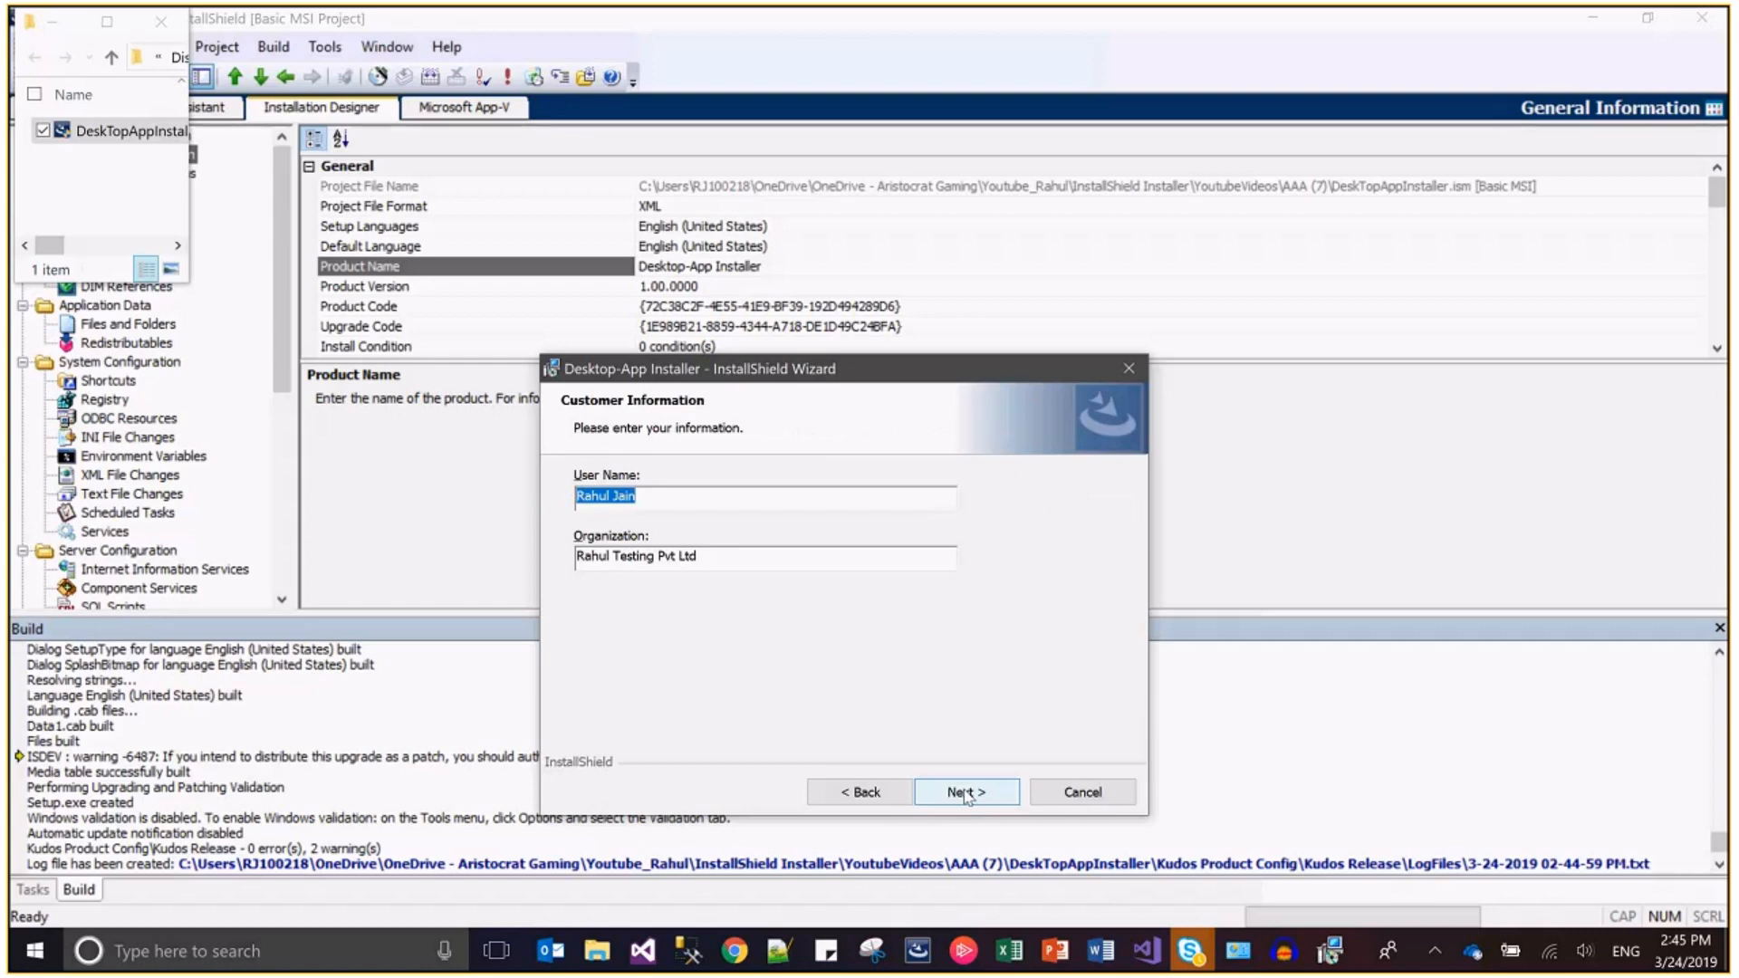
click(966, 792)
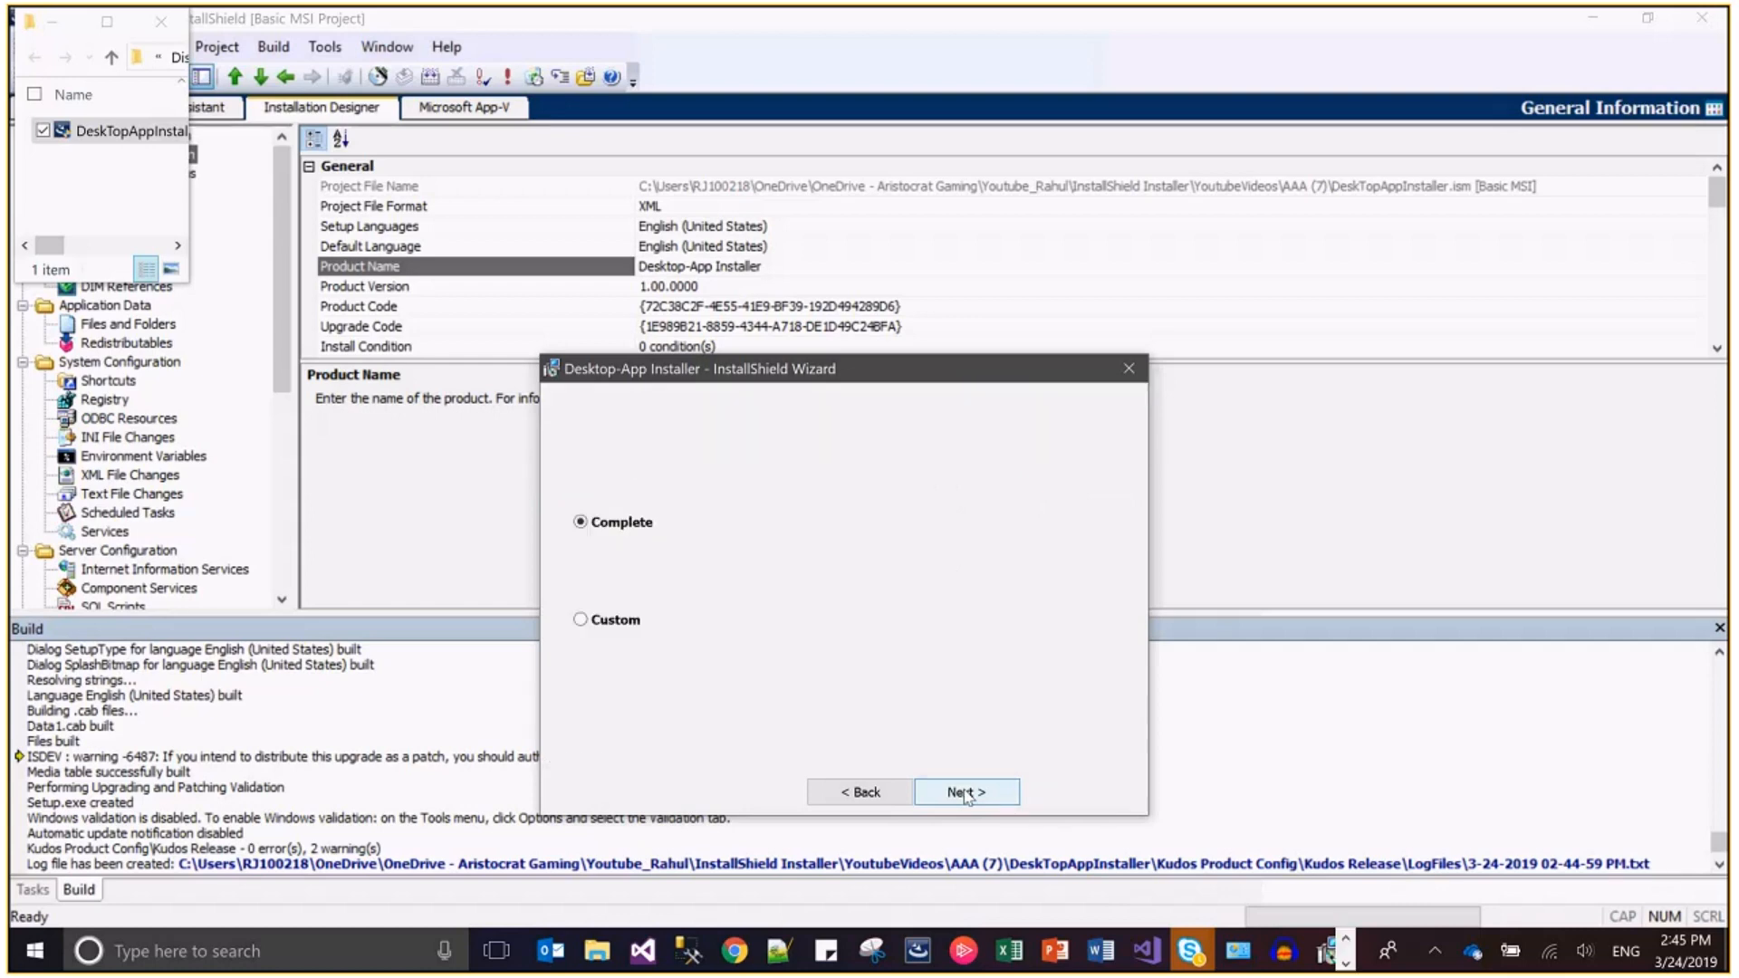
click(964, 791)
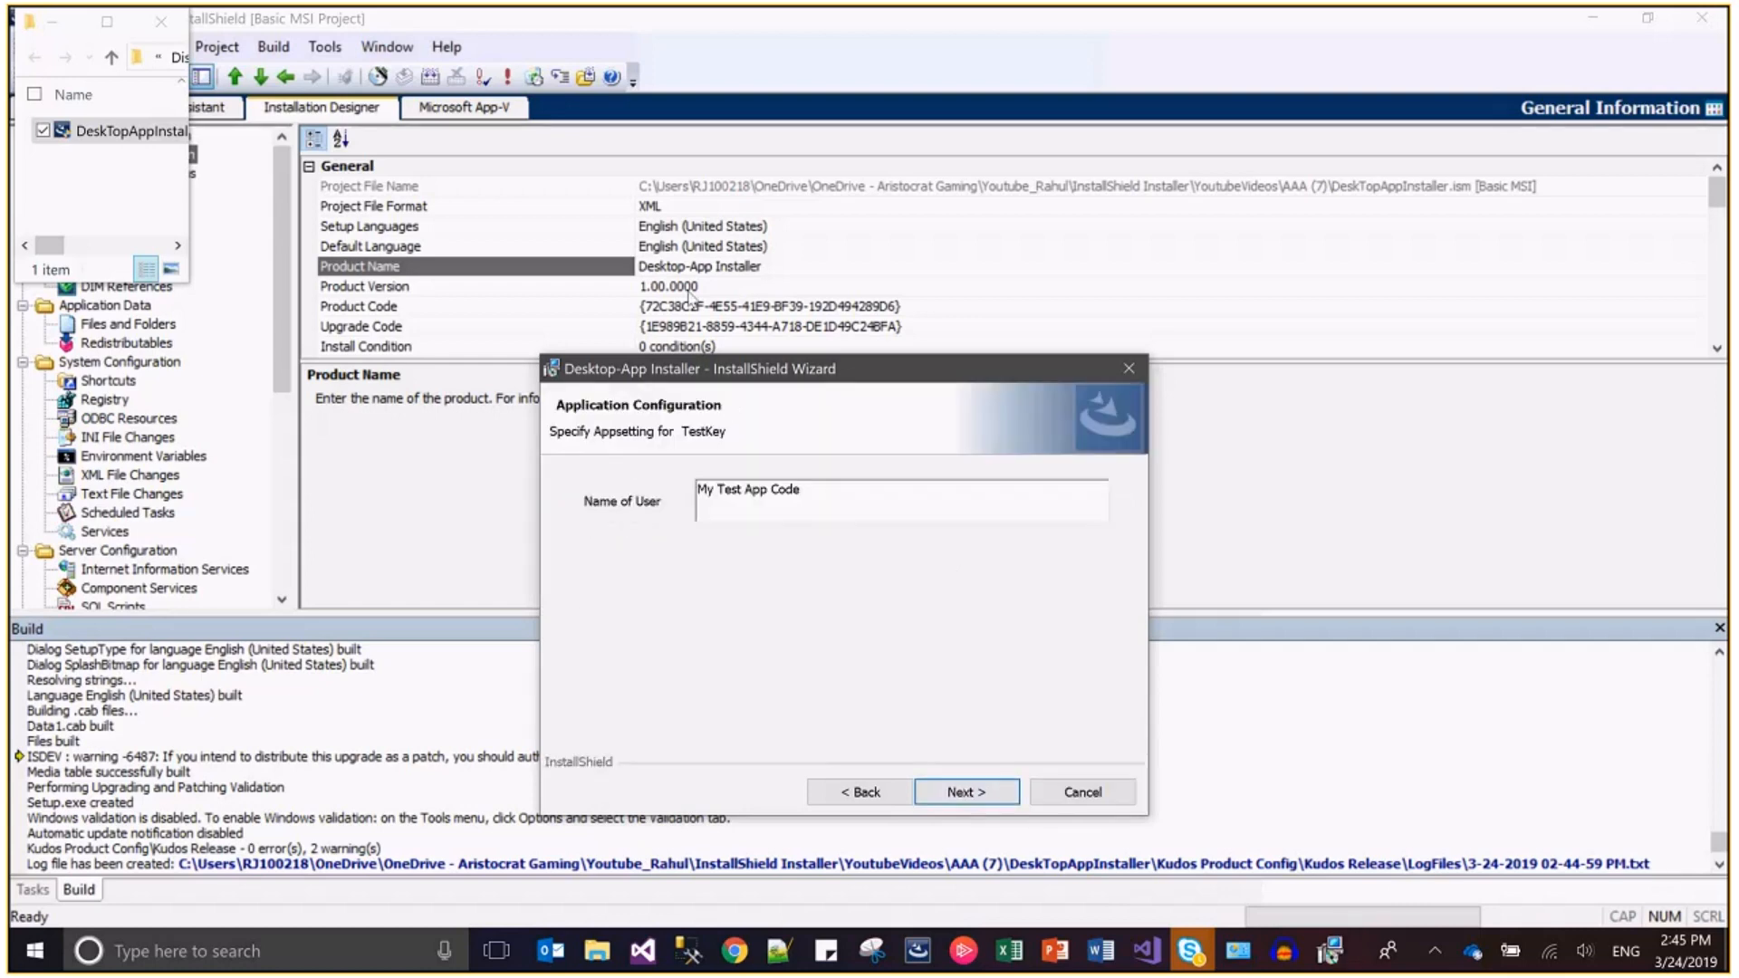
mouse_move(899, 632)
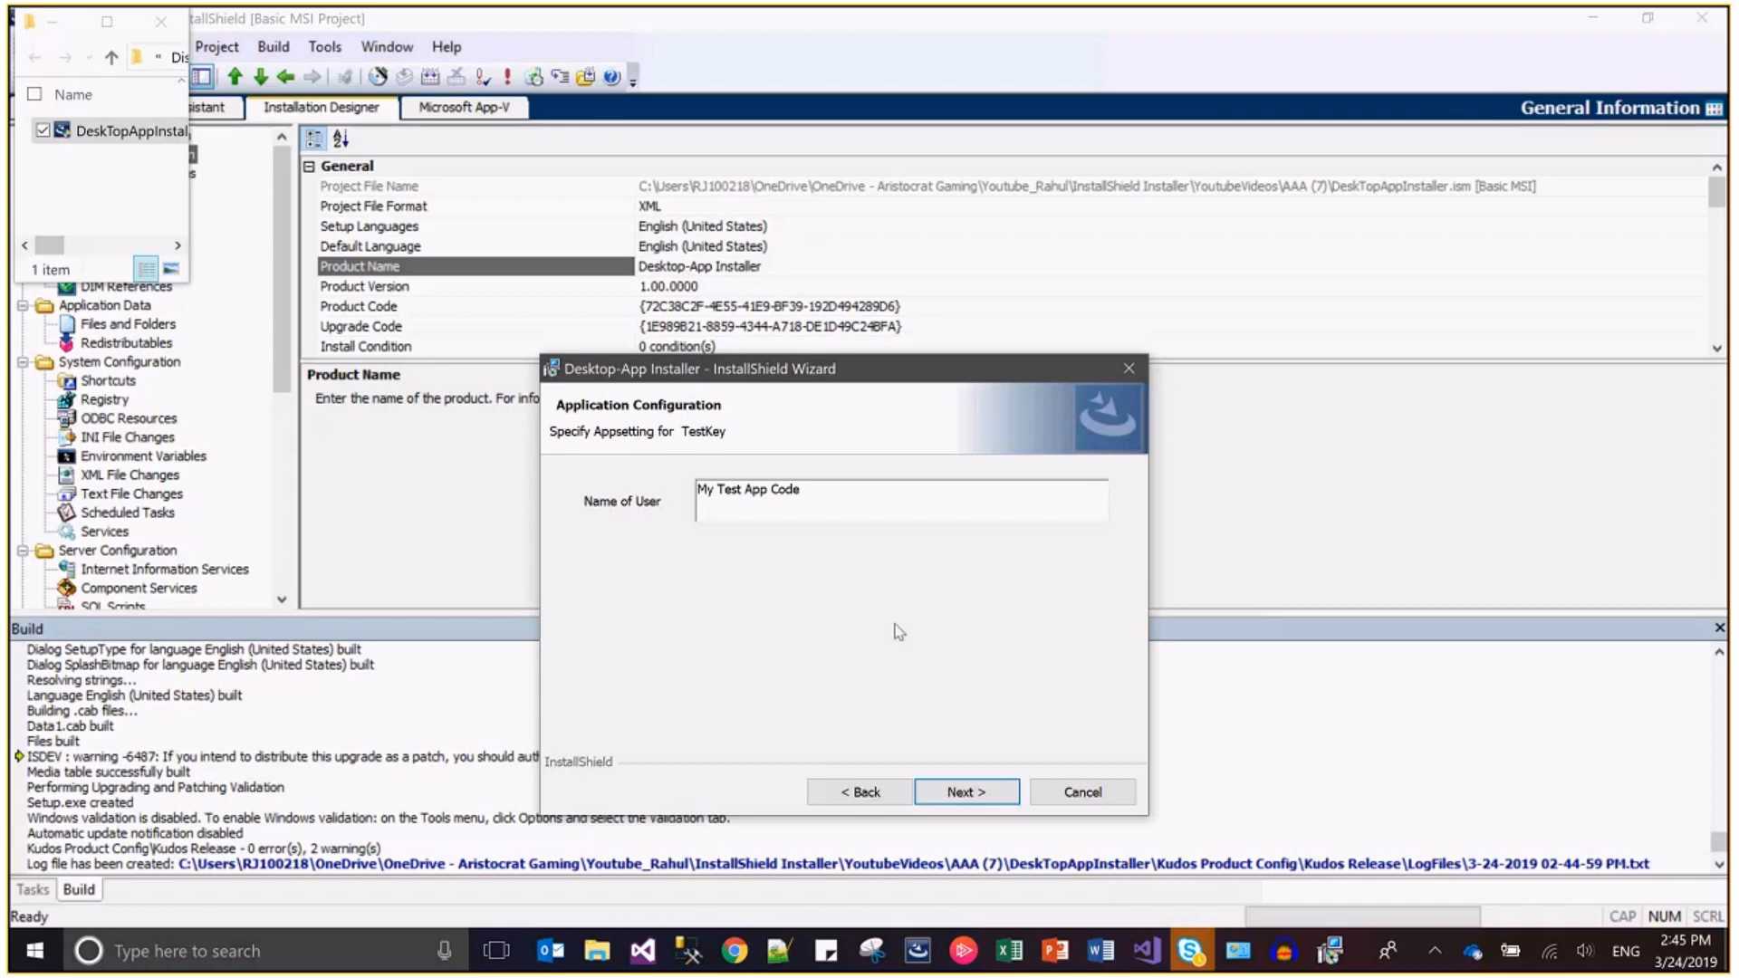
click(964, 791)
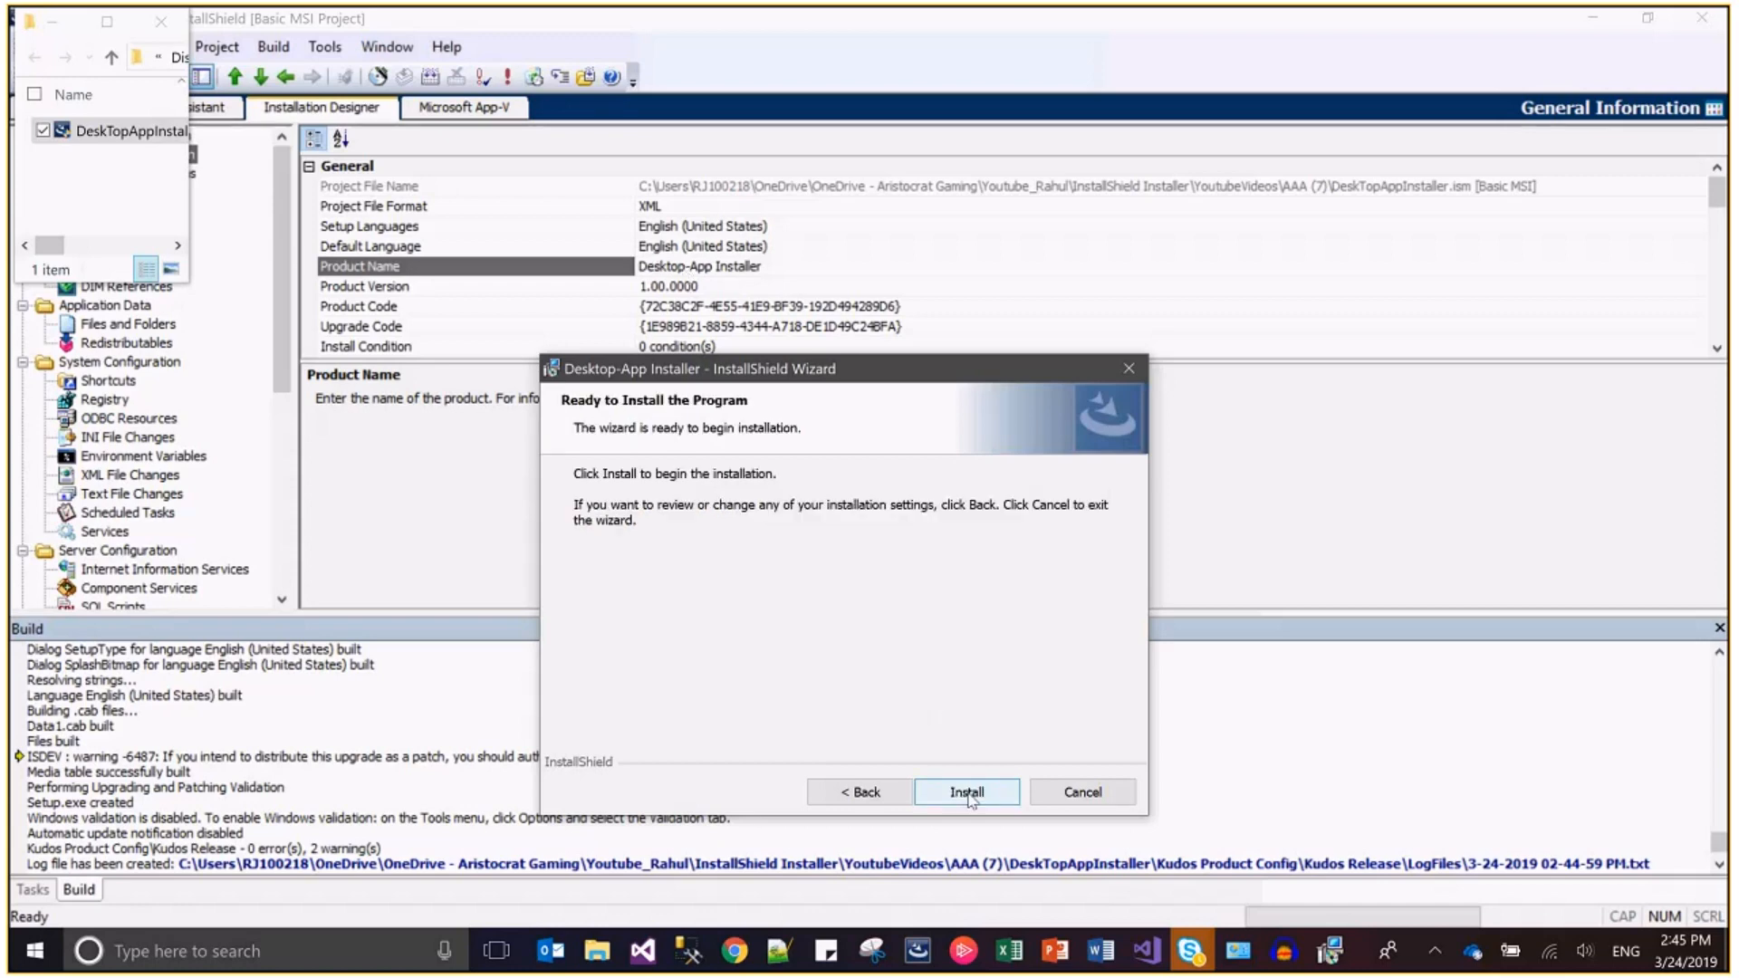
click(966, 792)
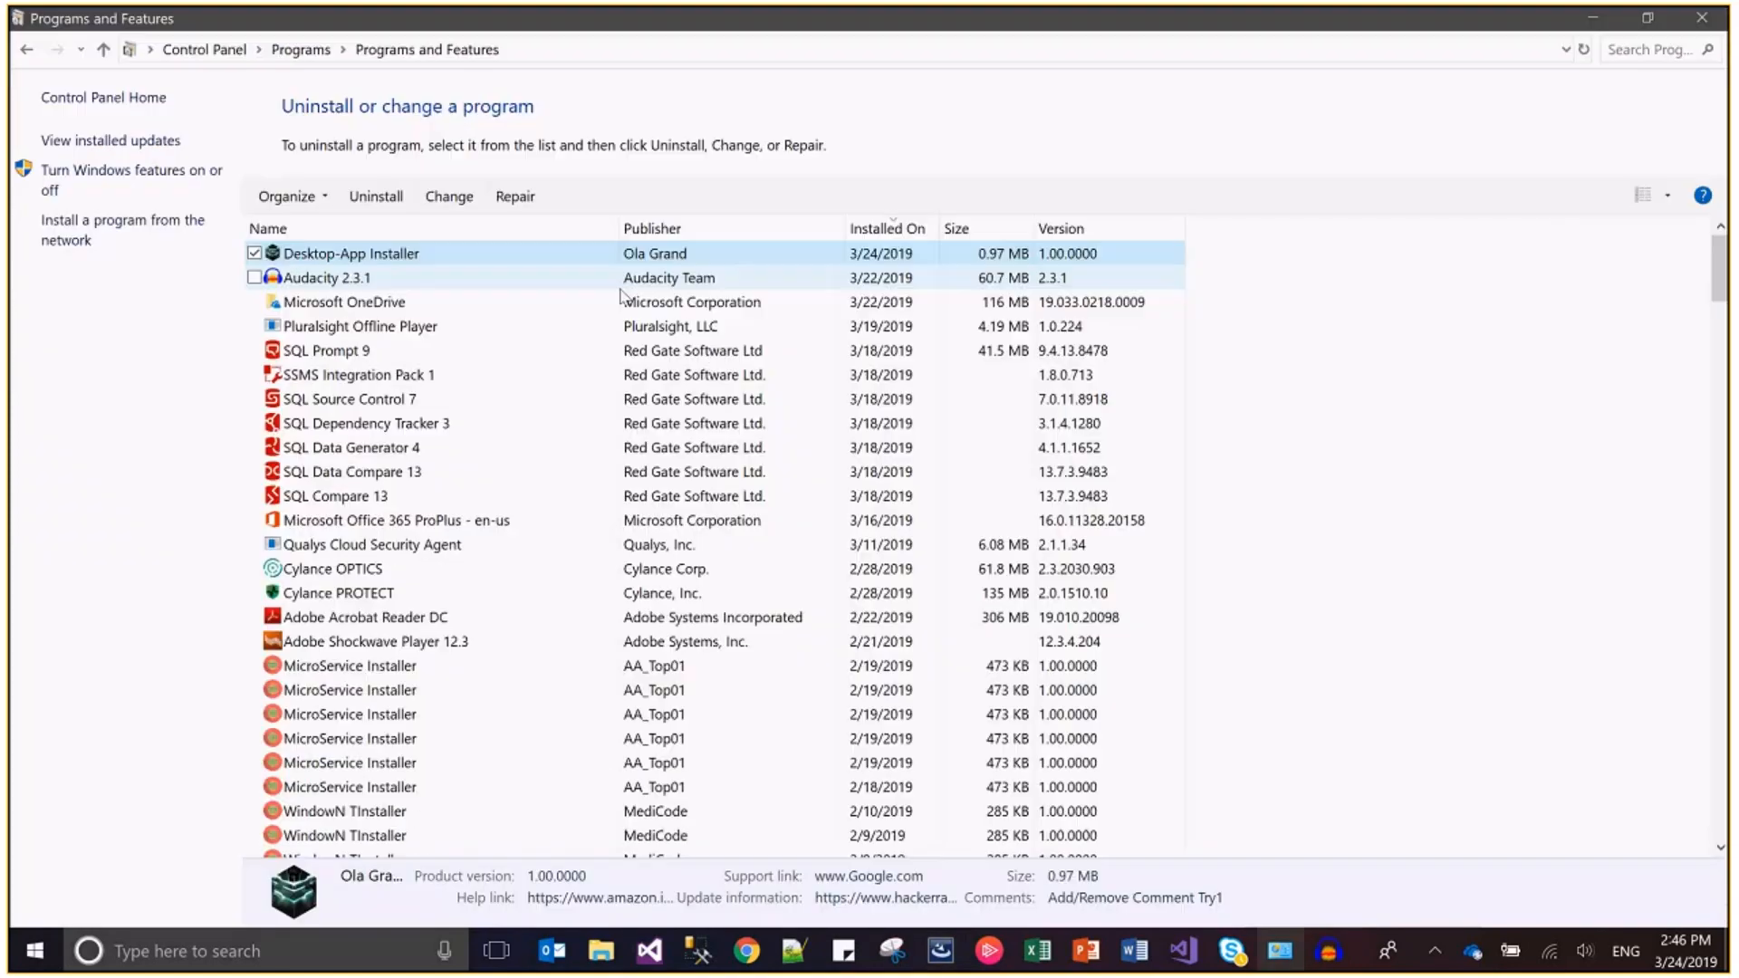
Step: Launch the maintenance wizard for the installed Desktop-App Installer entry
click(349, 254)
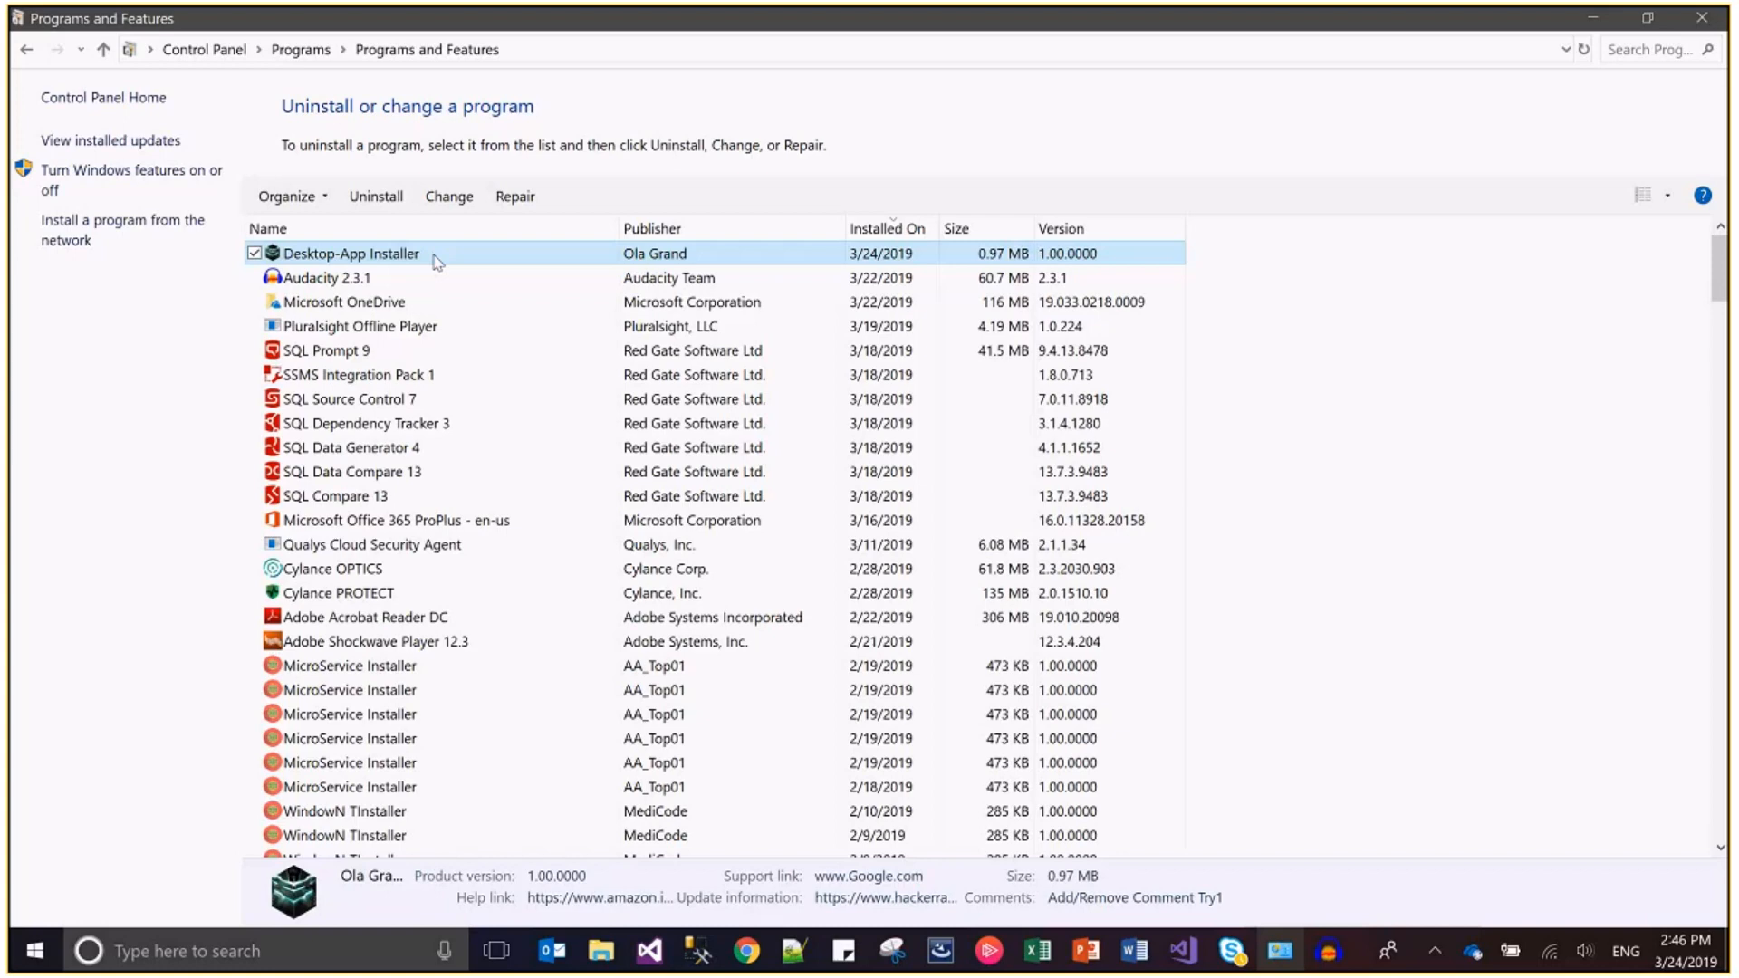
key(alt+tab)
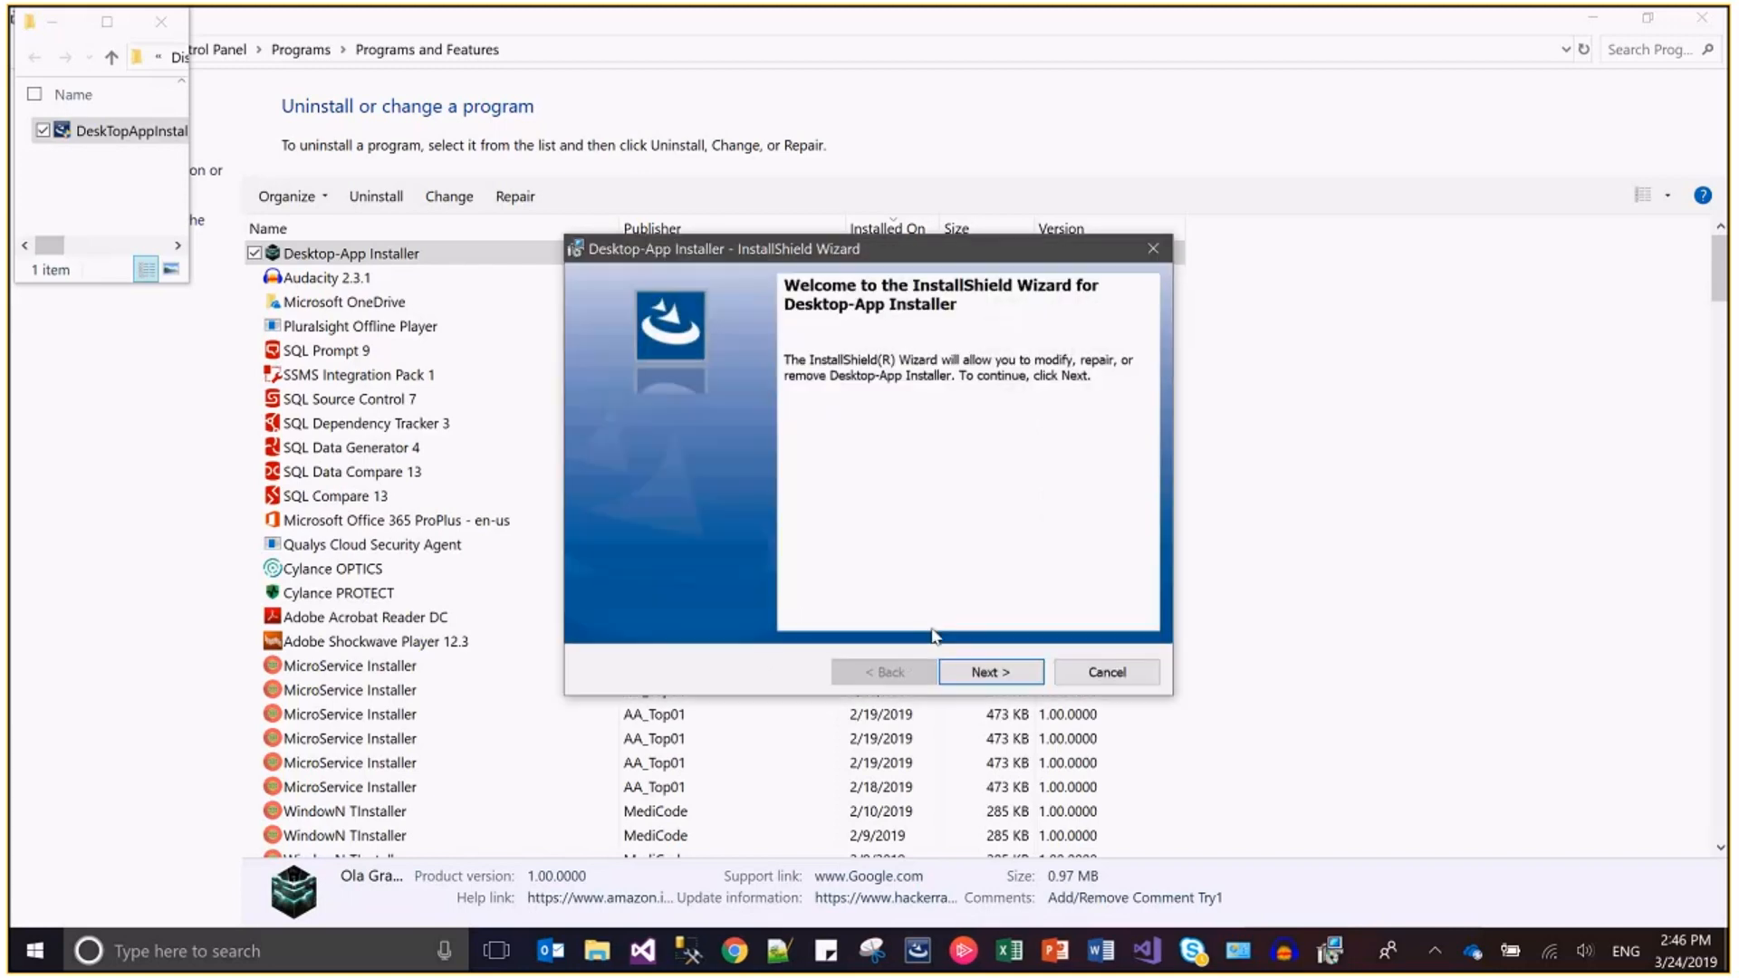
Step: Cancel the maintenance wizard at Program Maintenance and return to the InstallShield project
click(989, 672)
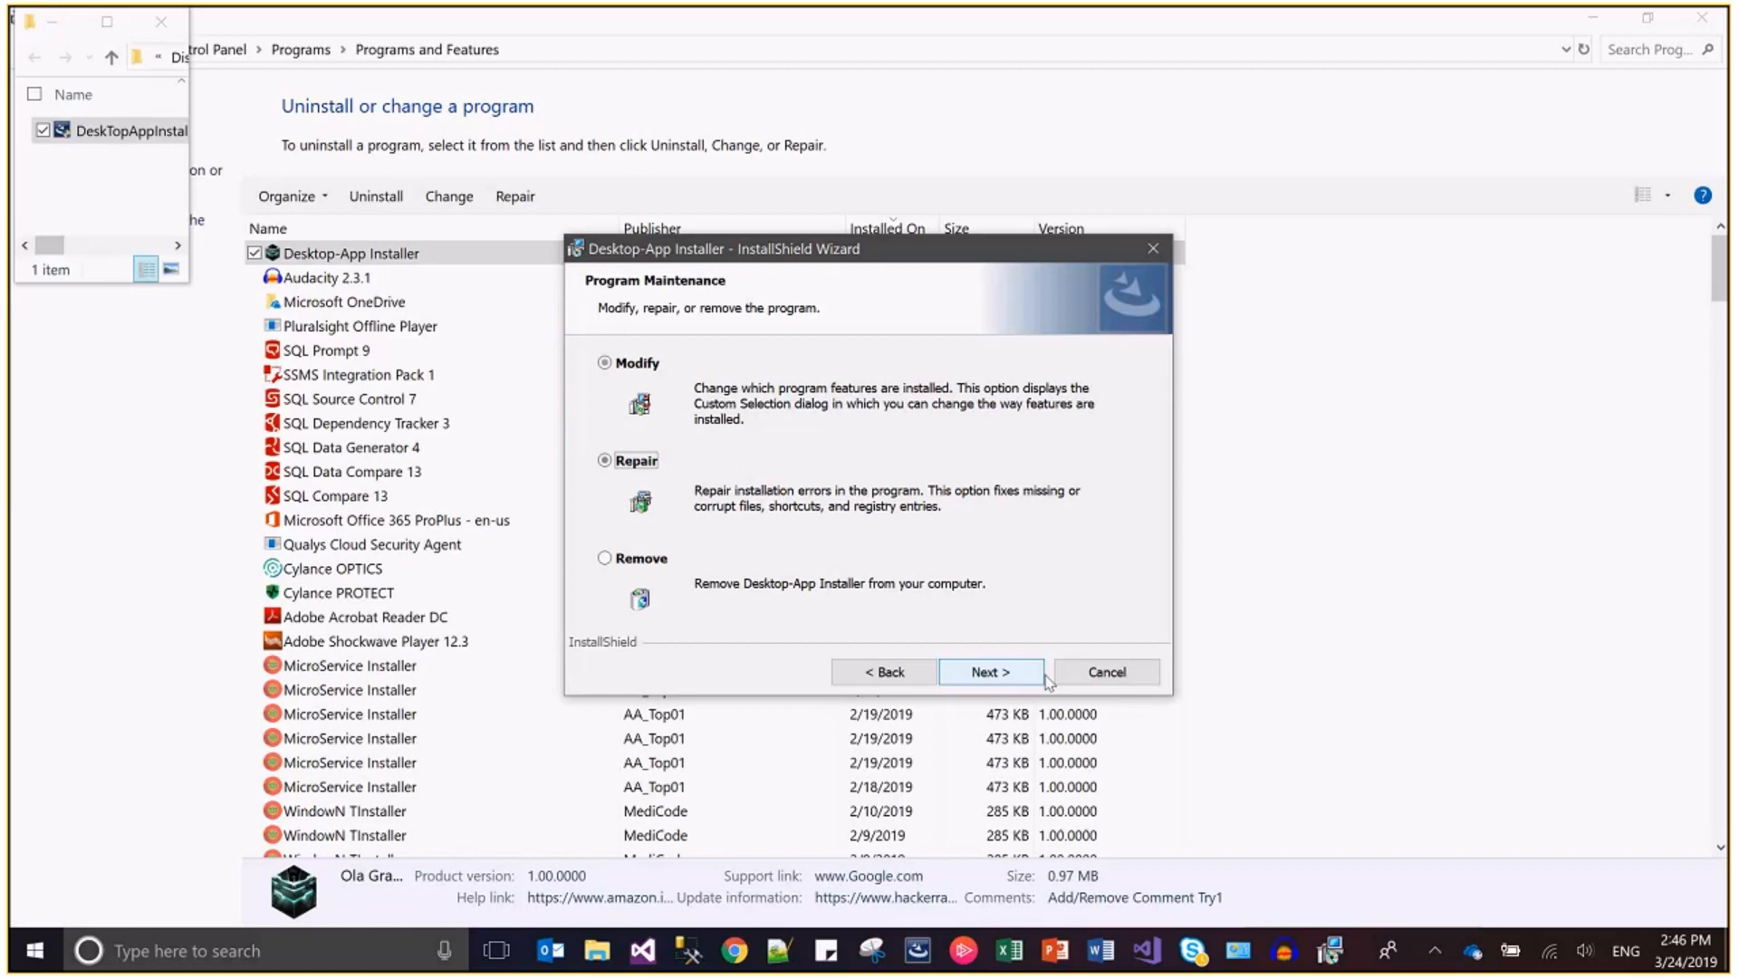
click(989, 672)
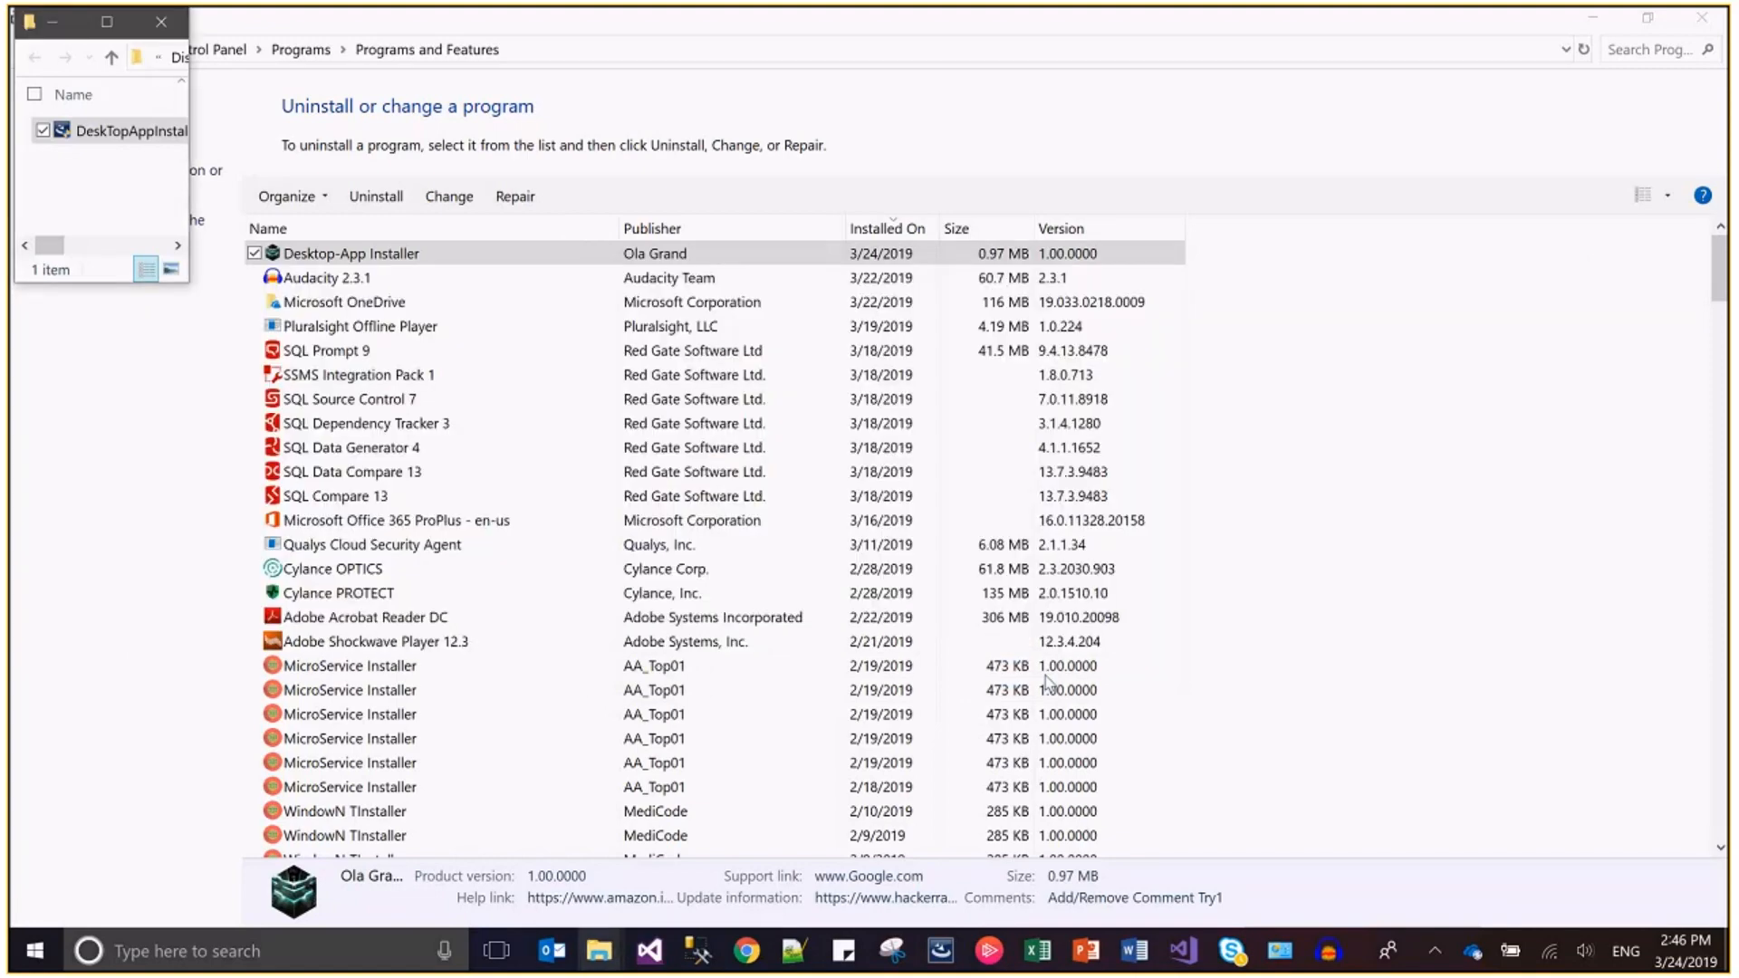
click(337, 497)
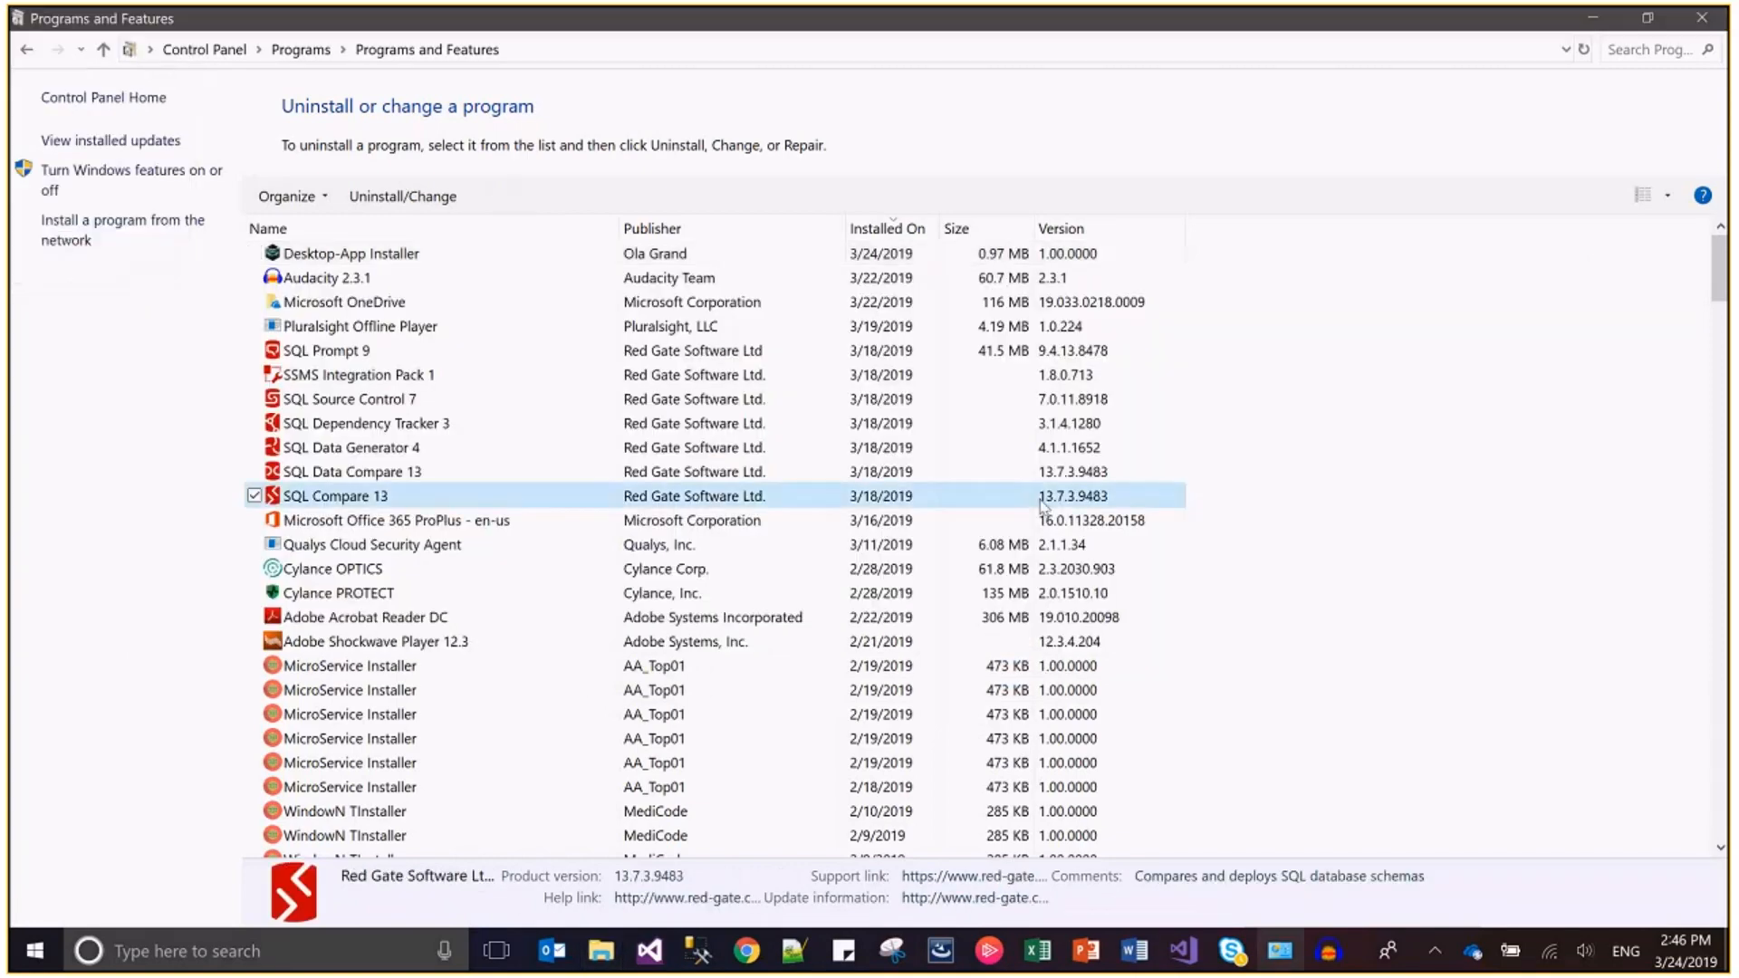
key(alt+tab)
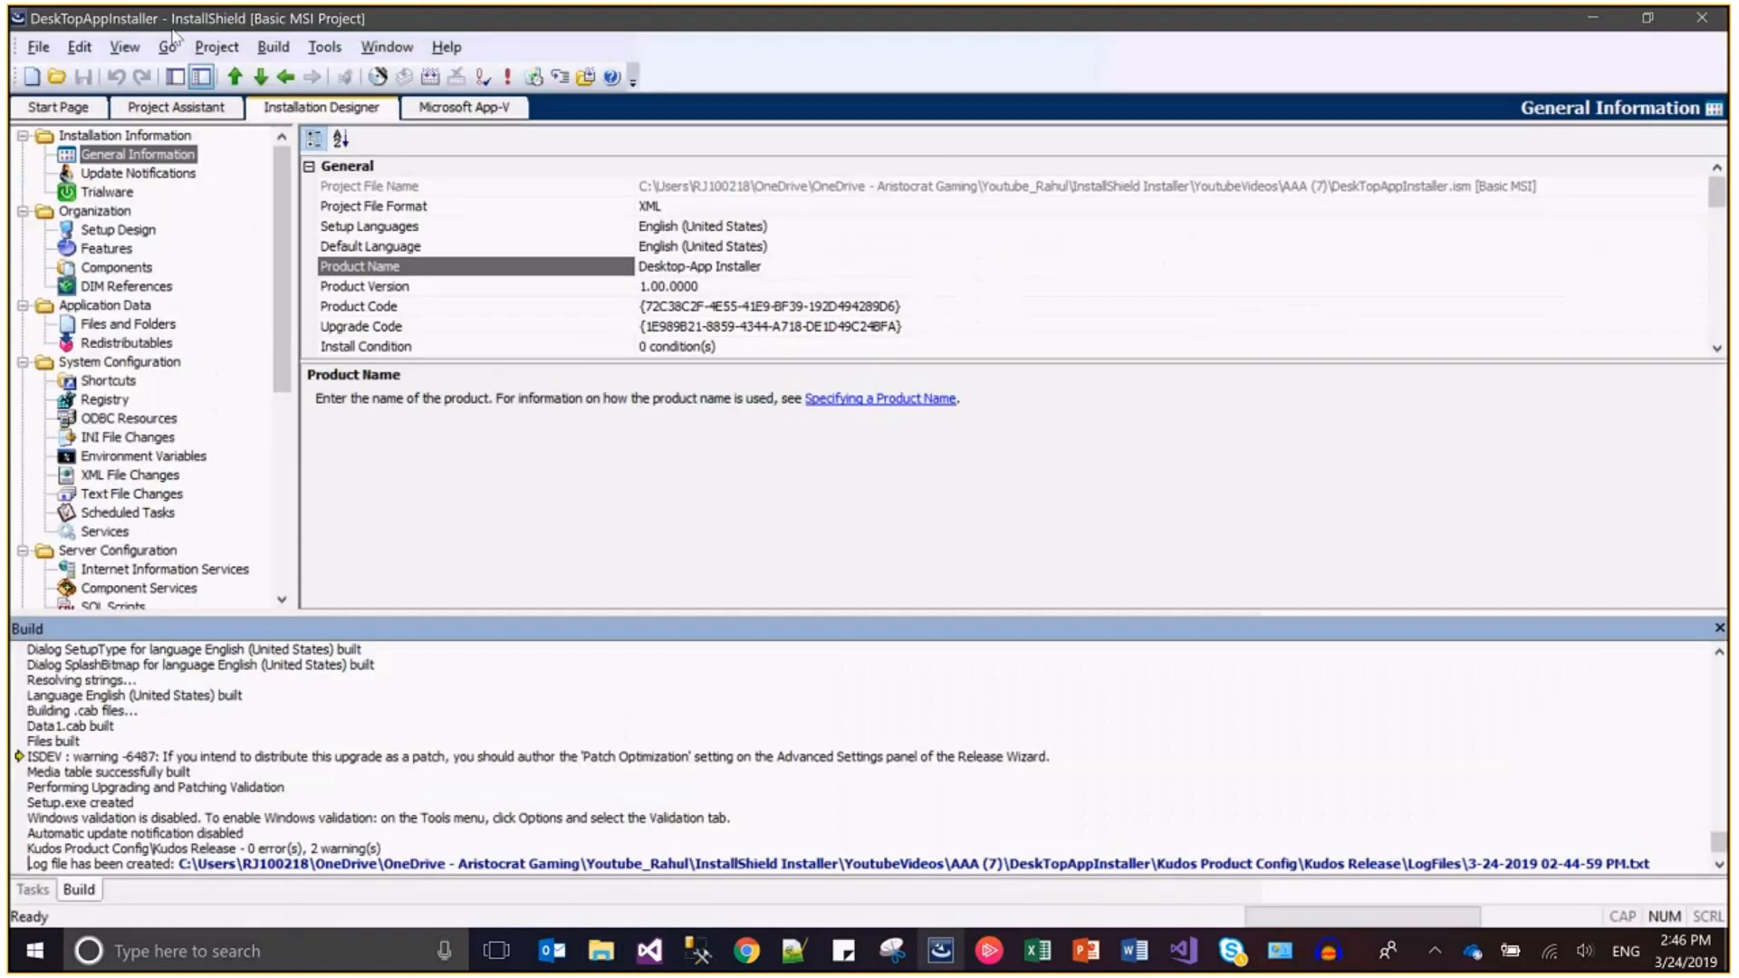
mouse_move(805, 270)
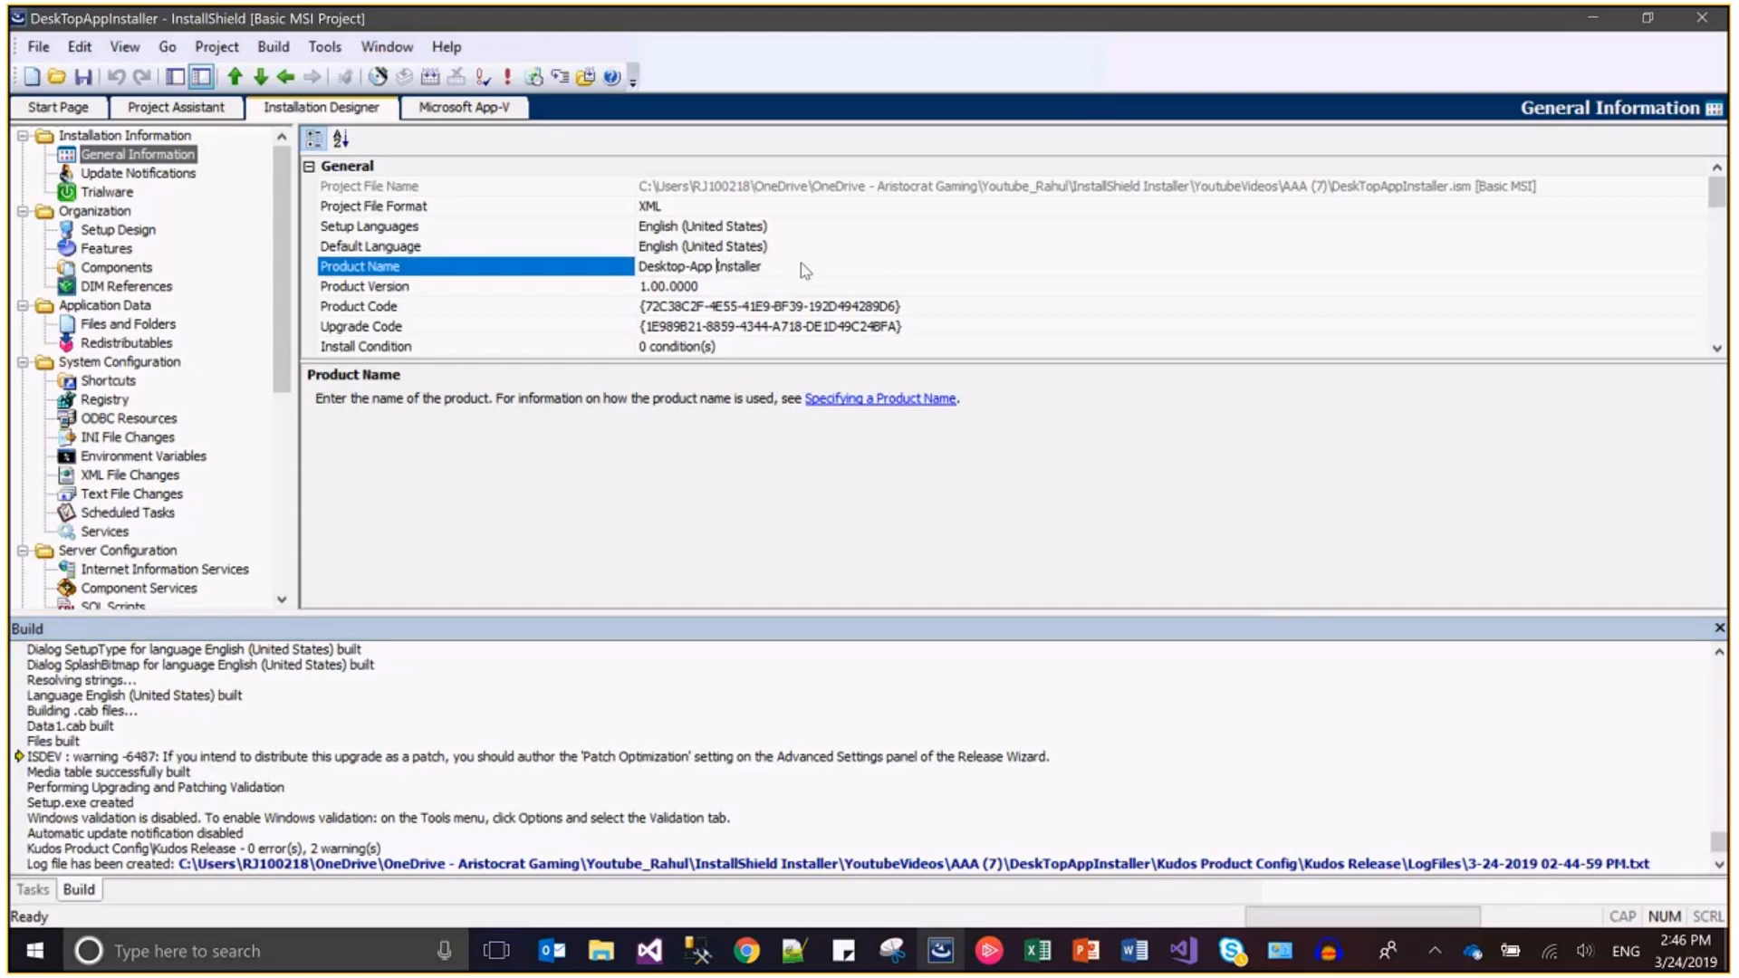
Step: Change Product Name to 'Desktop-App Grand Installer' and rebuild the release
text(Grand)
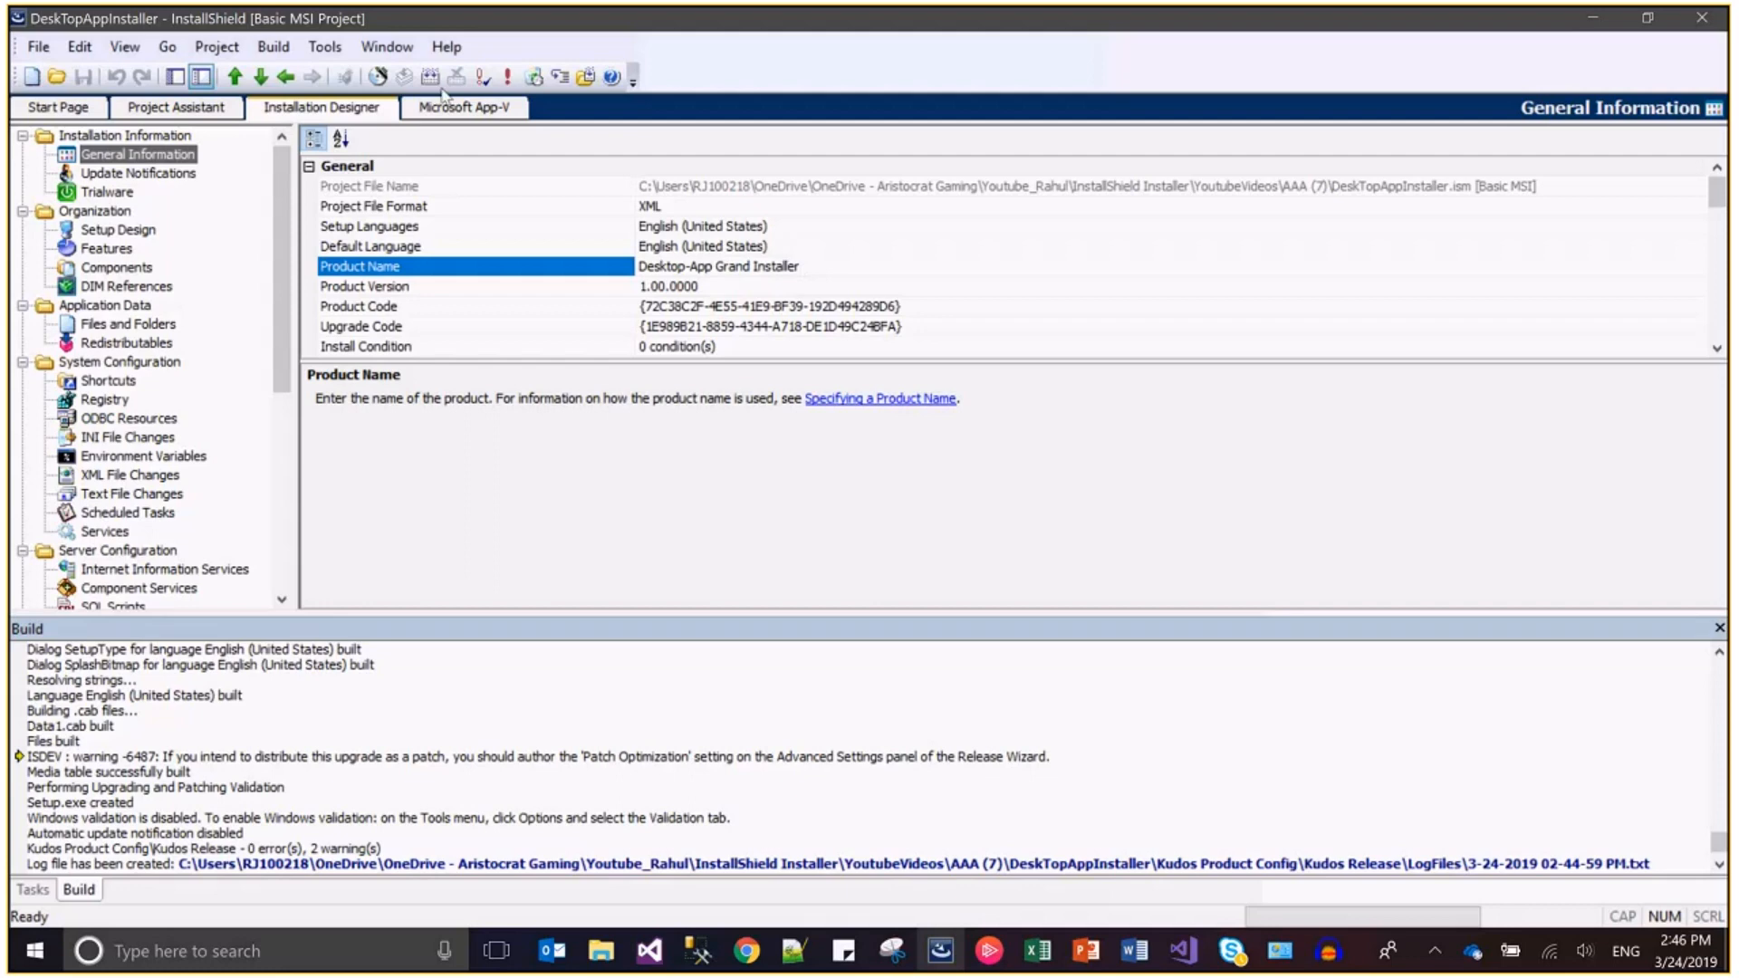
click(273, 47)
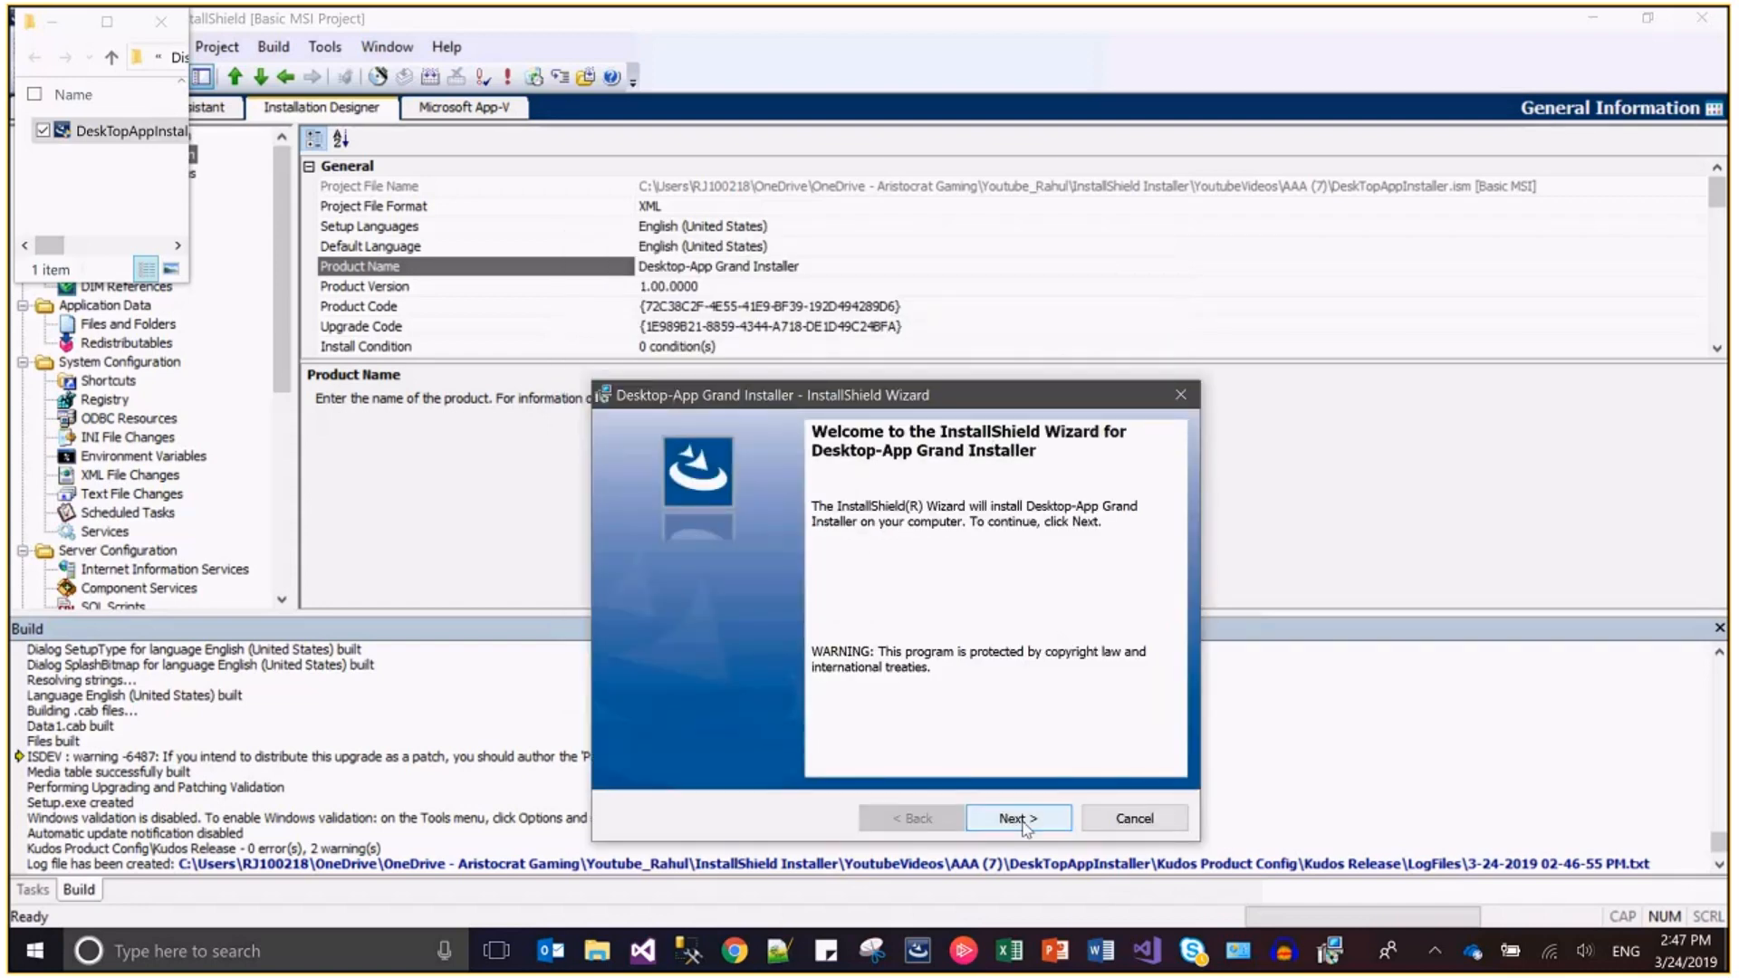
Step: Install Desktop-App Grand Installer with default destination, customer information and Complete setup type
click(1015, 817)
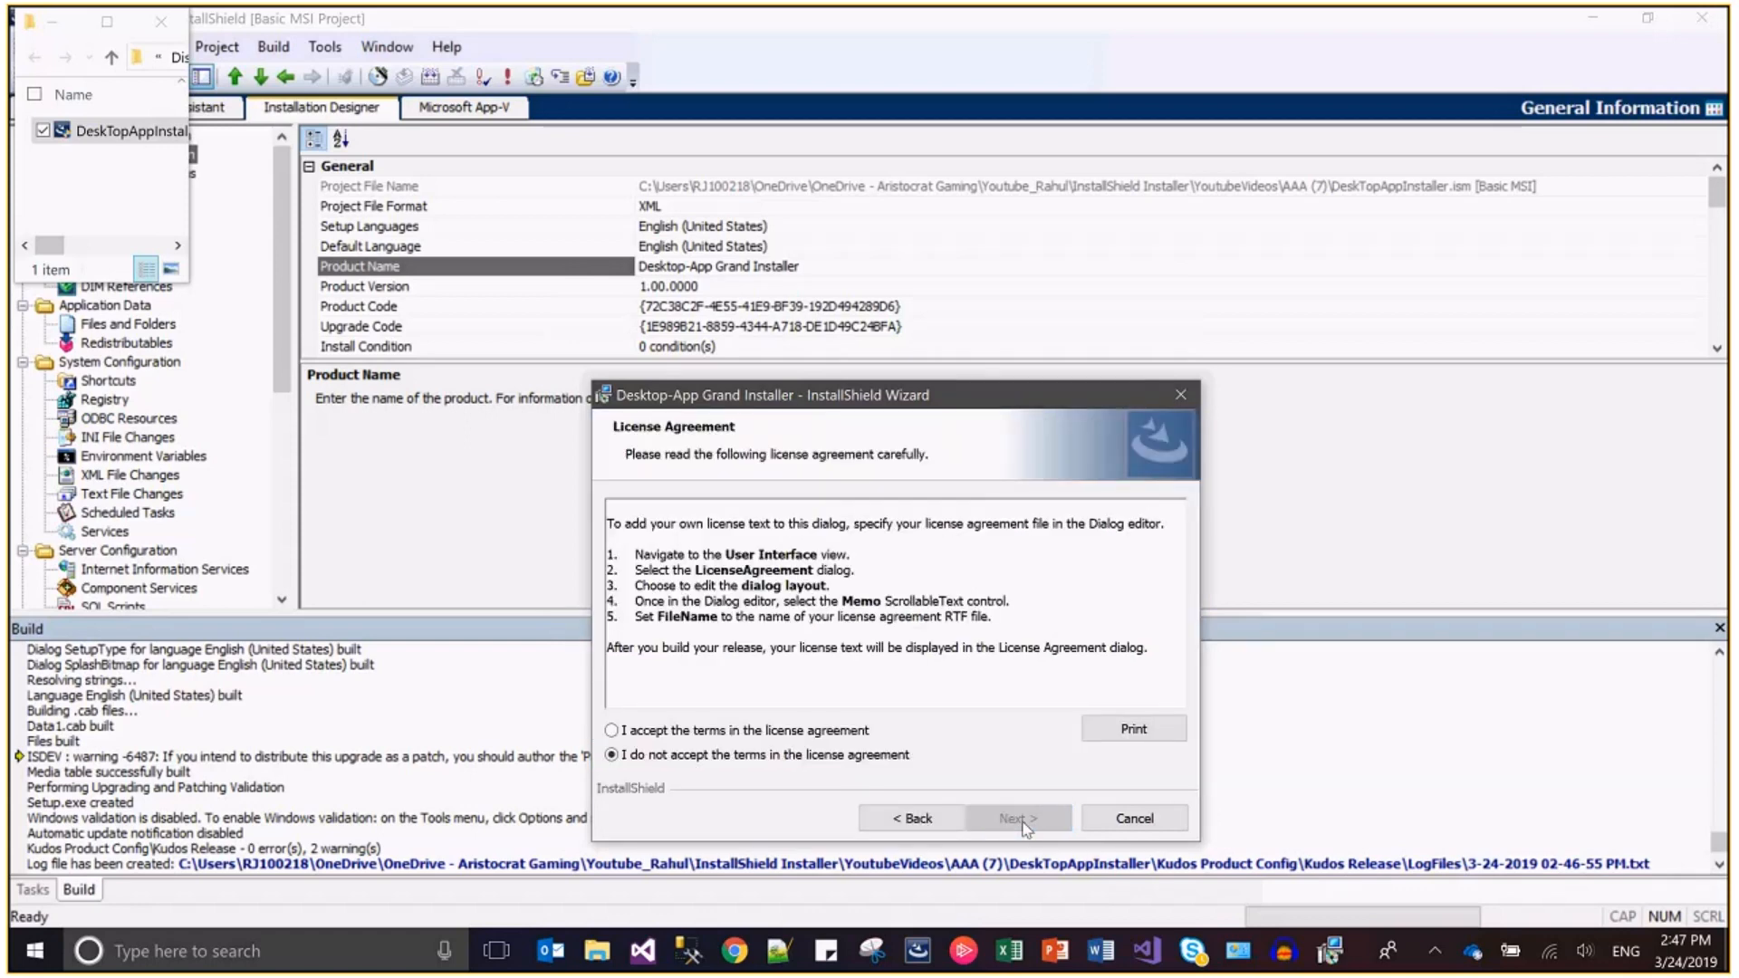
click(1016, 817)
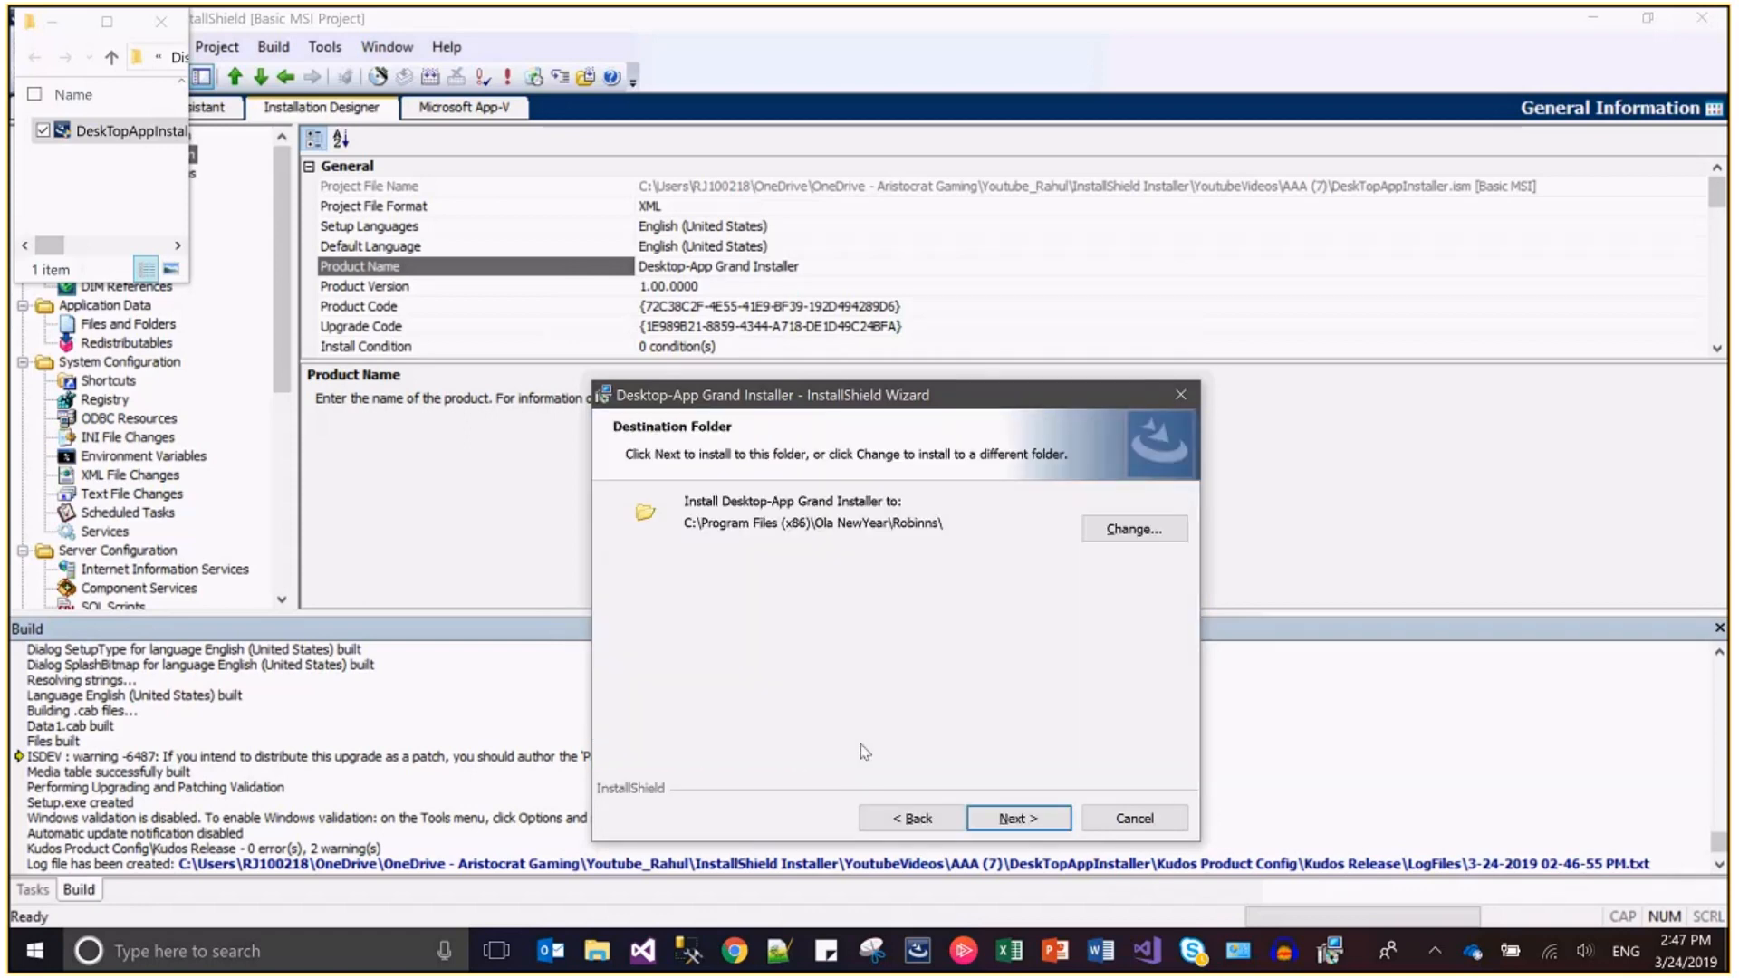
click(1016, 817)
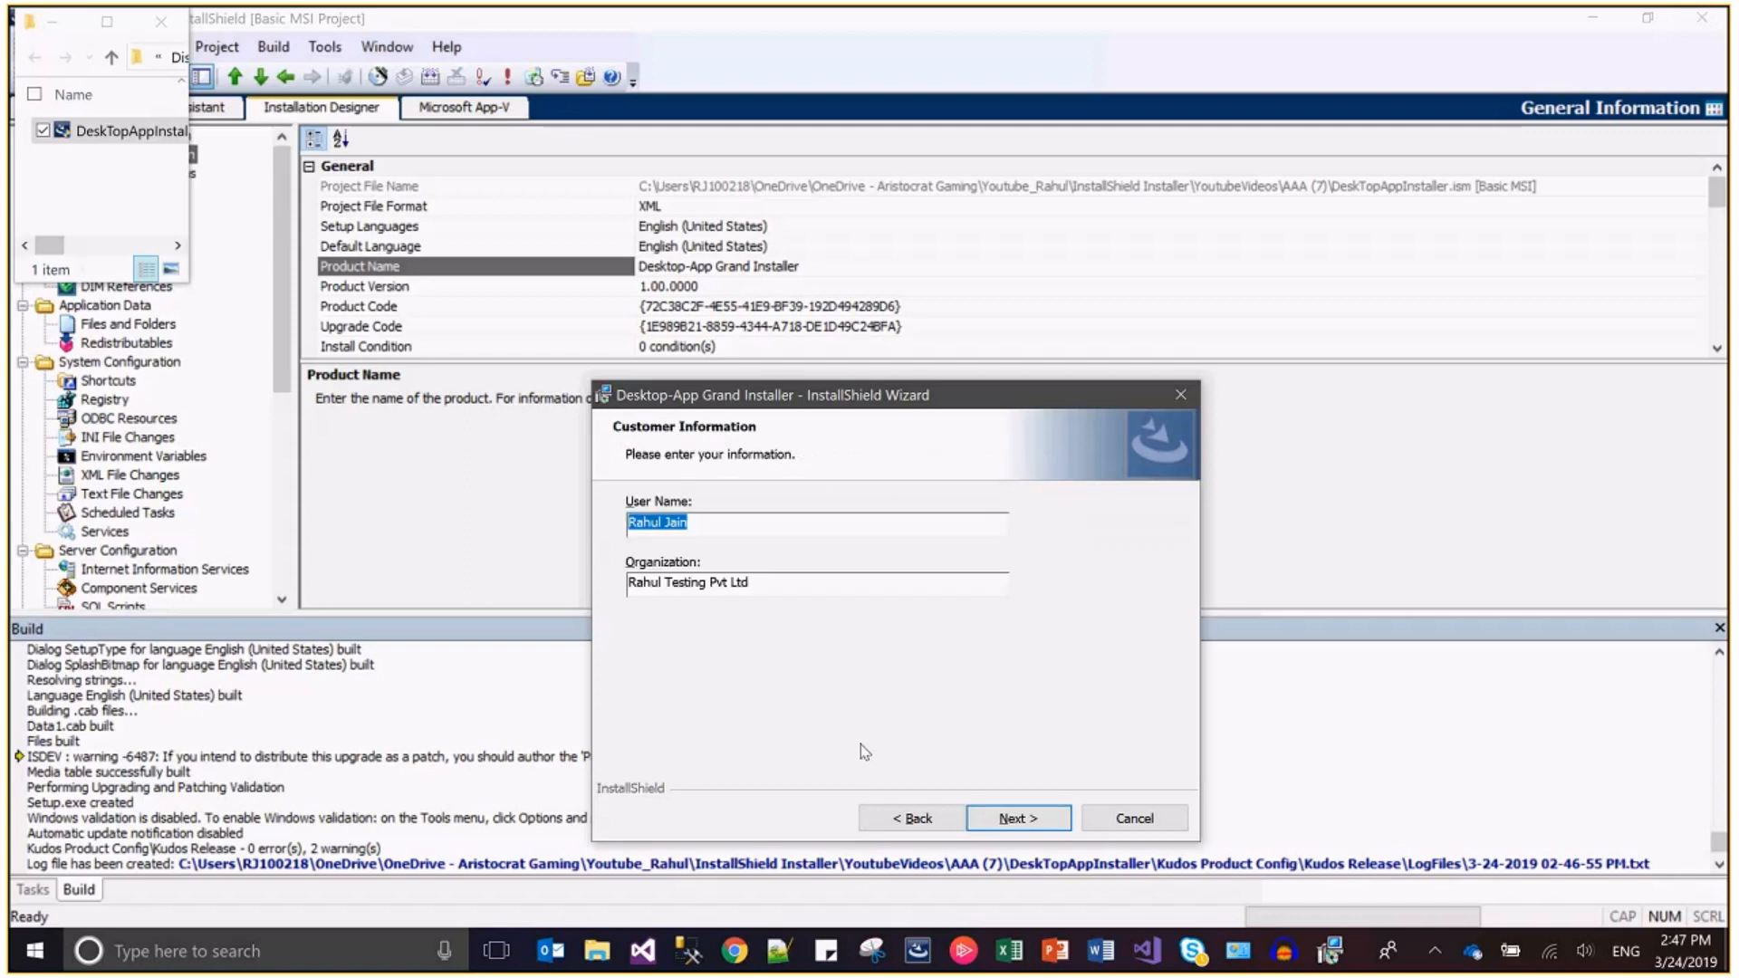
click(1017, 817)
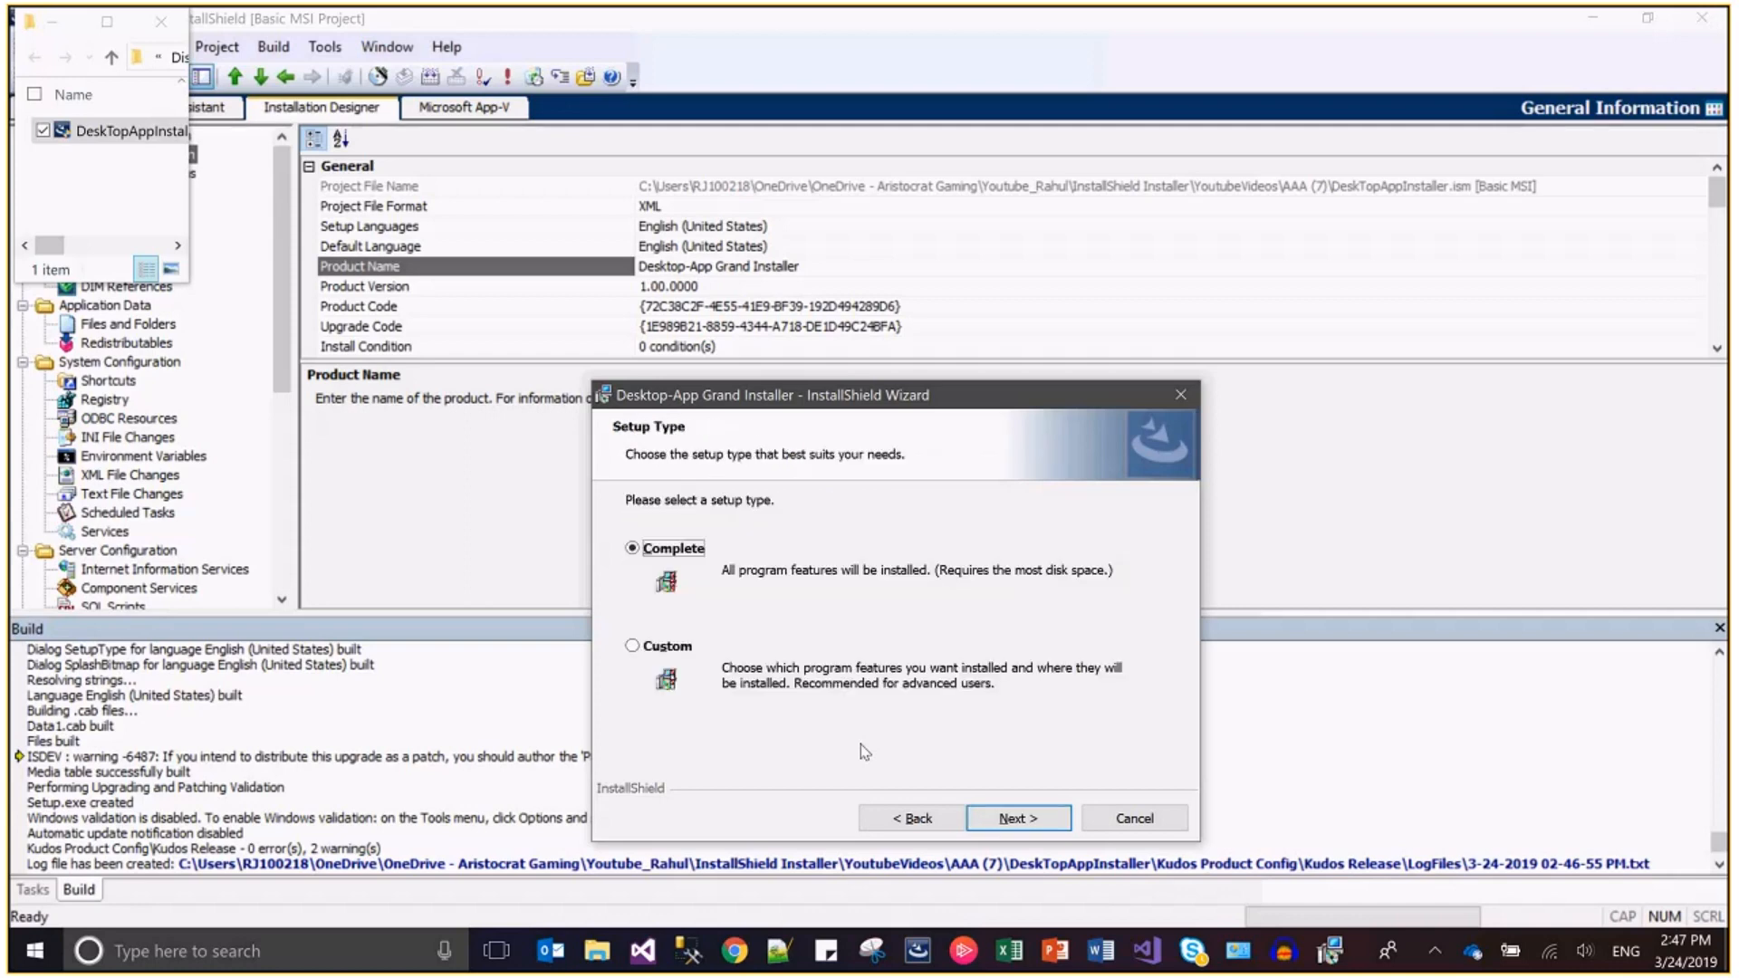
click(1017, 817)
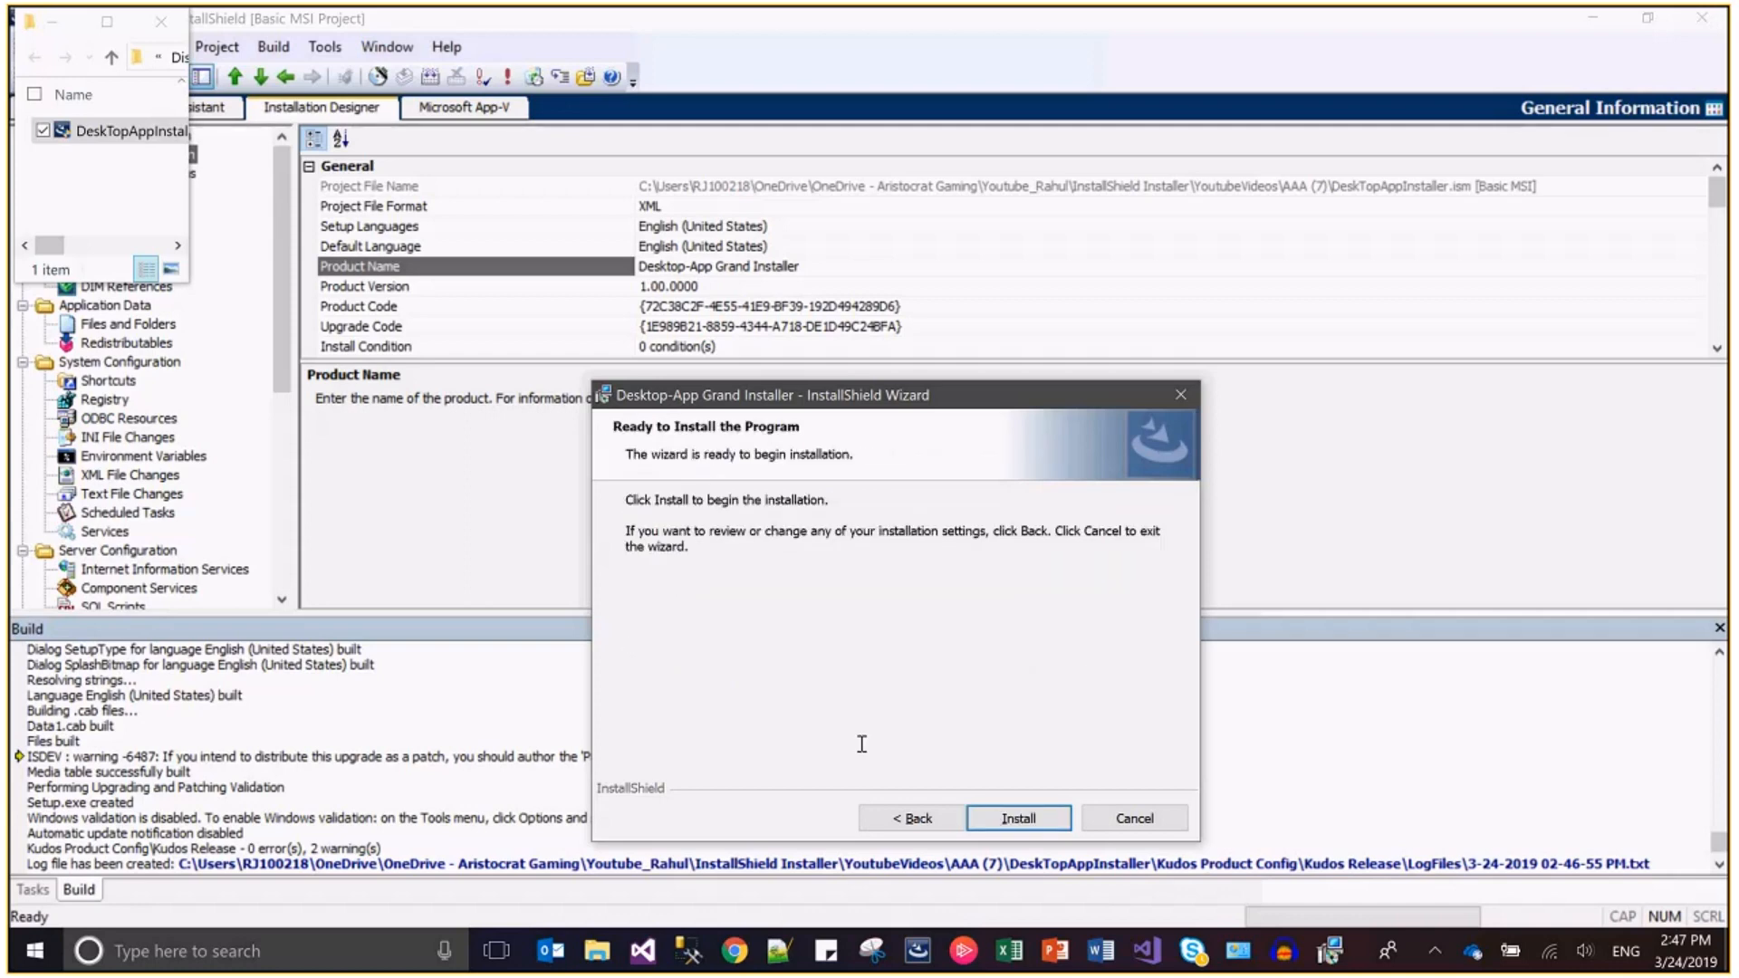
click(1017, 817)
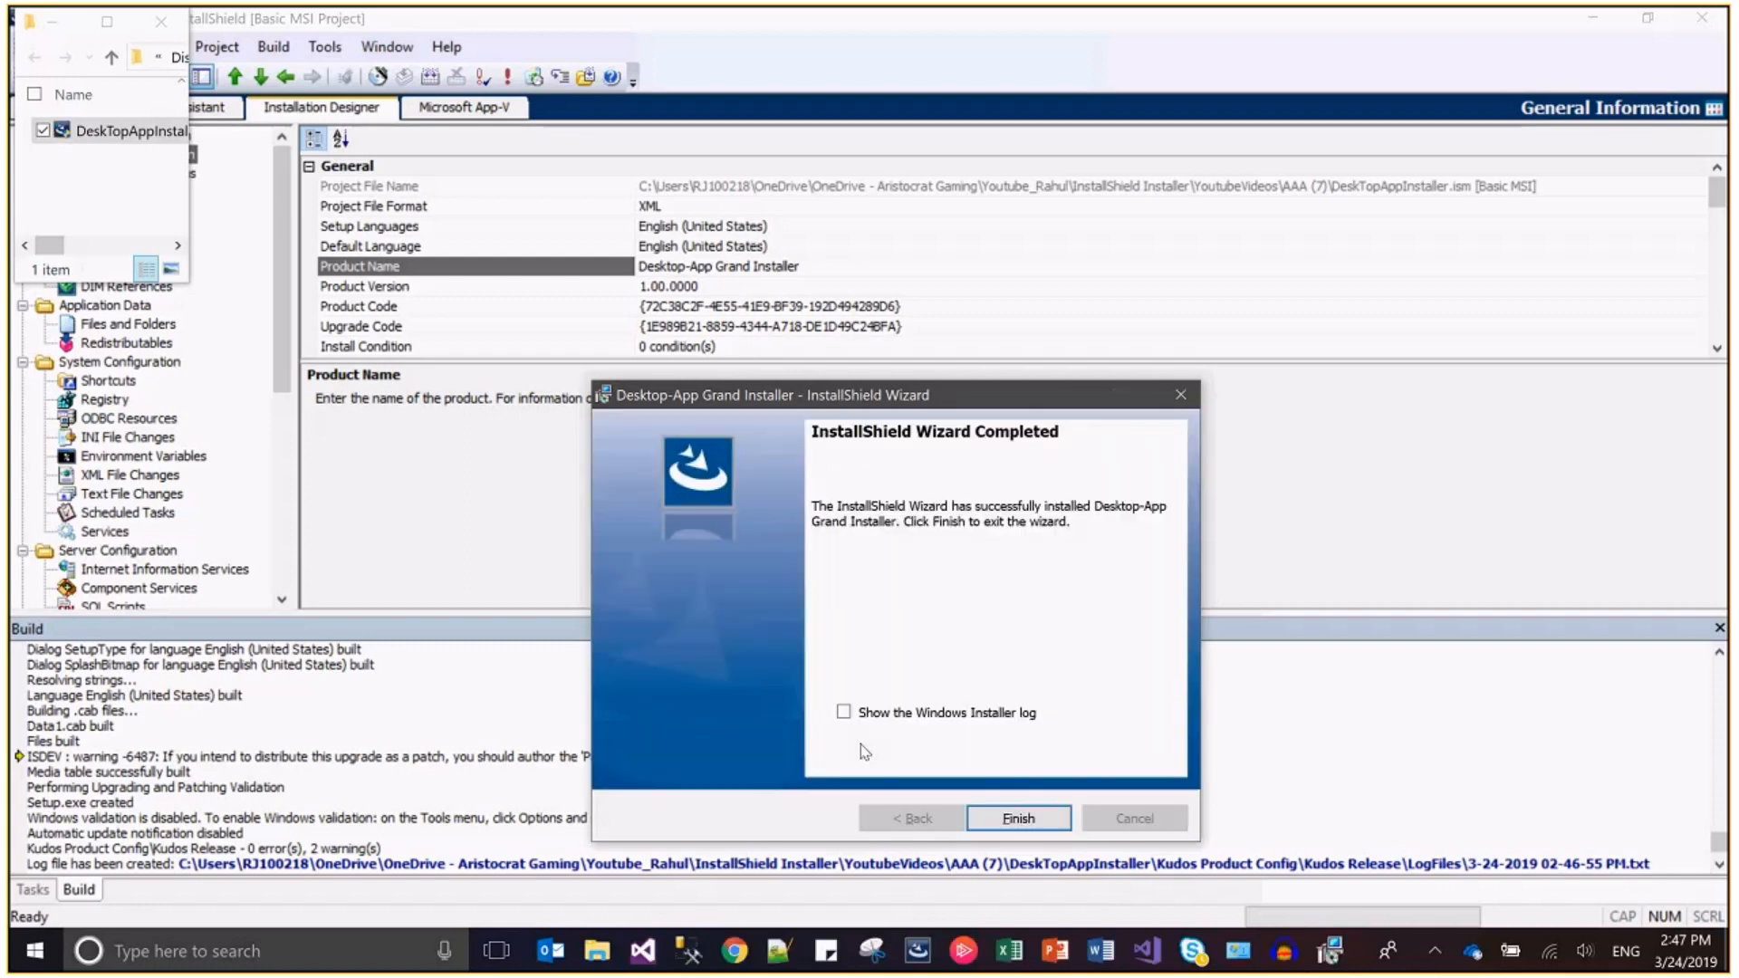
mouse_move(847, 585)
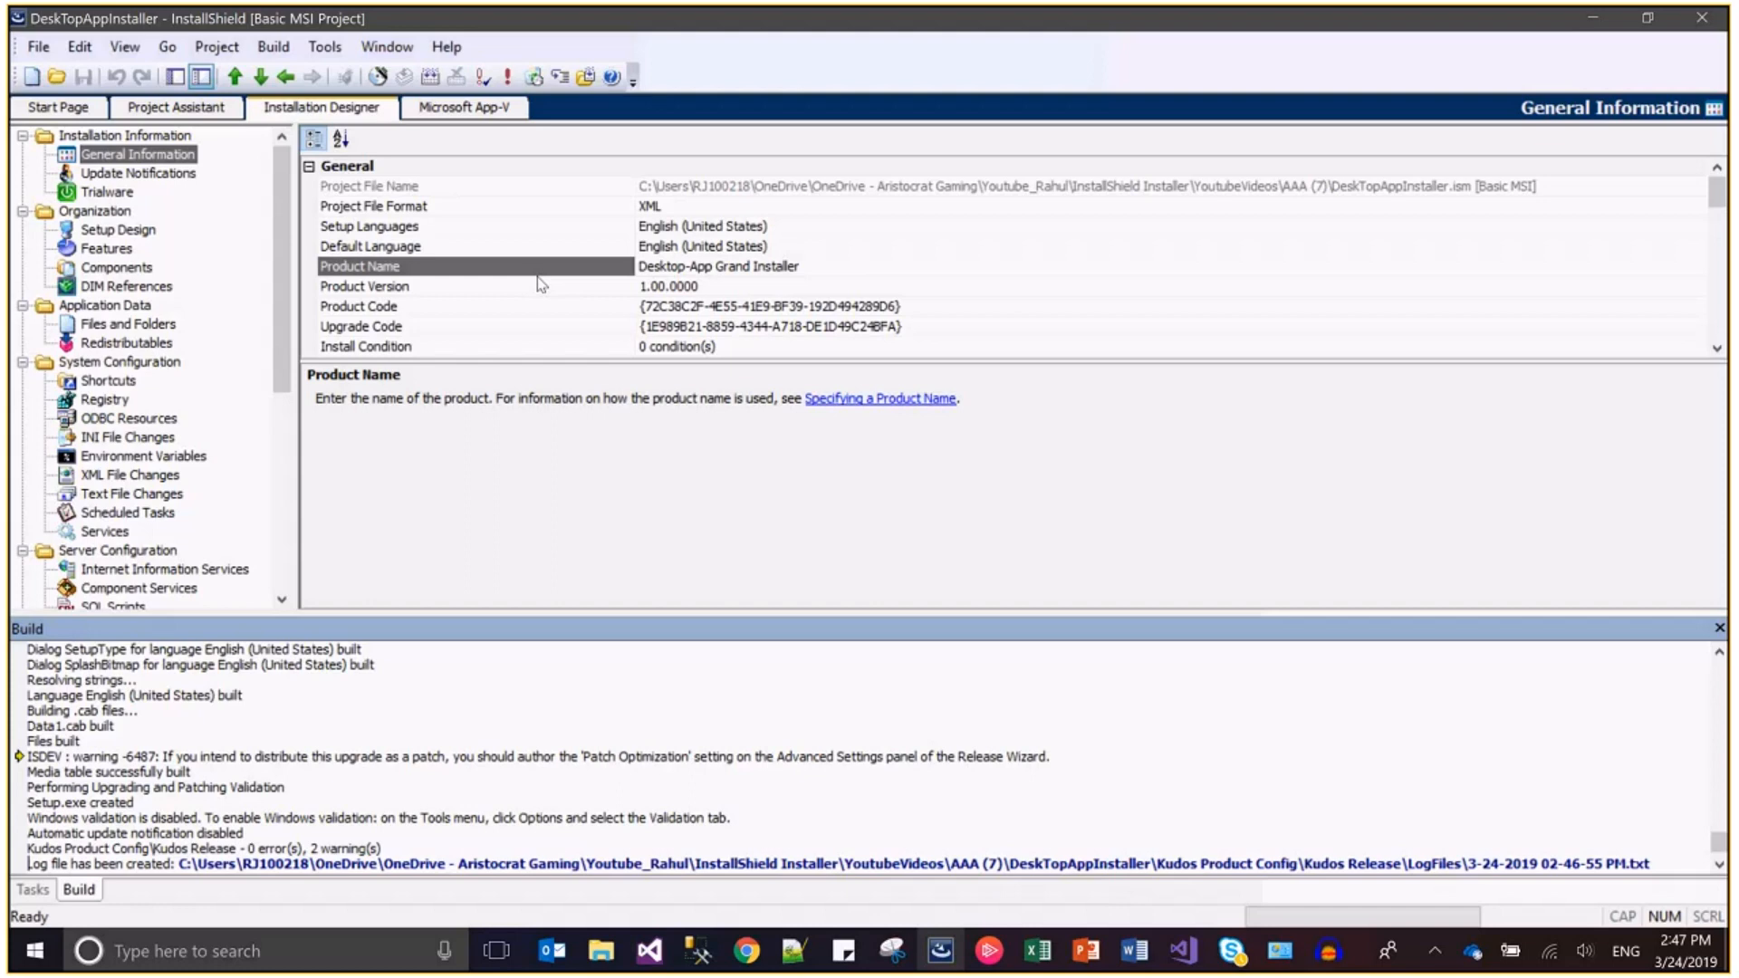
mouse_move(1360, 457)
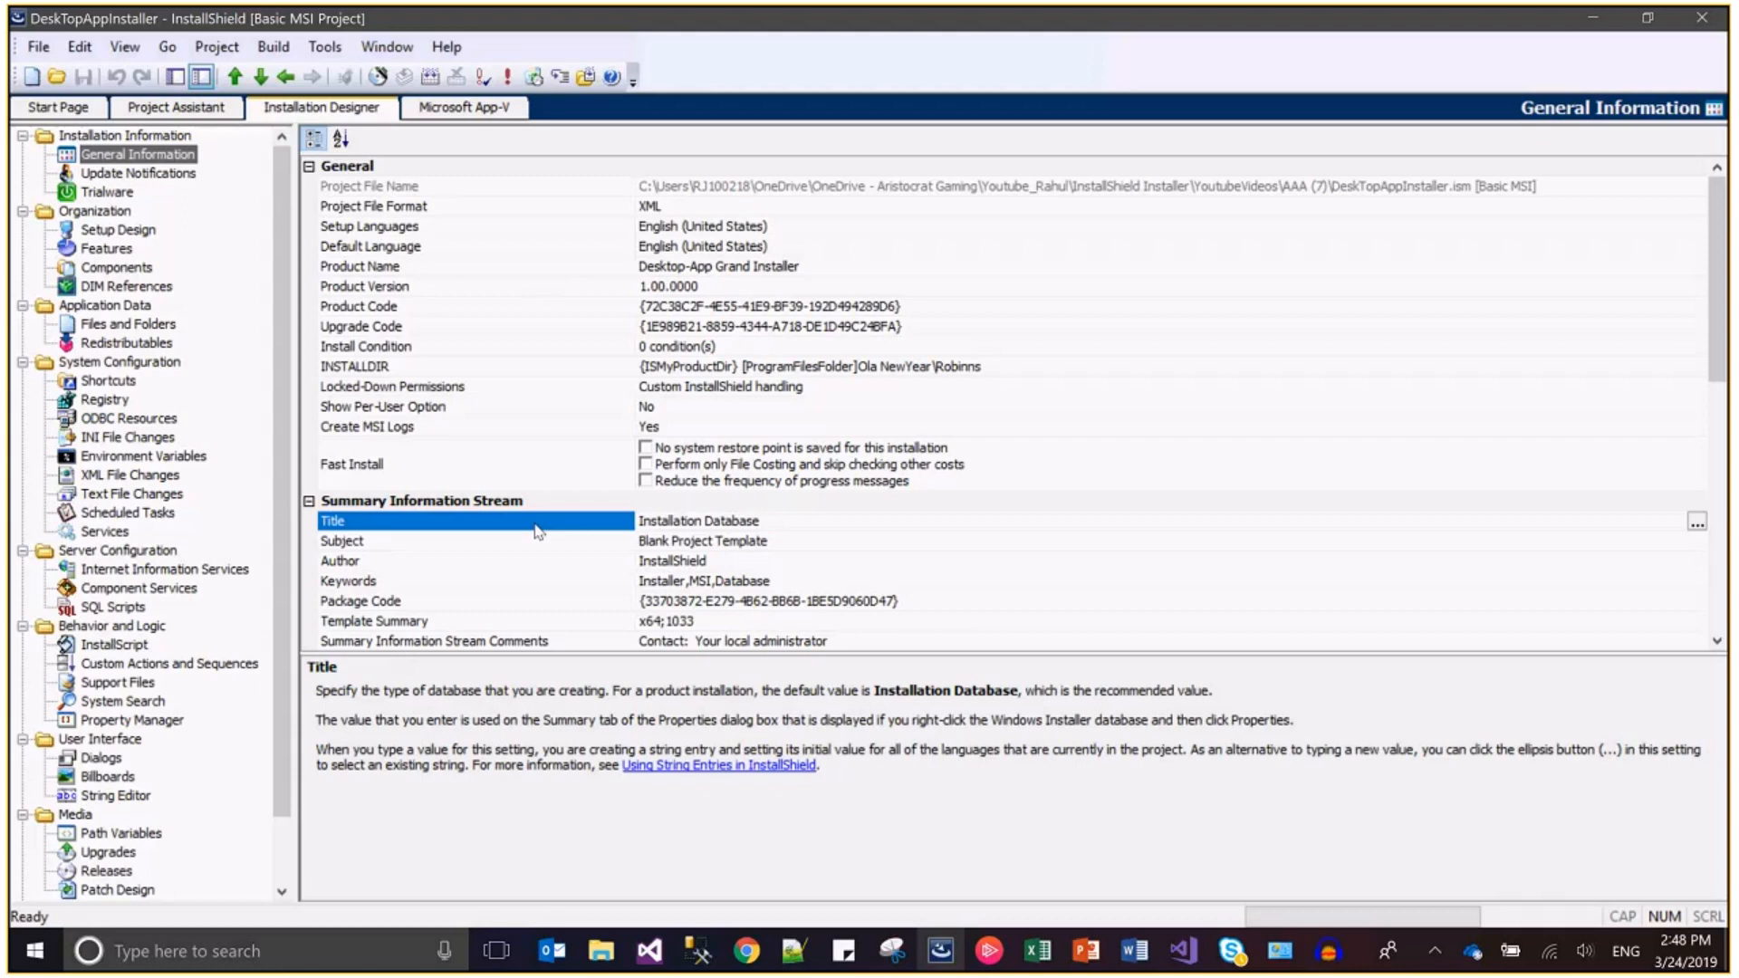
Step: Select the Product Name row, now Desktop-App Grand Installer, to show its description
click(359, 266)
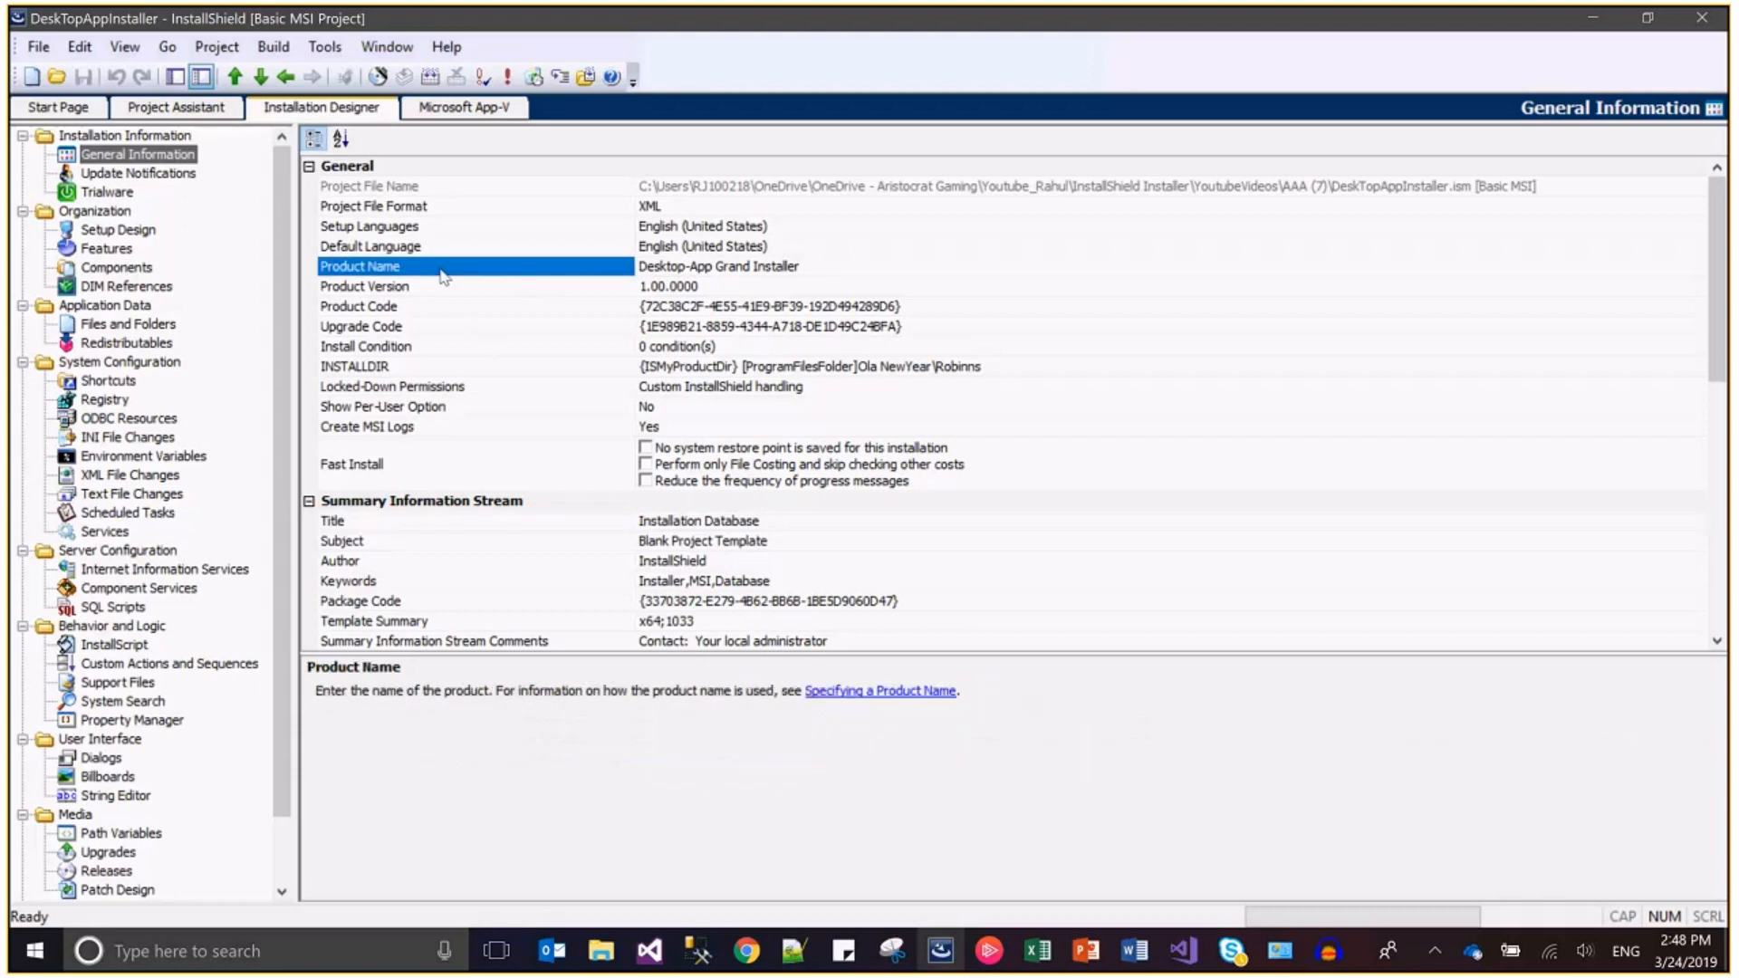
mouse_move(1084, 571)
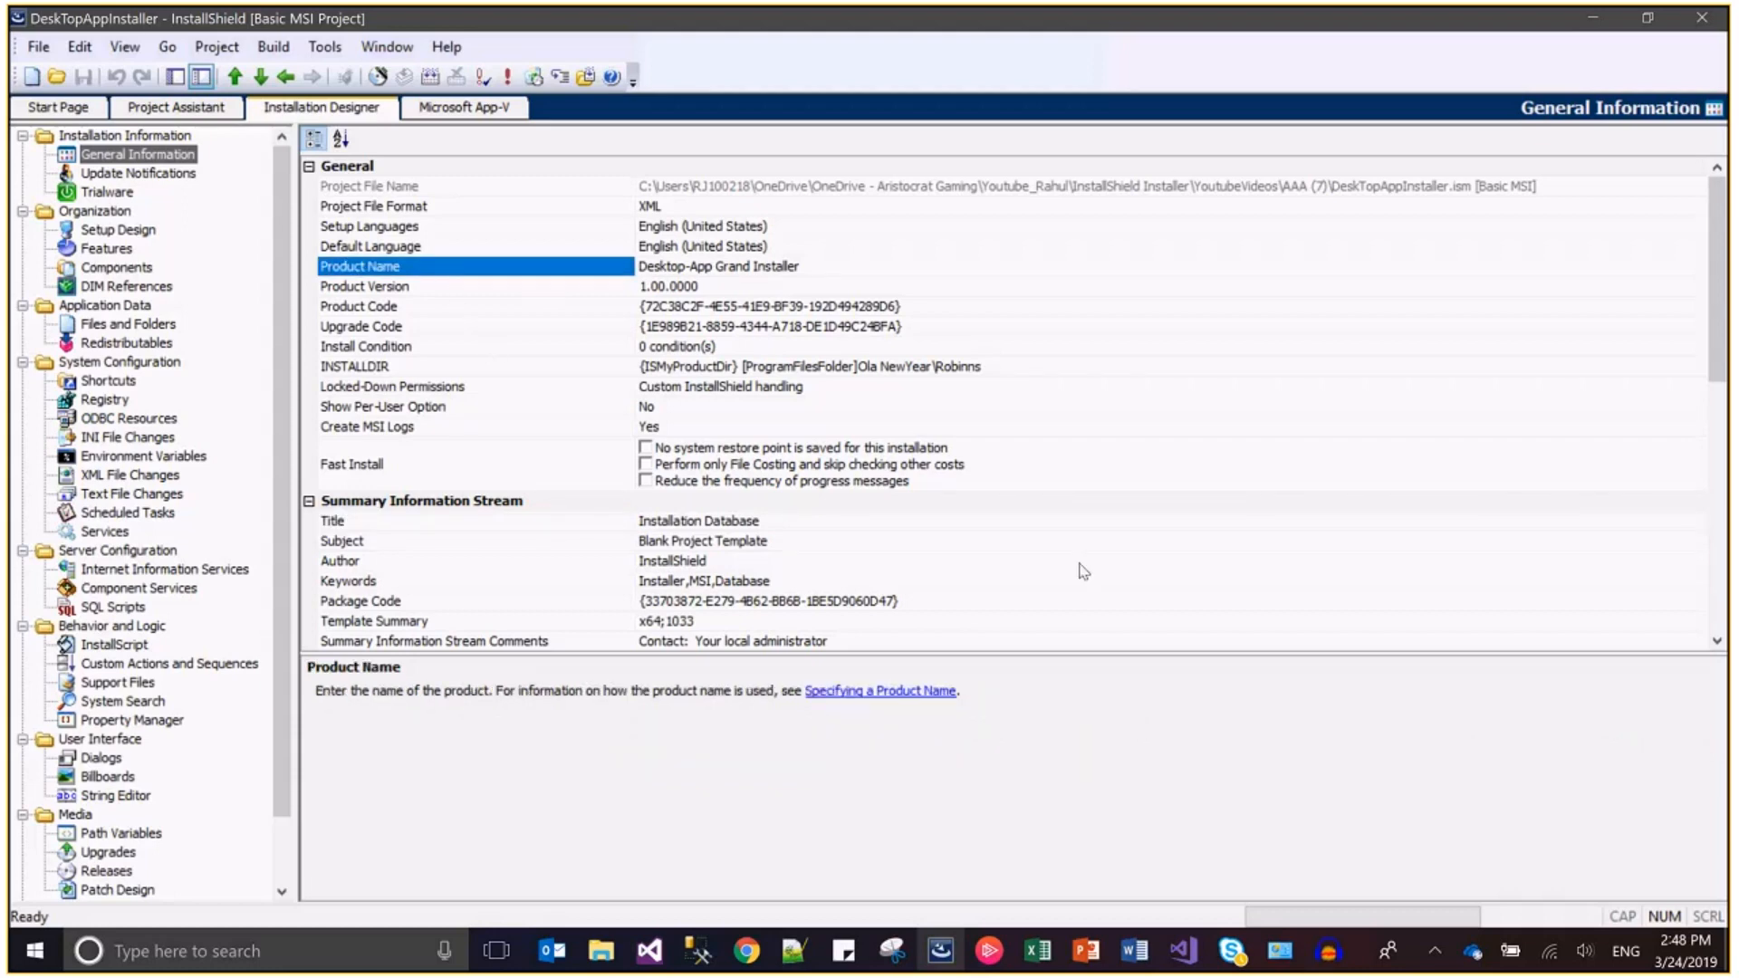